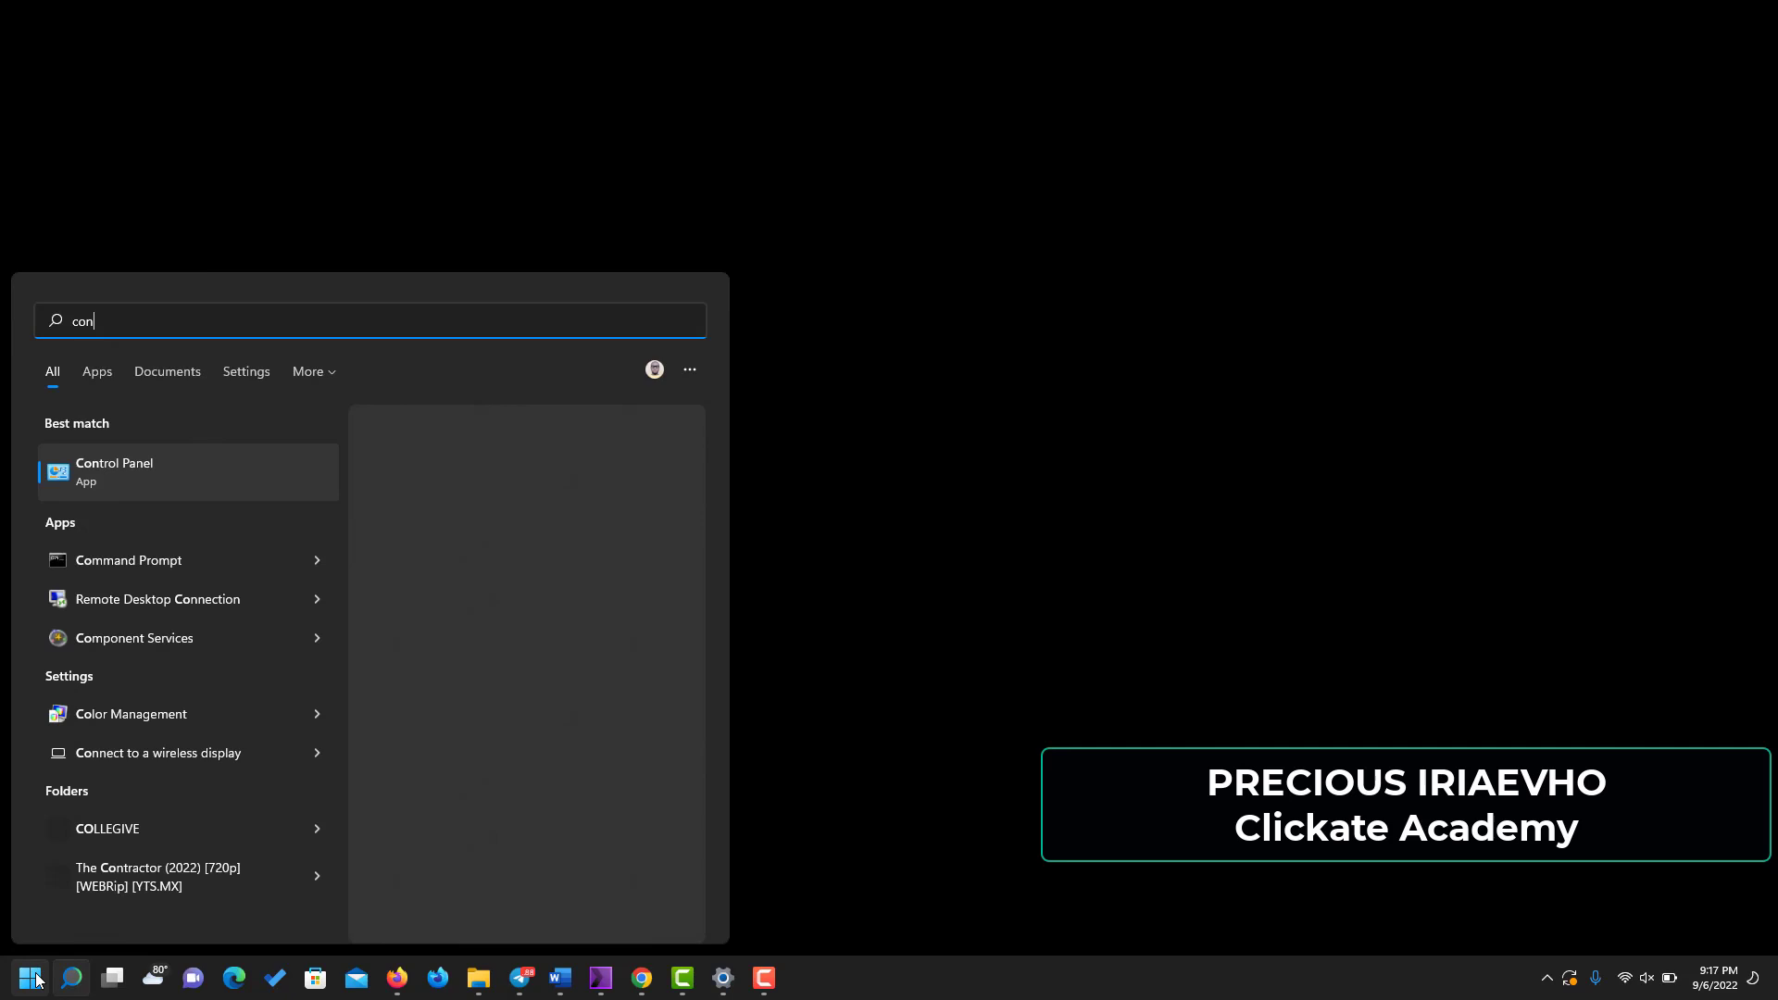
# - Search 'control' in the Start menu to find Control Panel
pyautogui.write('trol')
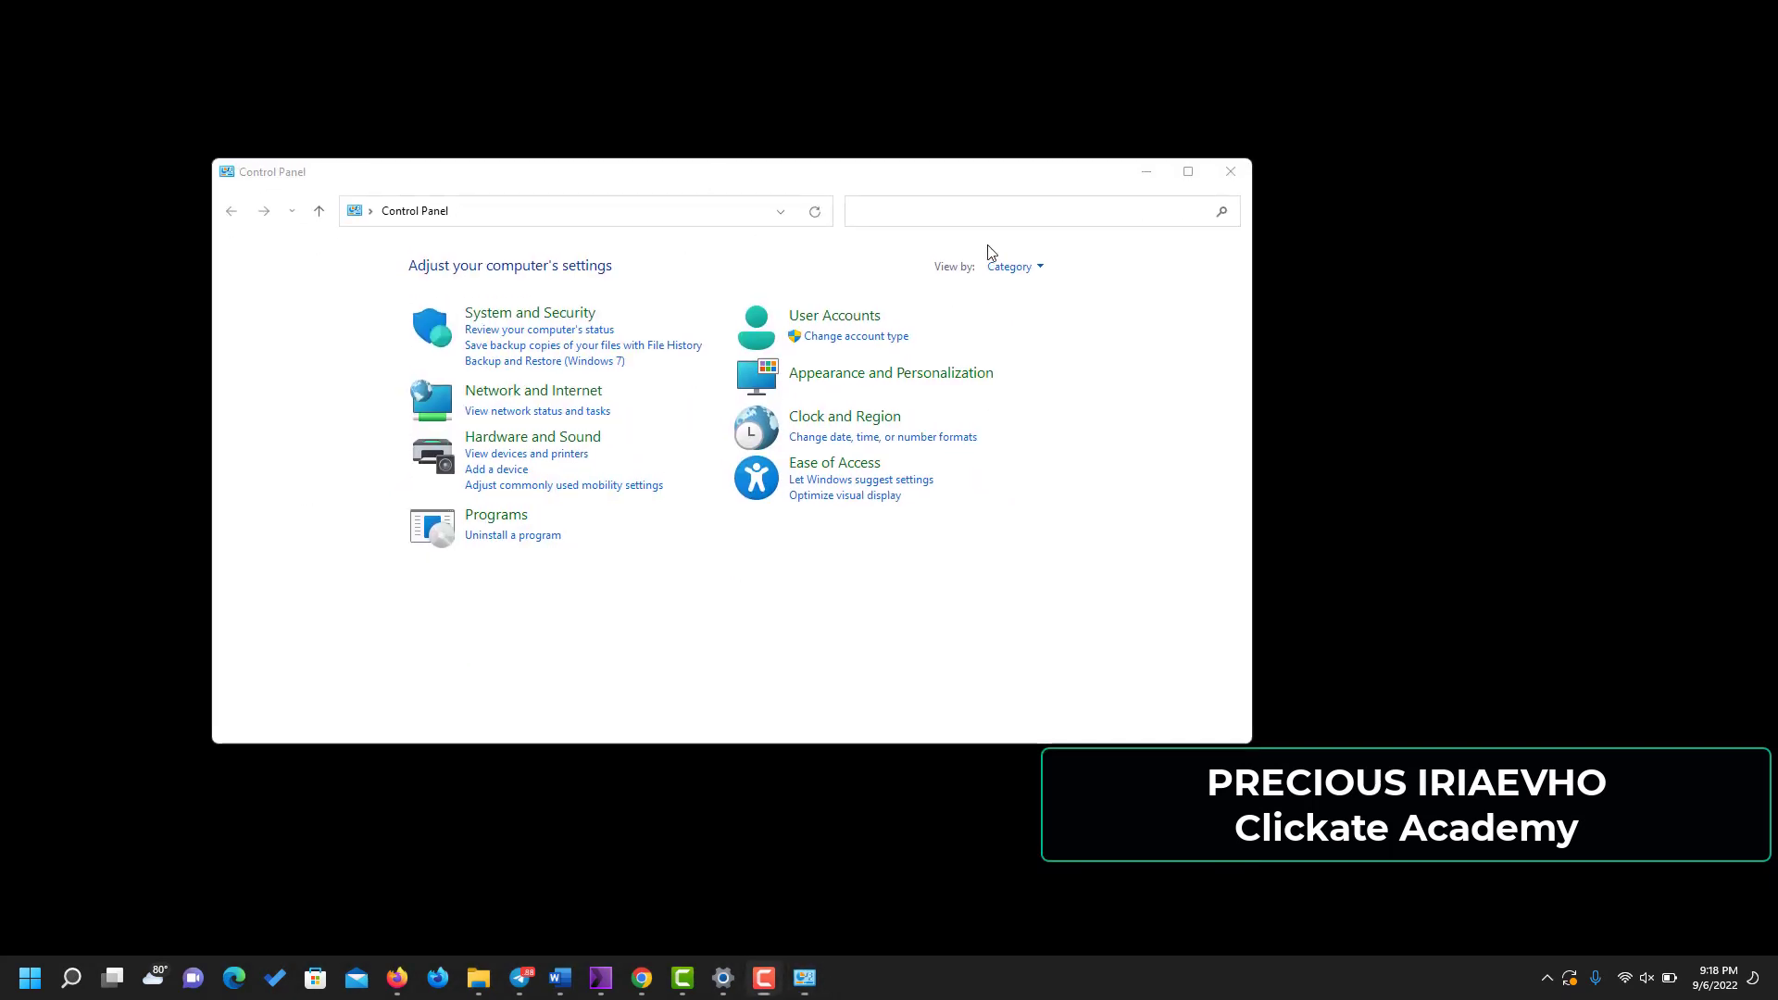
# - Maximize Control Panel and go to Programs and Features to see installed programs
pyautogui.click(1187, 171)
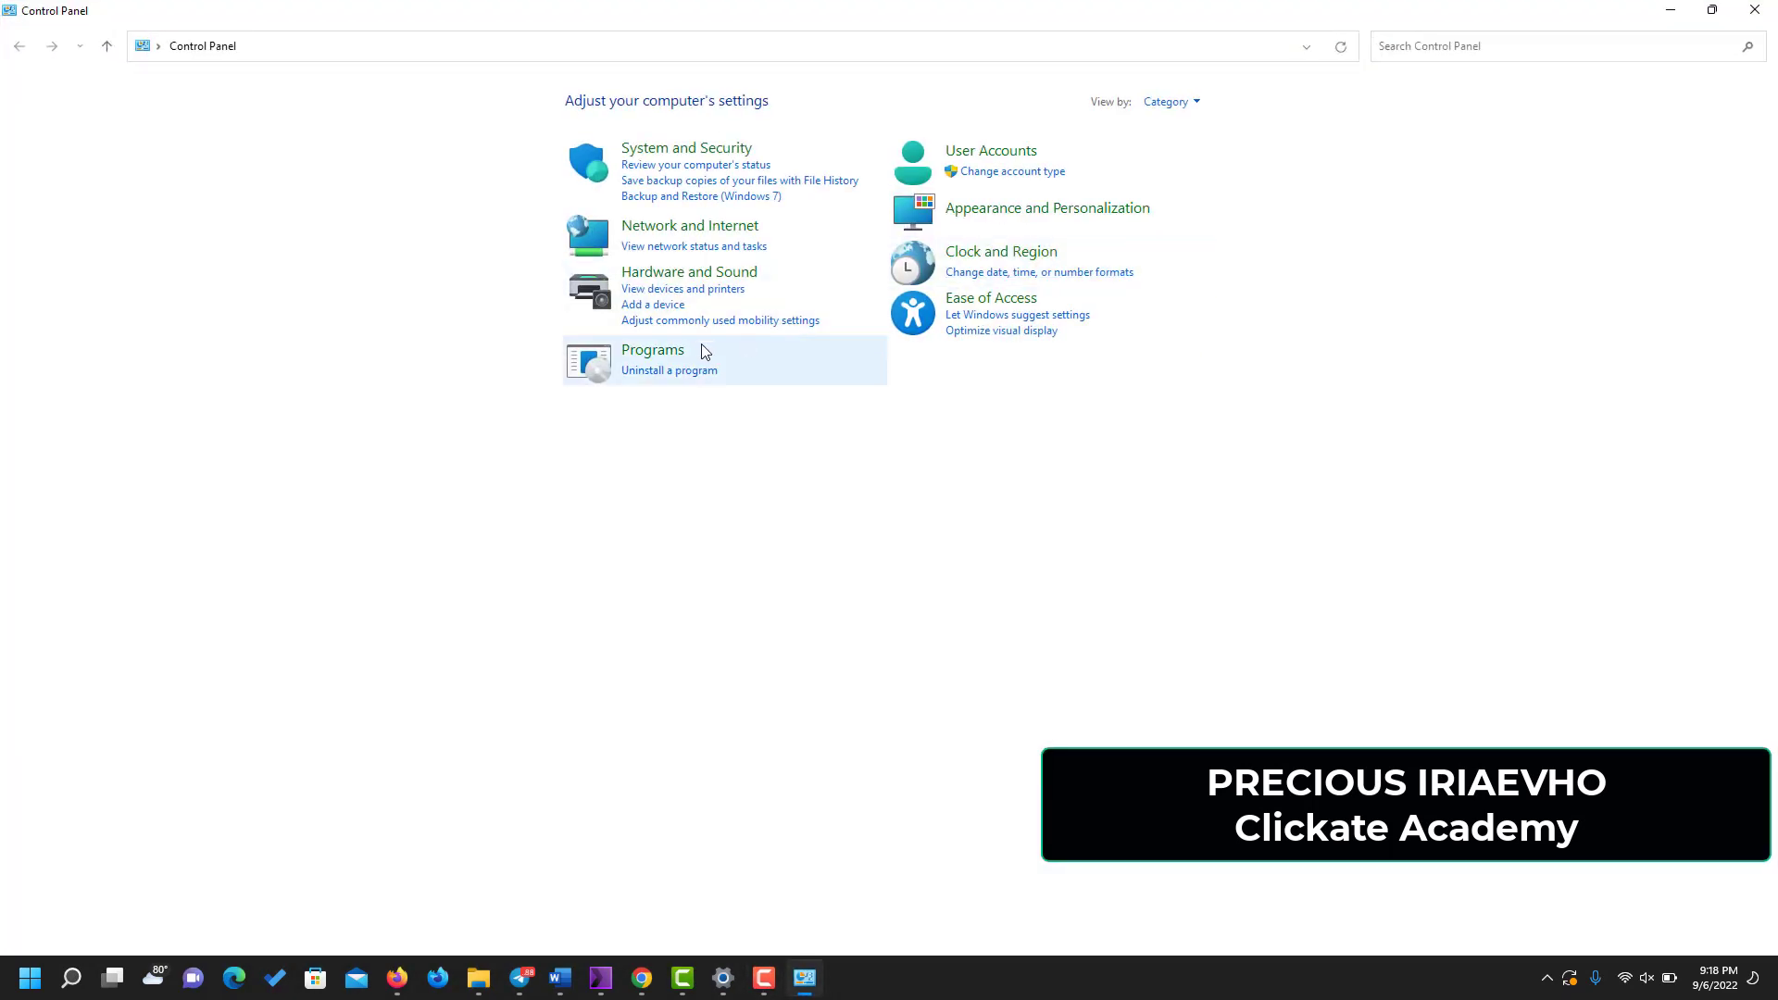
pyautogui.click(652, 349)
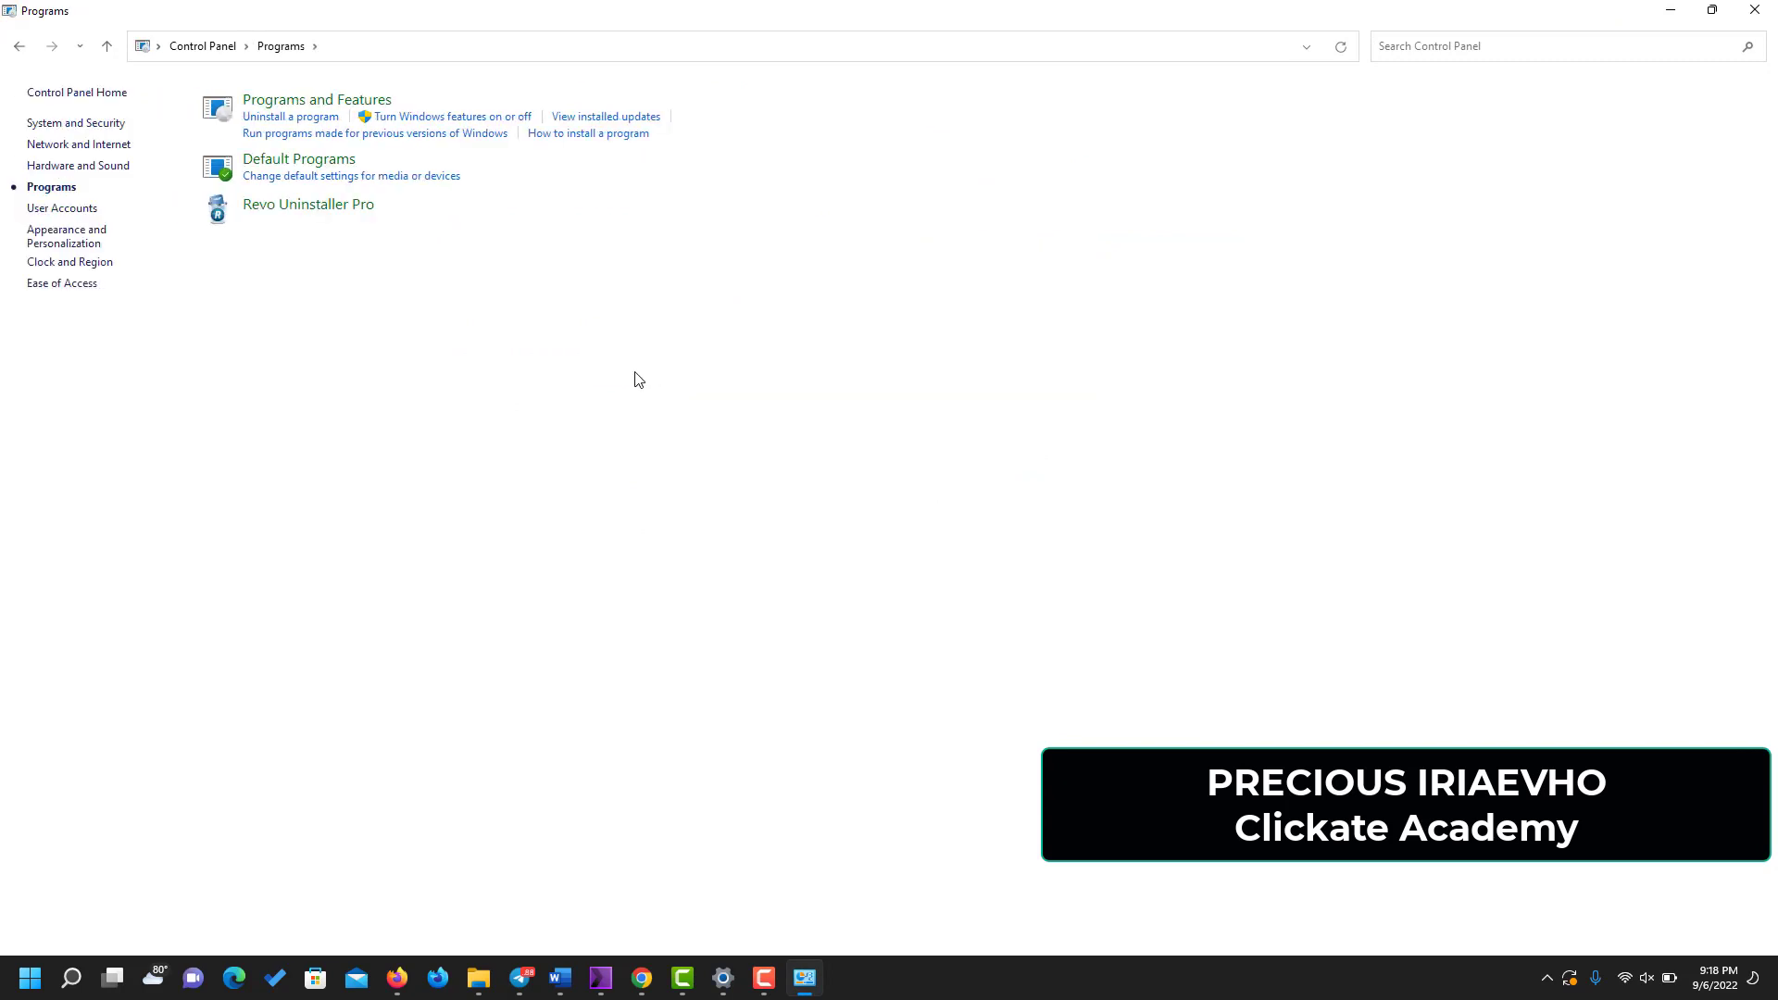
pyautogui.moveTo(318, 100)
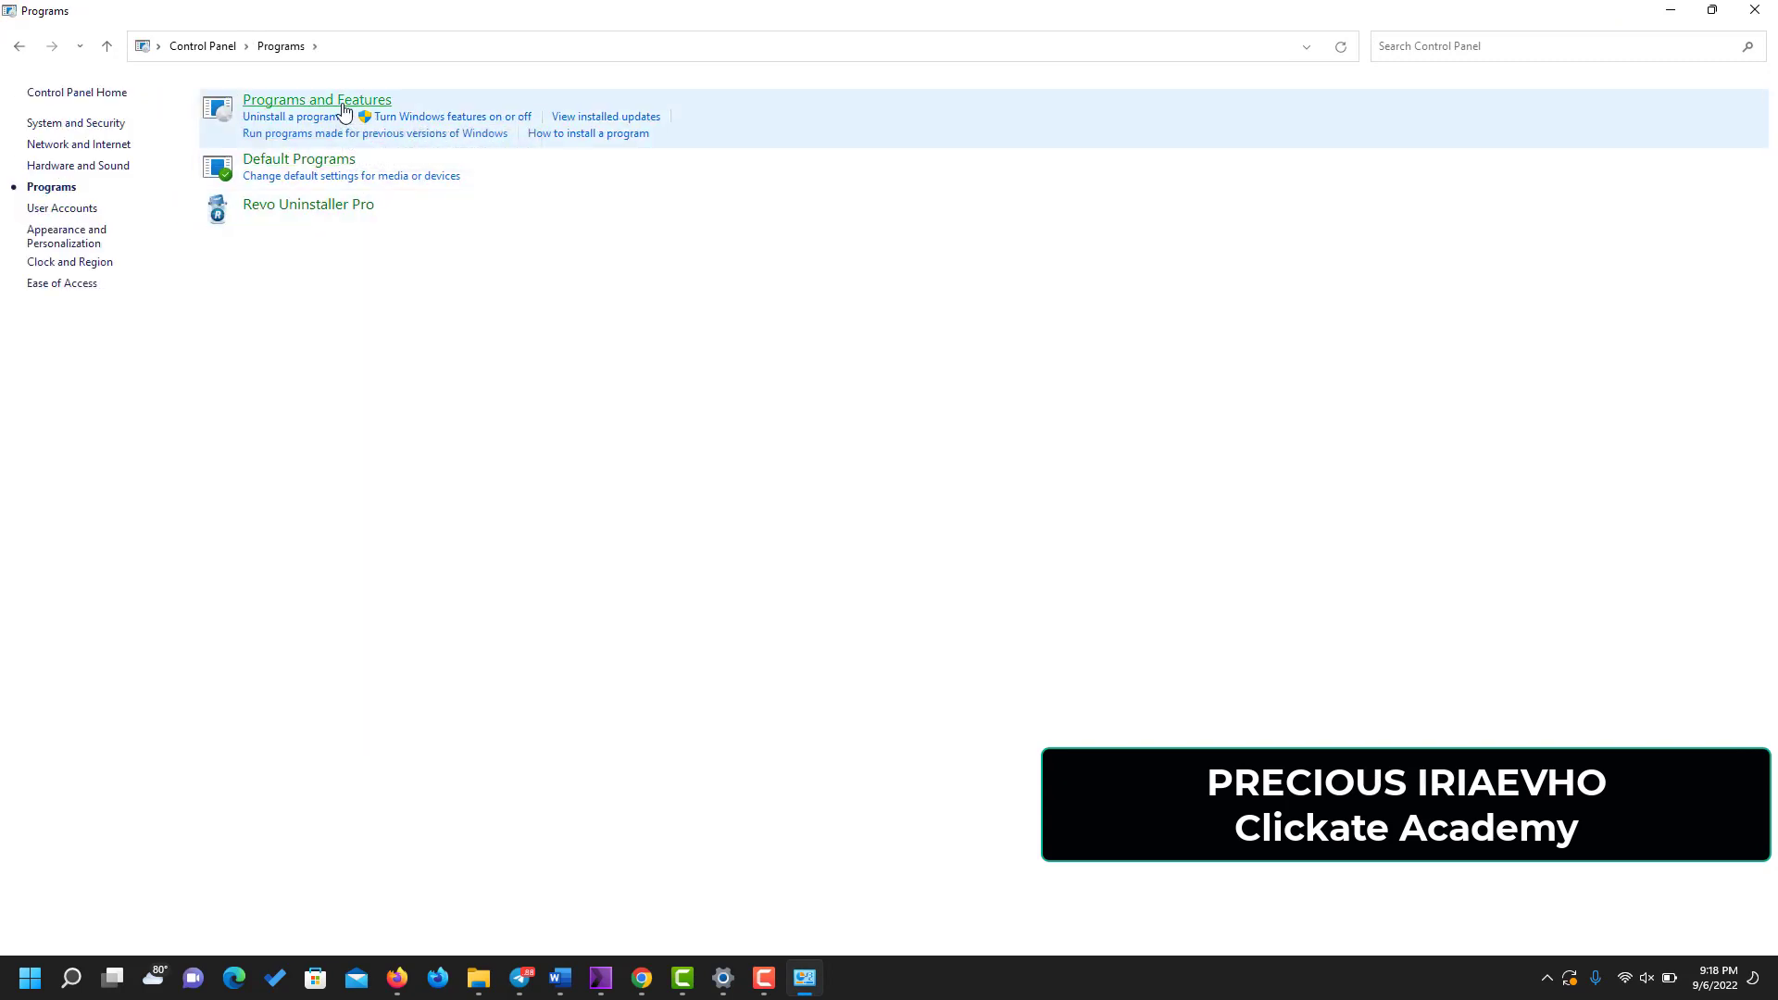
pyautogui.click(316, 100)
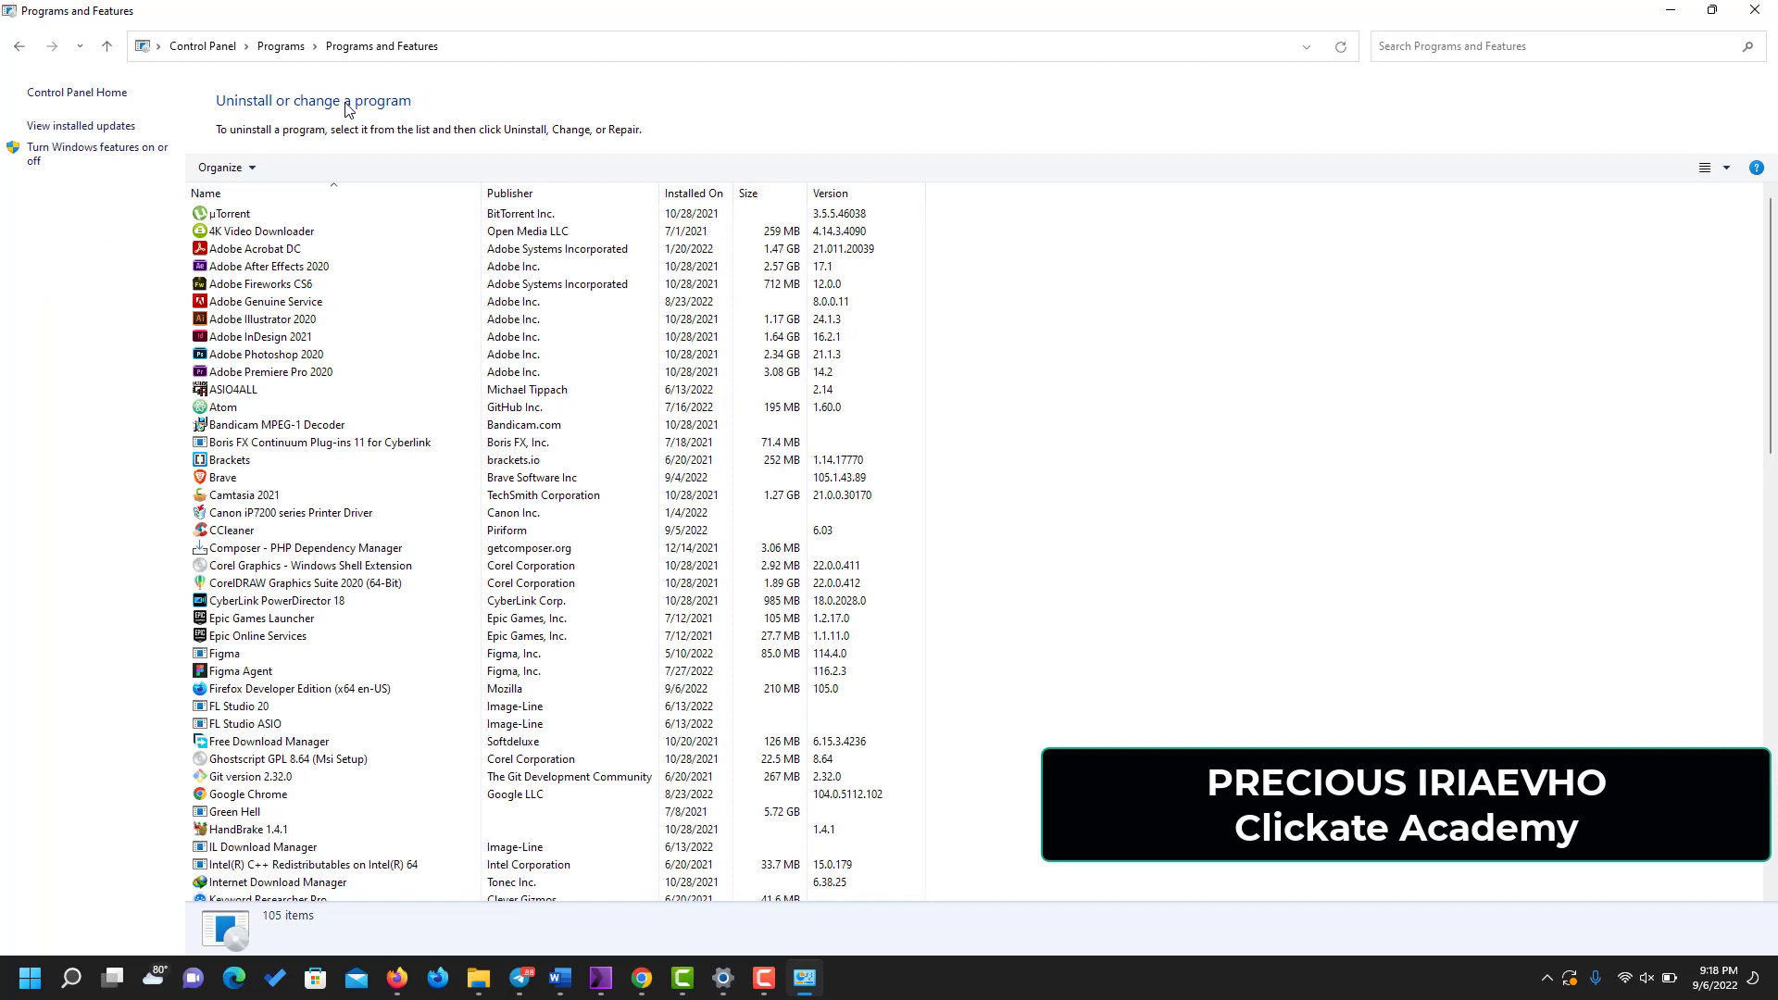
pyautogui.moveTo(97, 152)
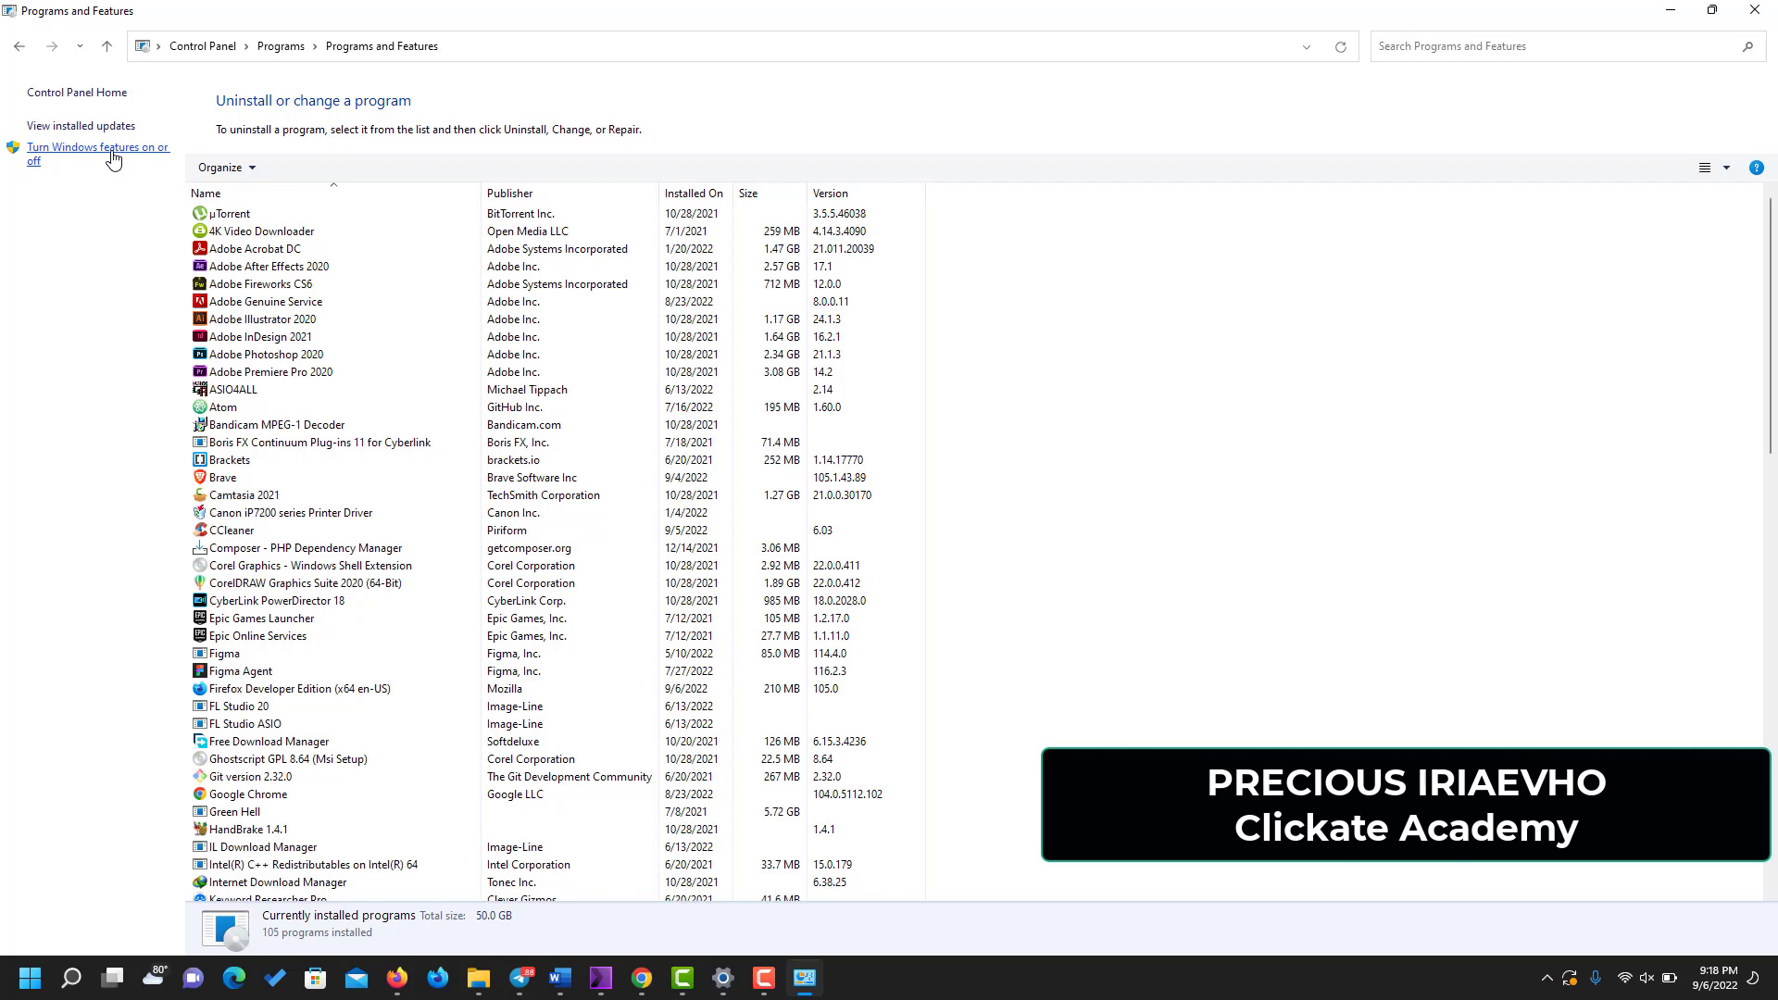
pyautogui.click(95, 153)
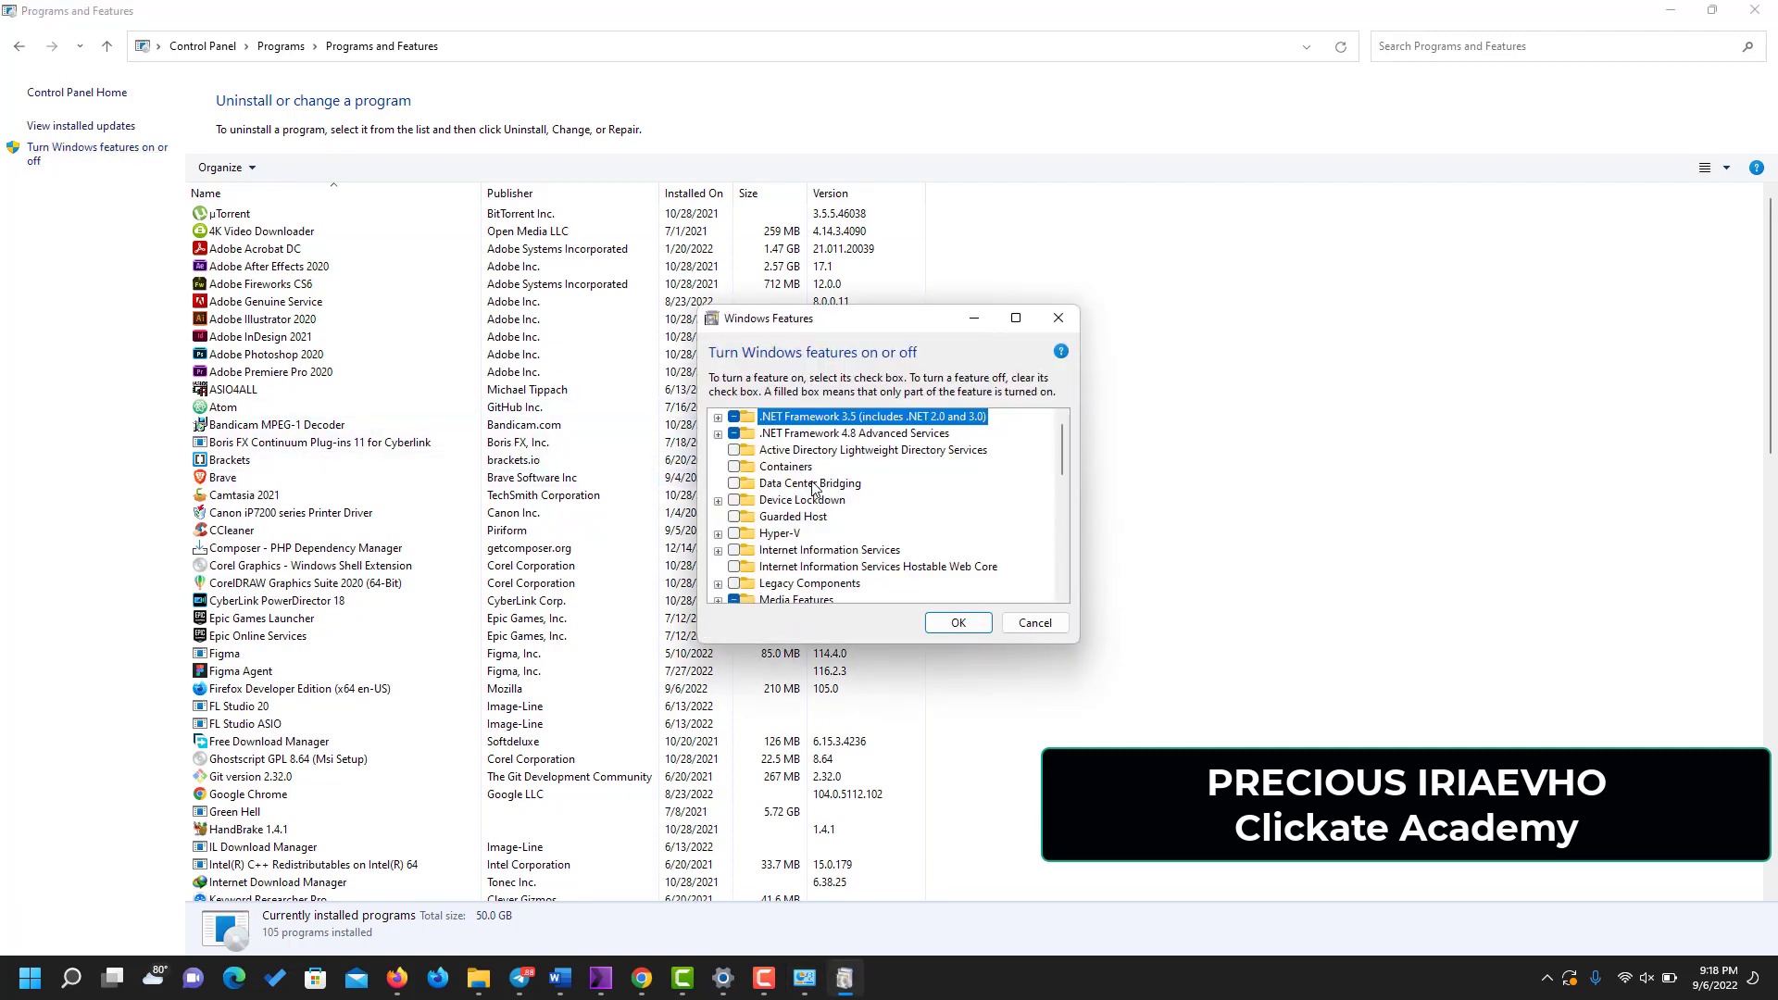
pyautogui.moveTo(863, 473)
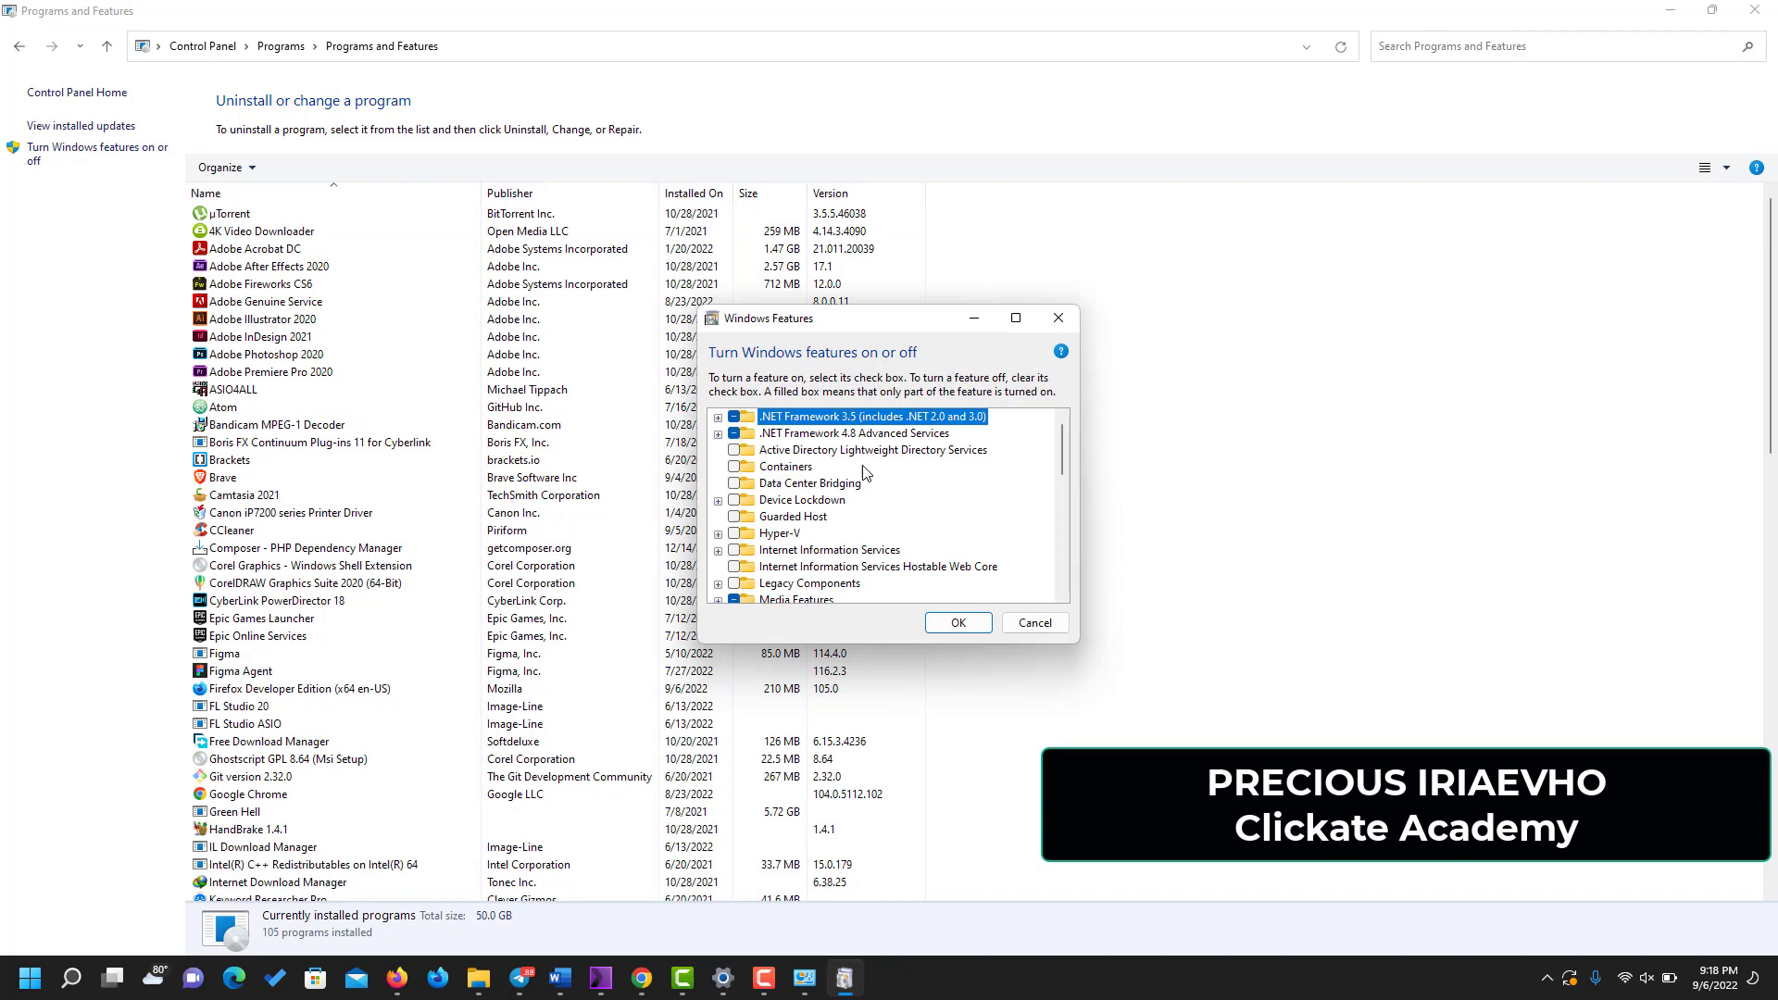
pyautogui.moveTo(1058, 317)
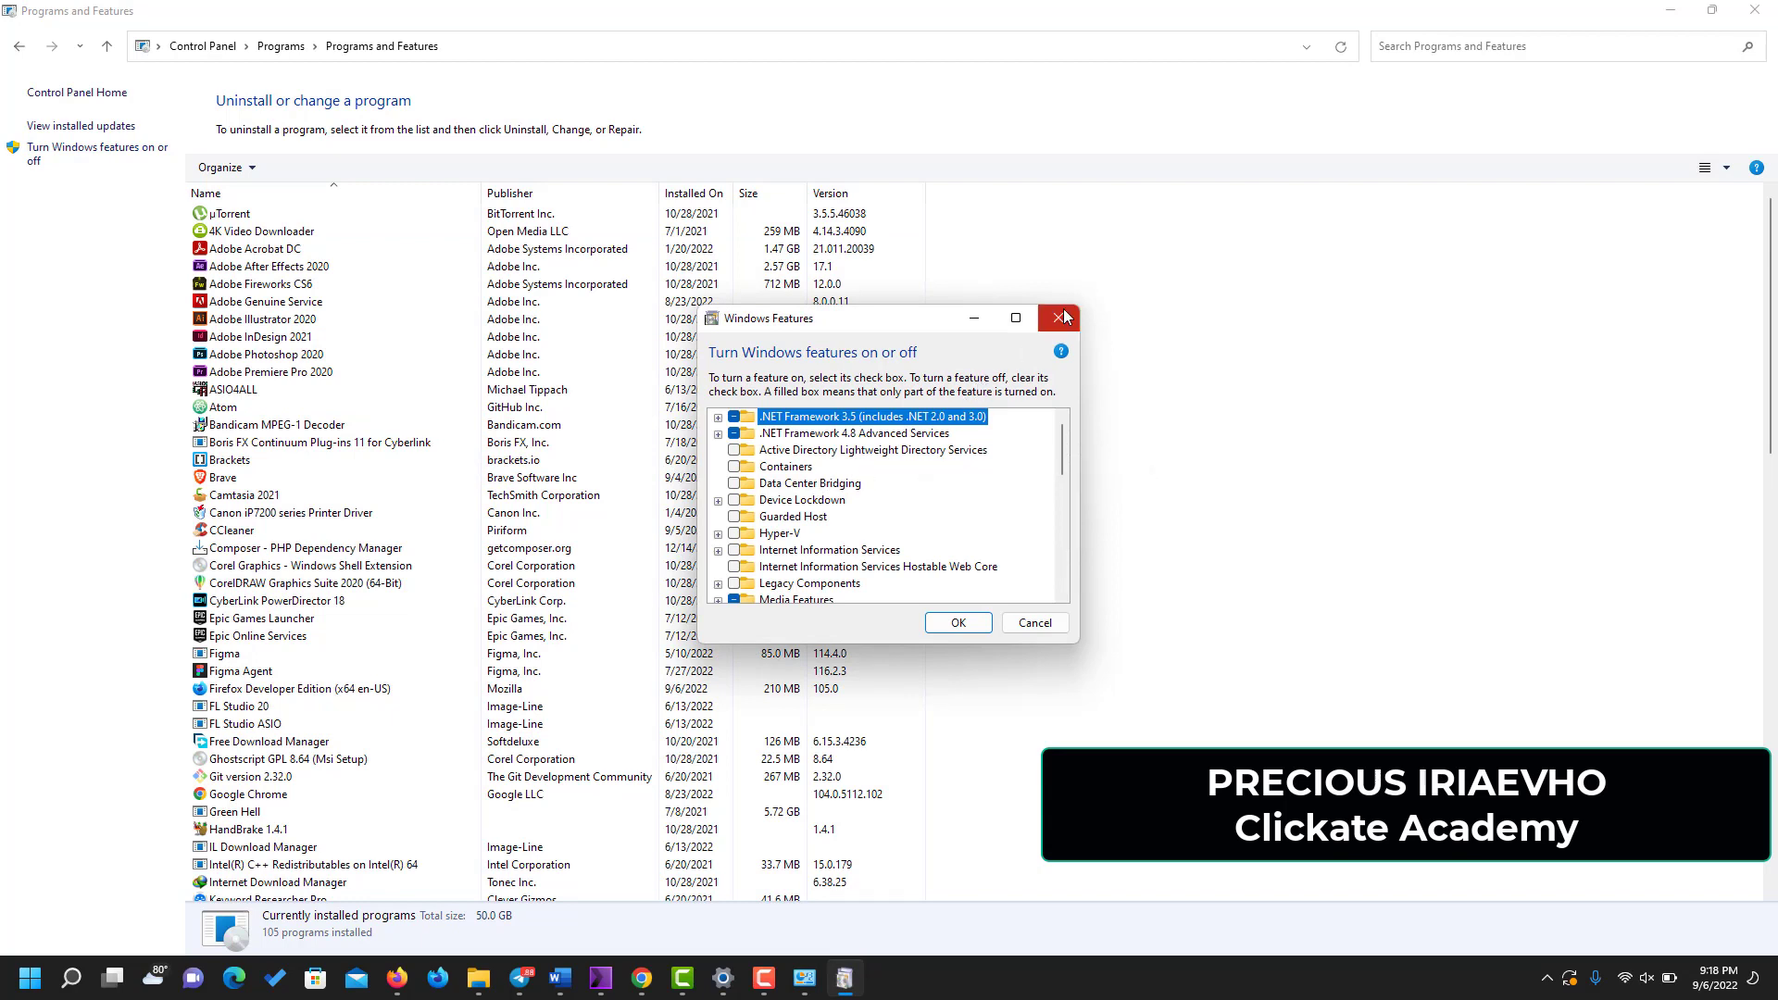
pyautogui.moveTo(1059, 317)
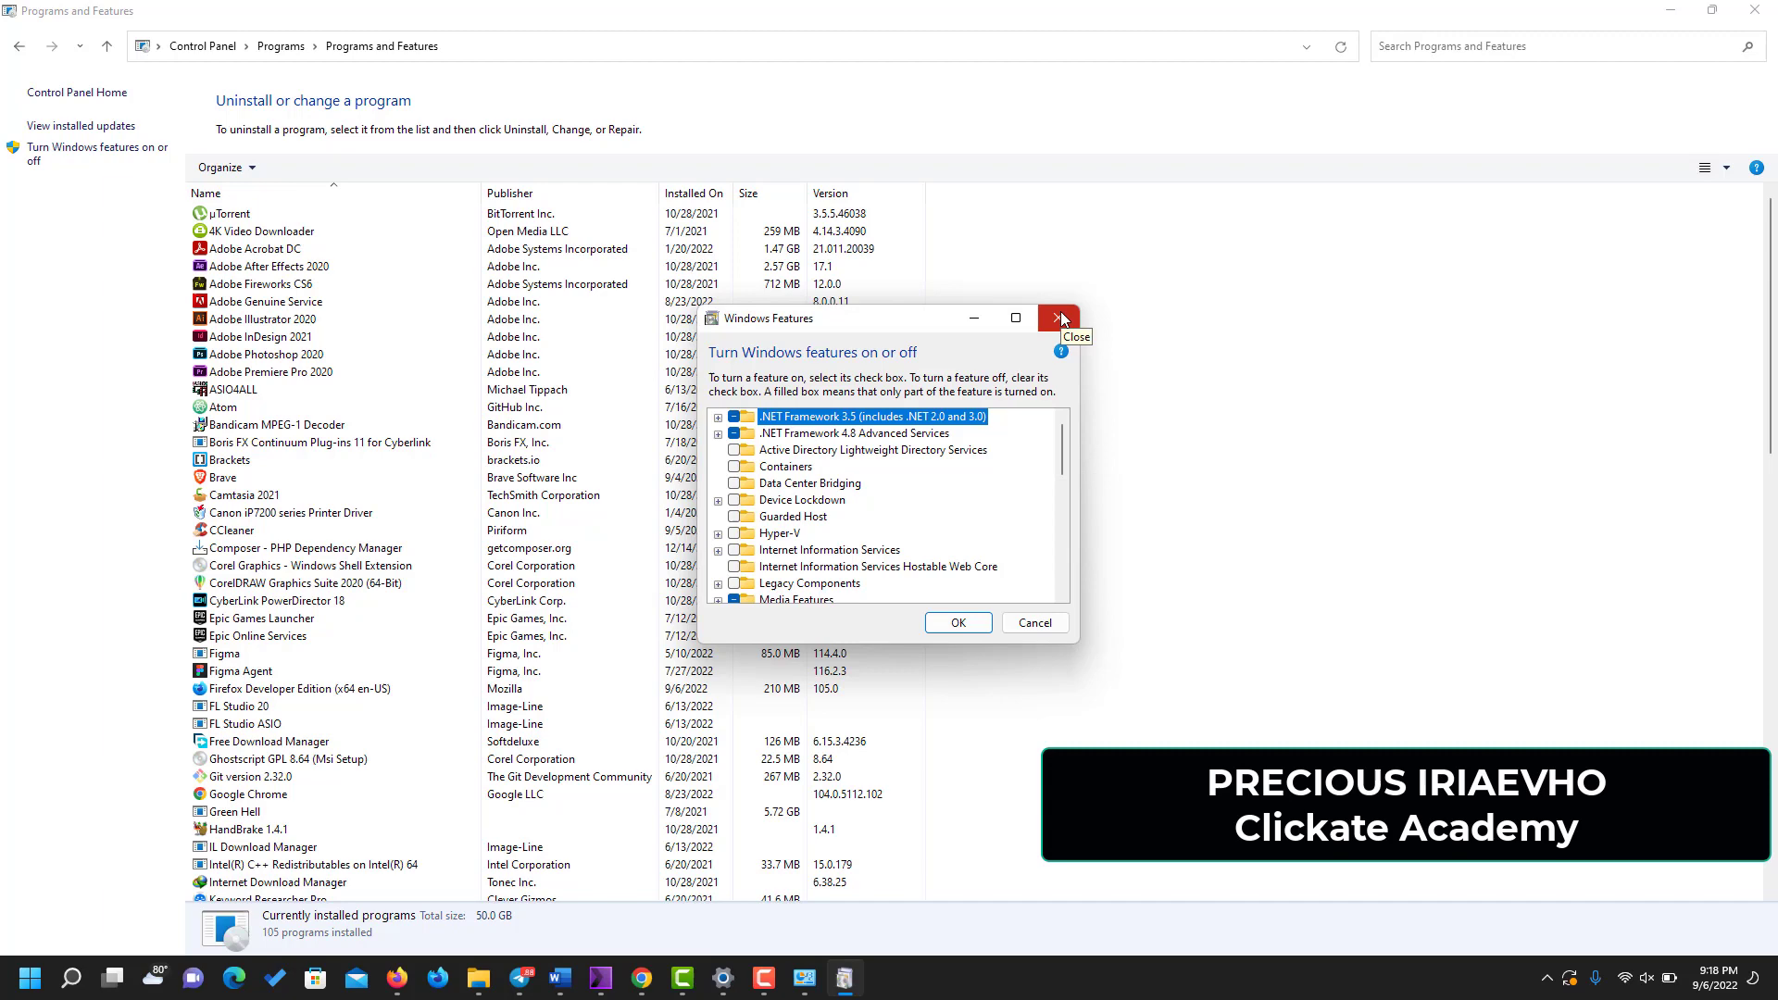
pyautogui.click(1056, 318)
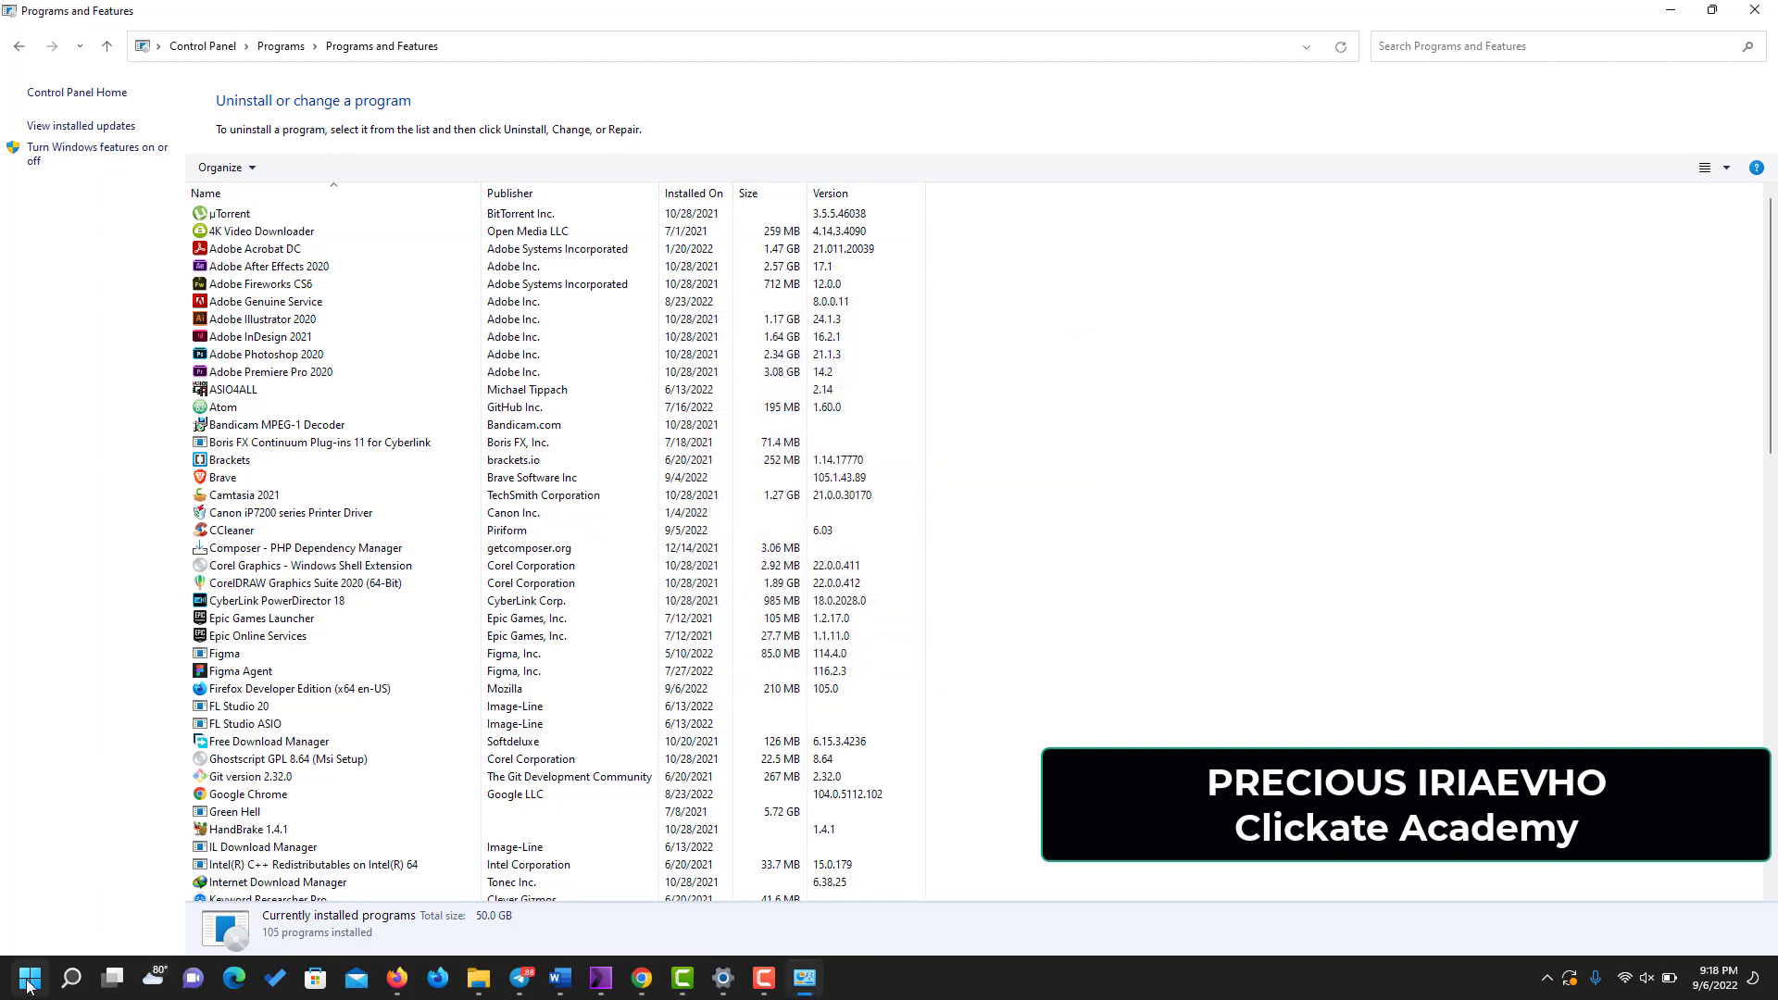
# - Search 'windows feat' in Start and launch Turn Windows features on or off
pyautogui.click(25, 978)
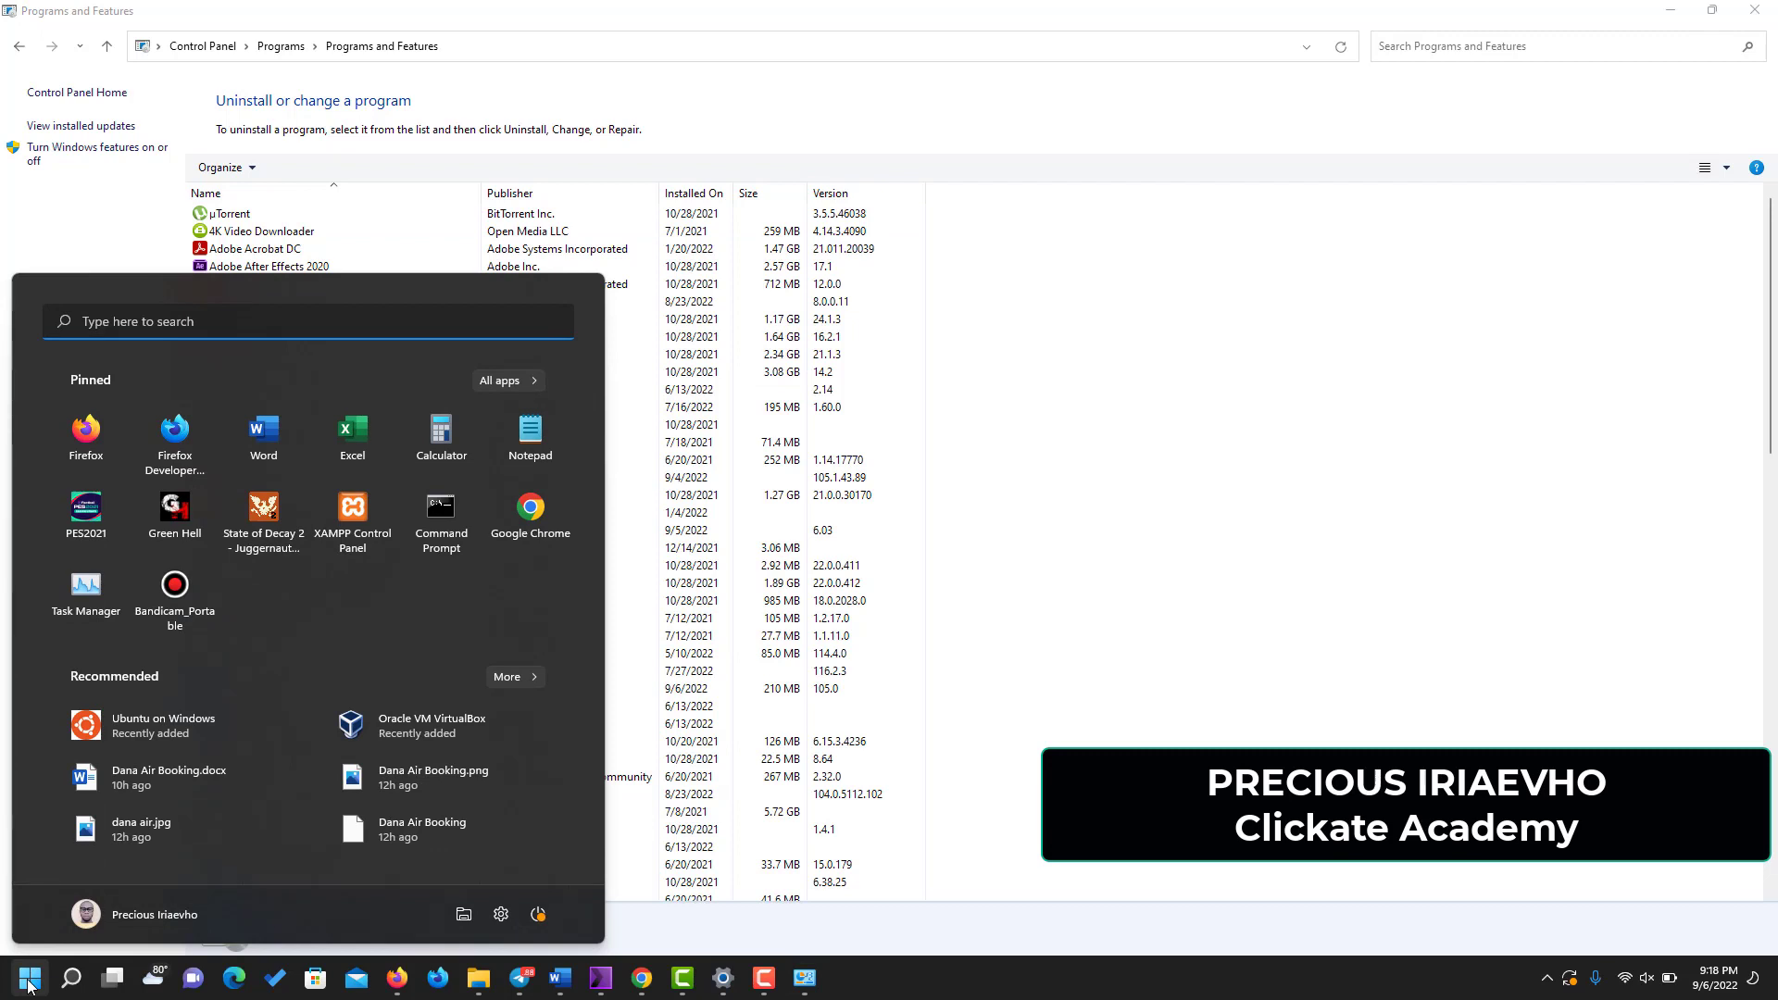
pyautogui.write('windows PowerShell')
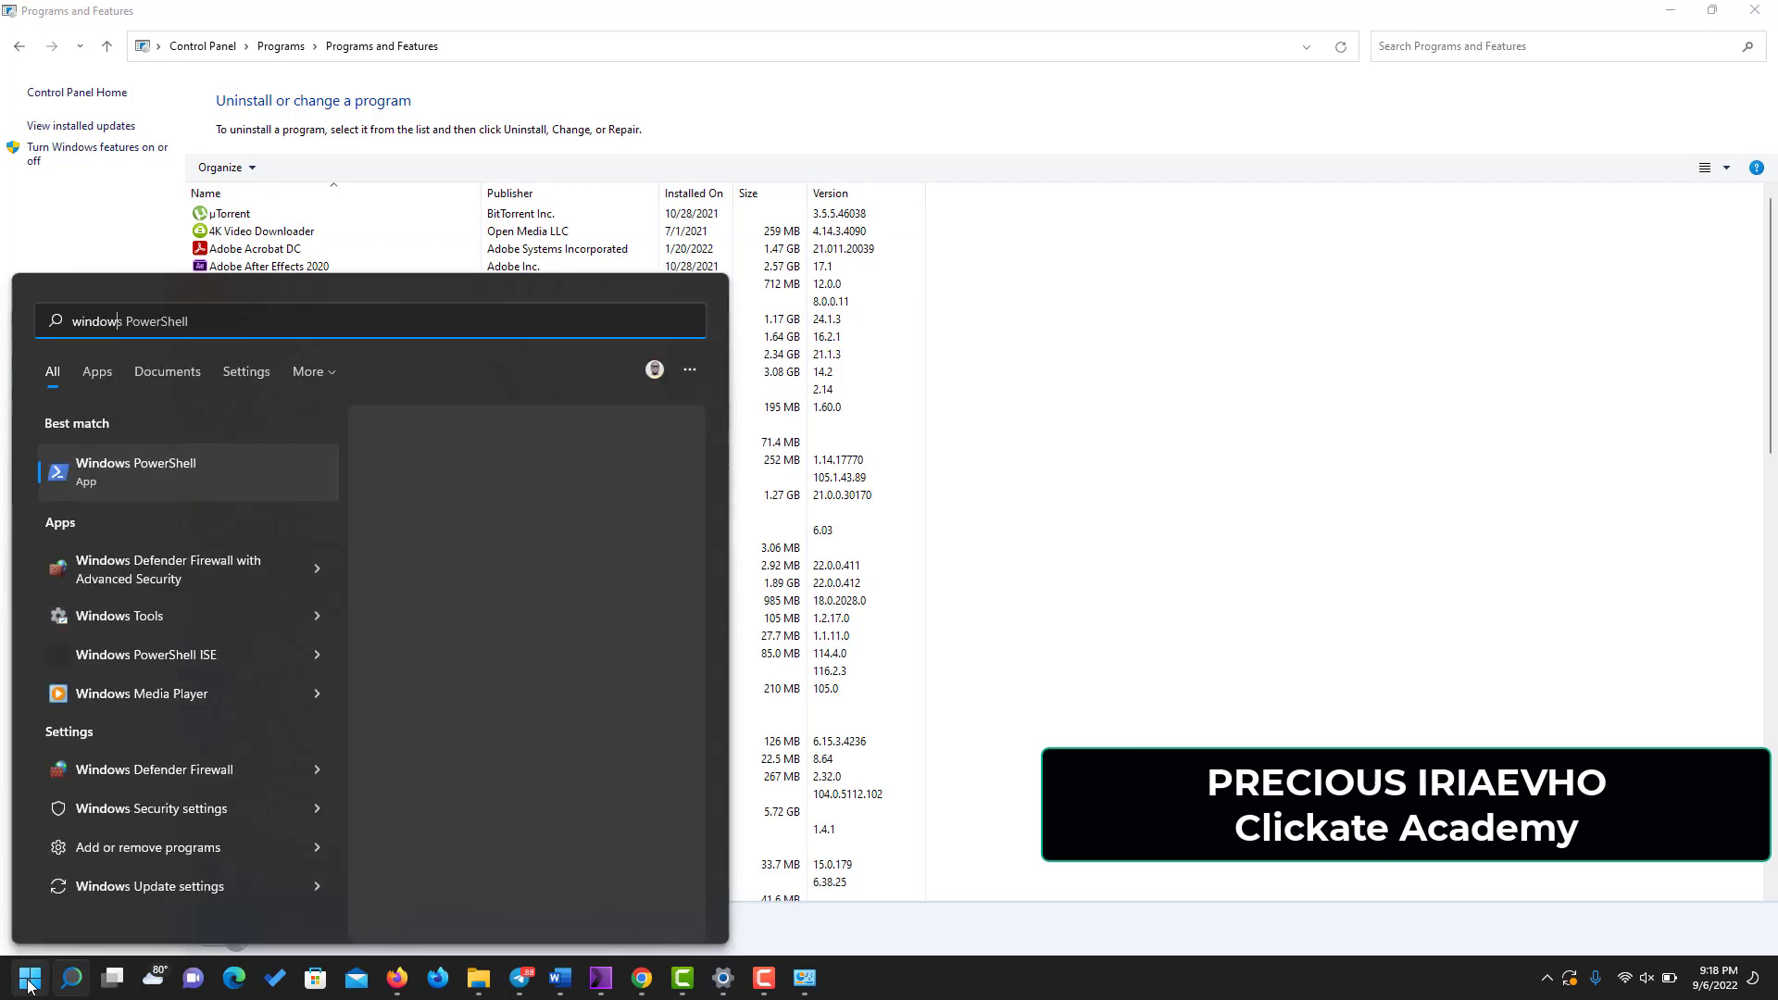
pyautogui.write('windows feat')
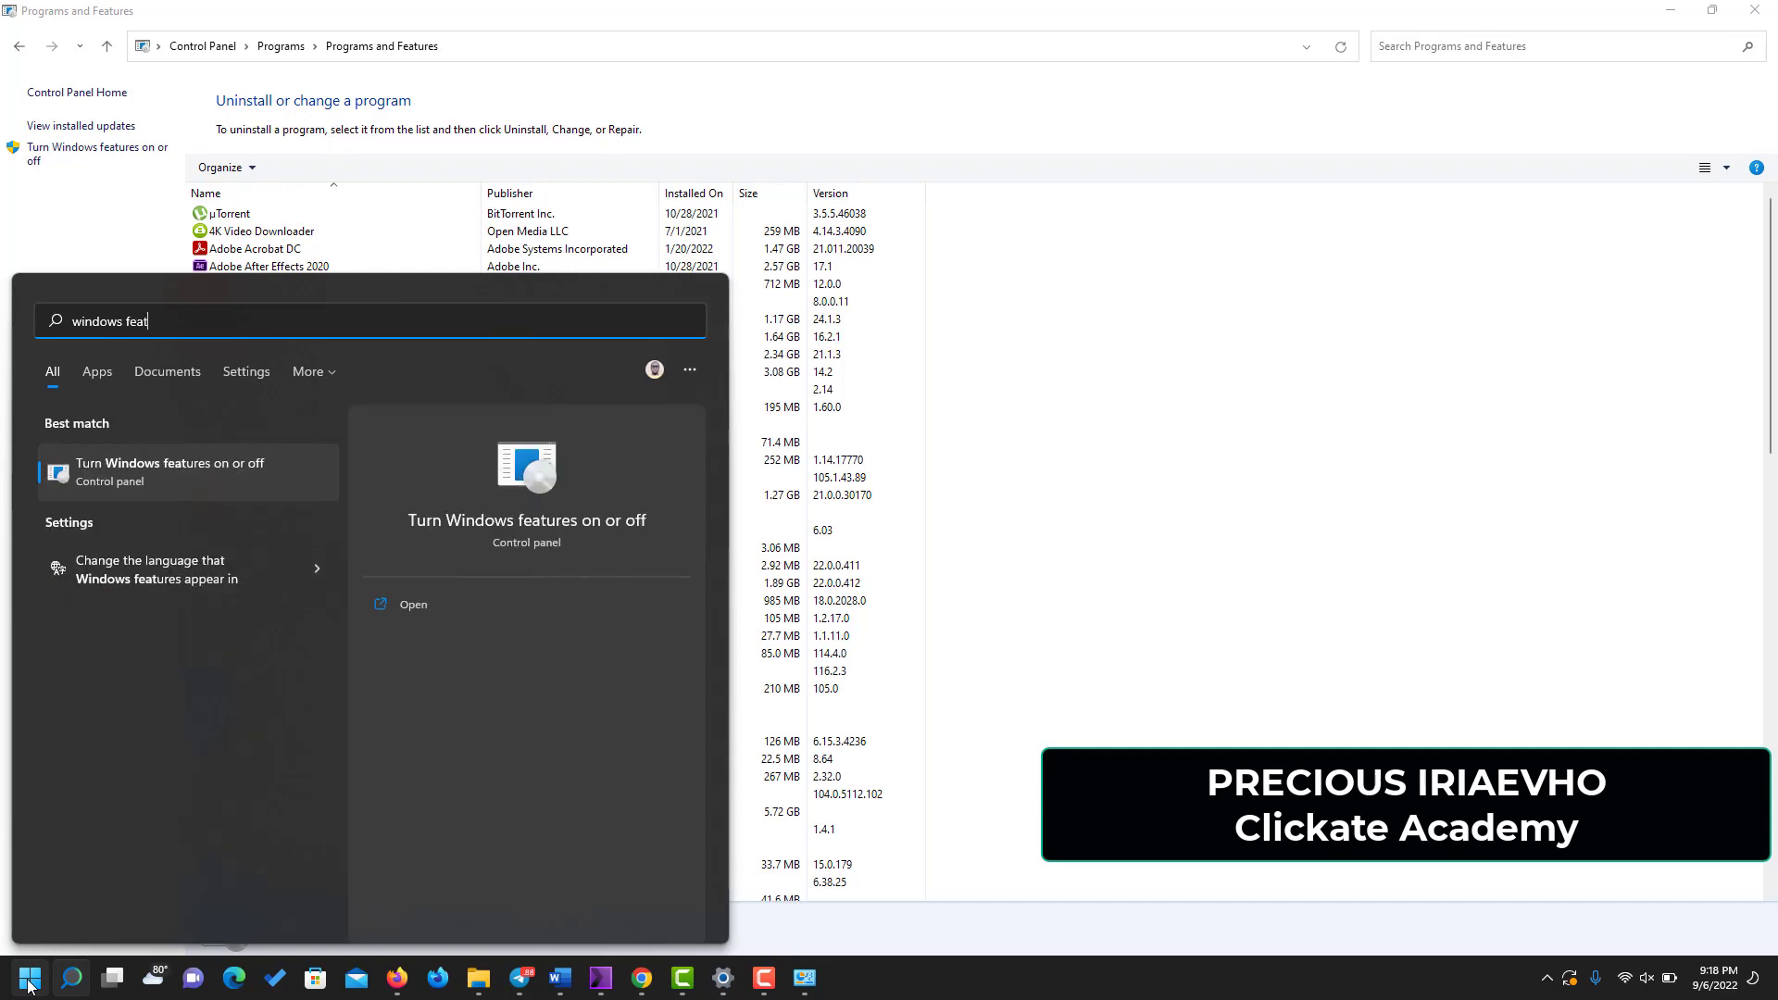
pyautogui.moveTo(204, 473)
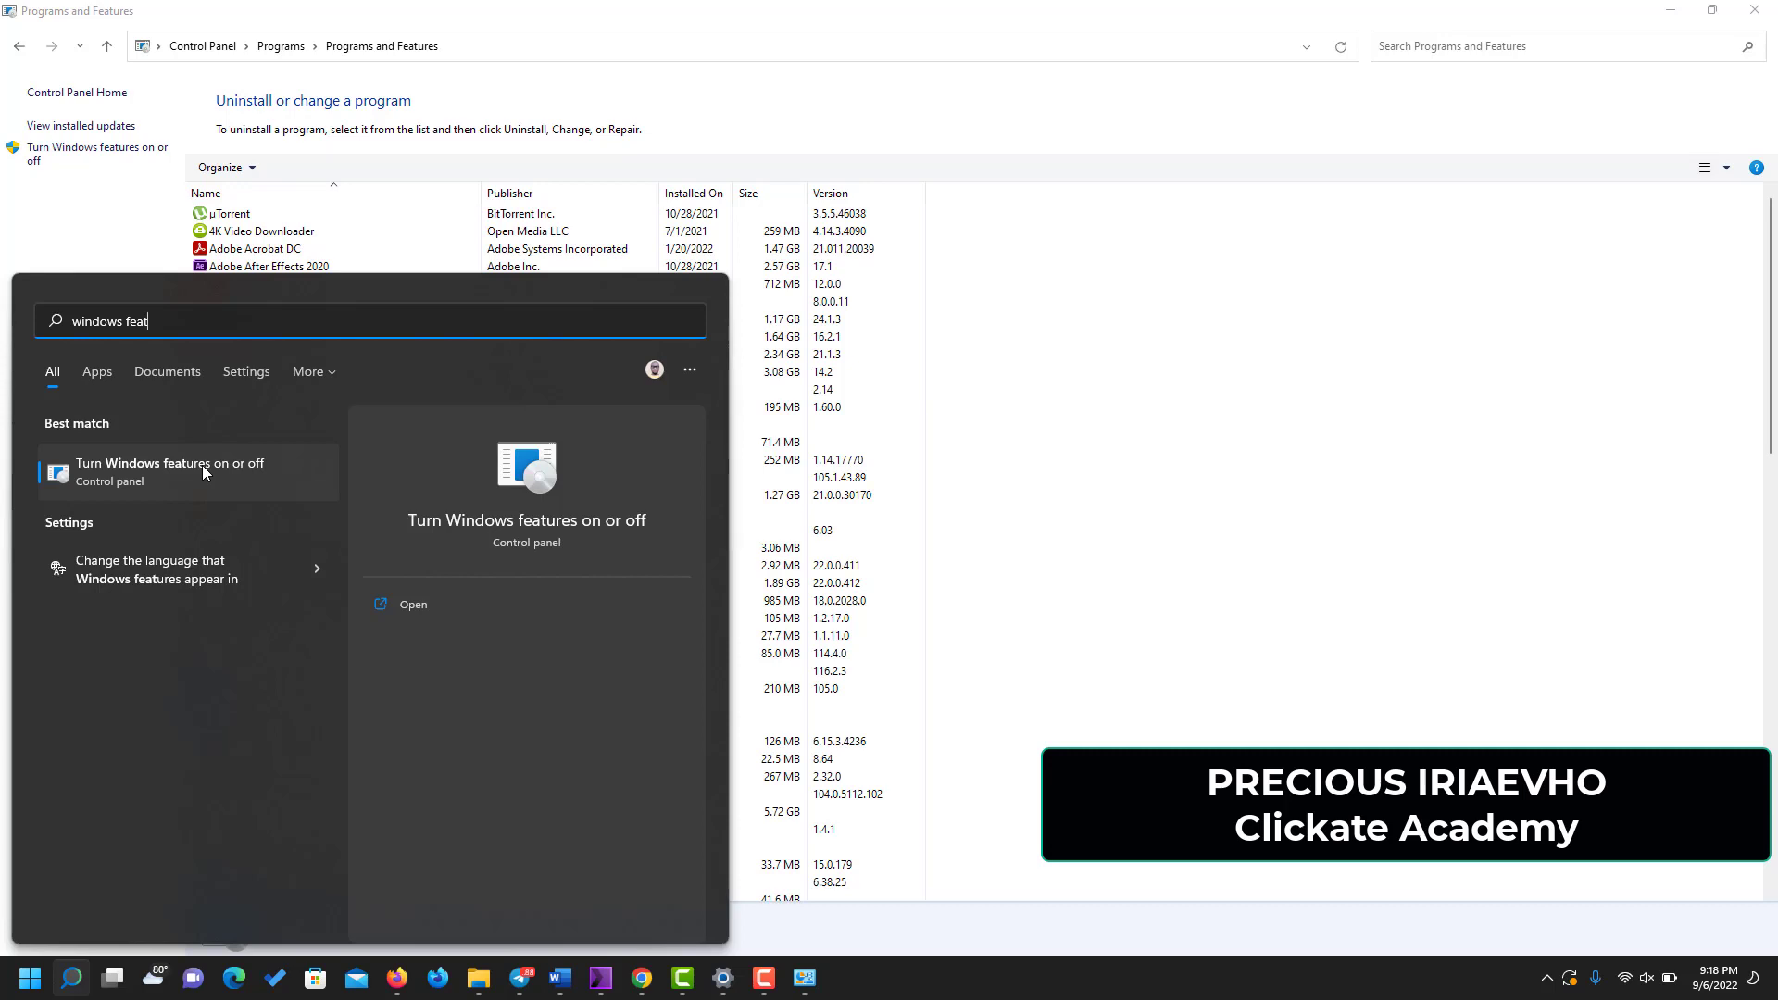
pyautogui.click(170, 471)
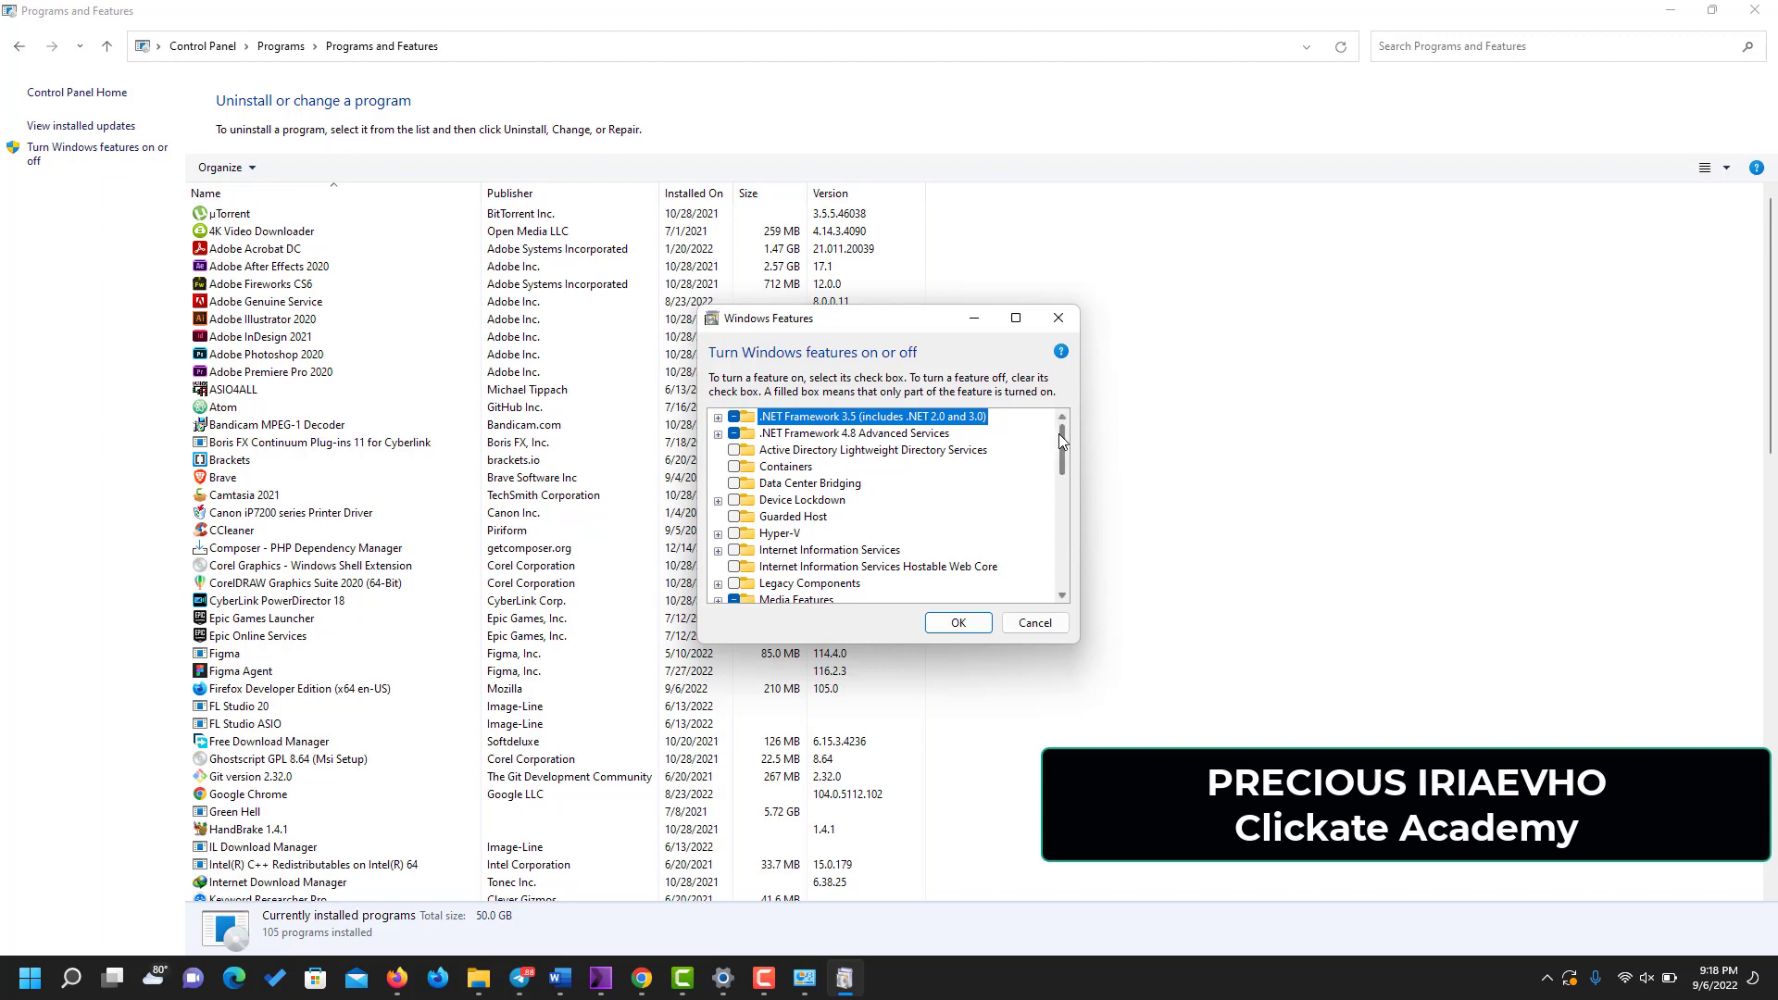
# - Scroll the features list down to Windows Subsystem for Linux, which is checked
pyautogui.scroll(-3)
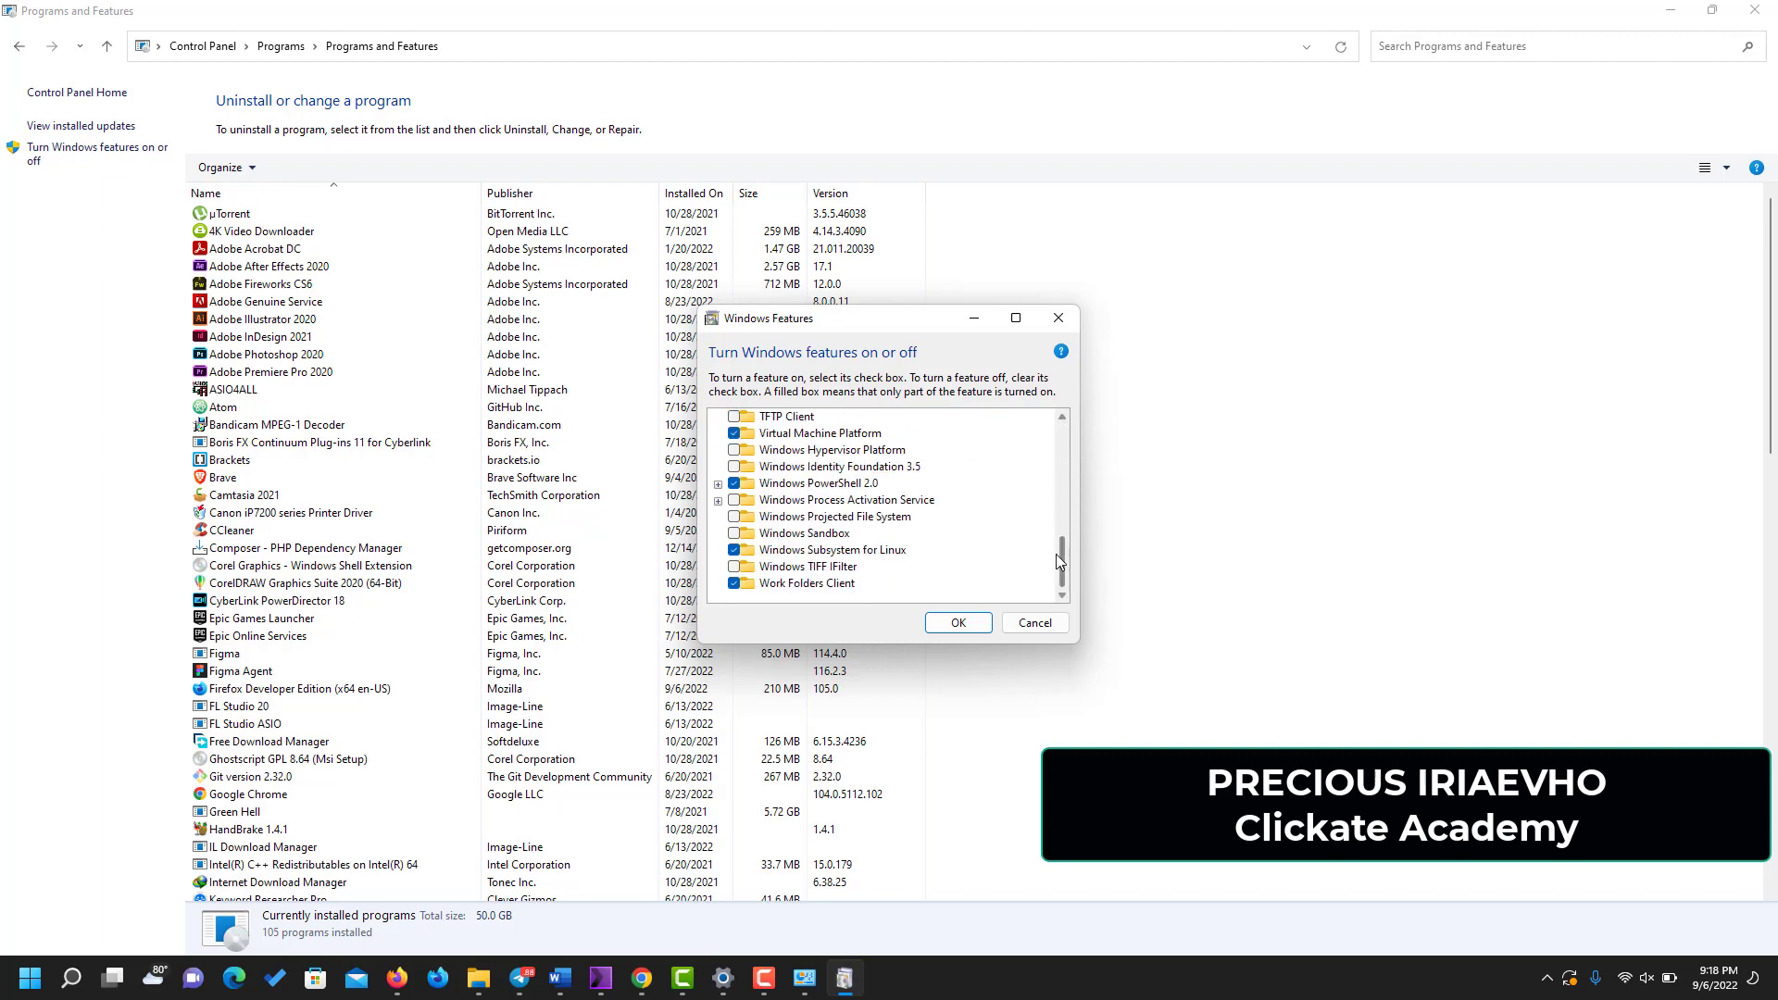
pyautogui.moveTo(832, 550)
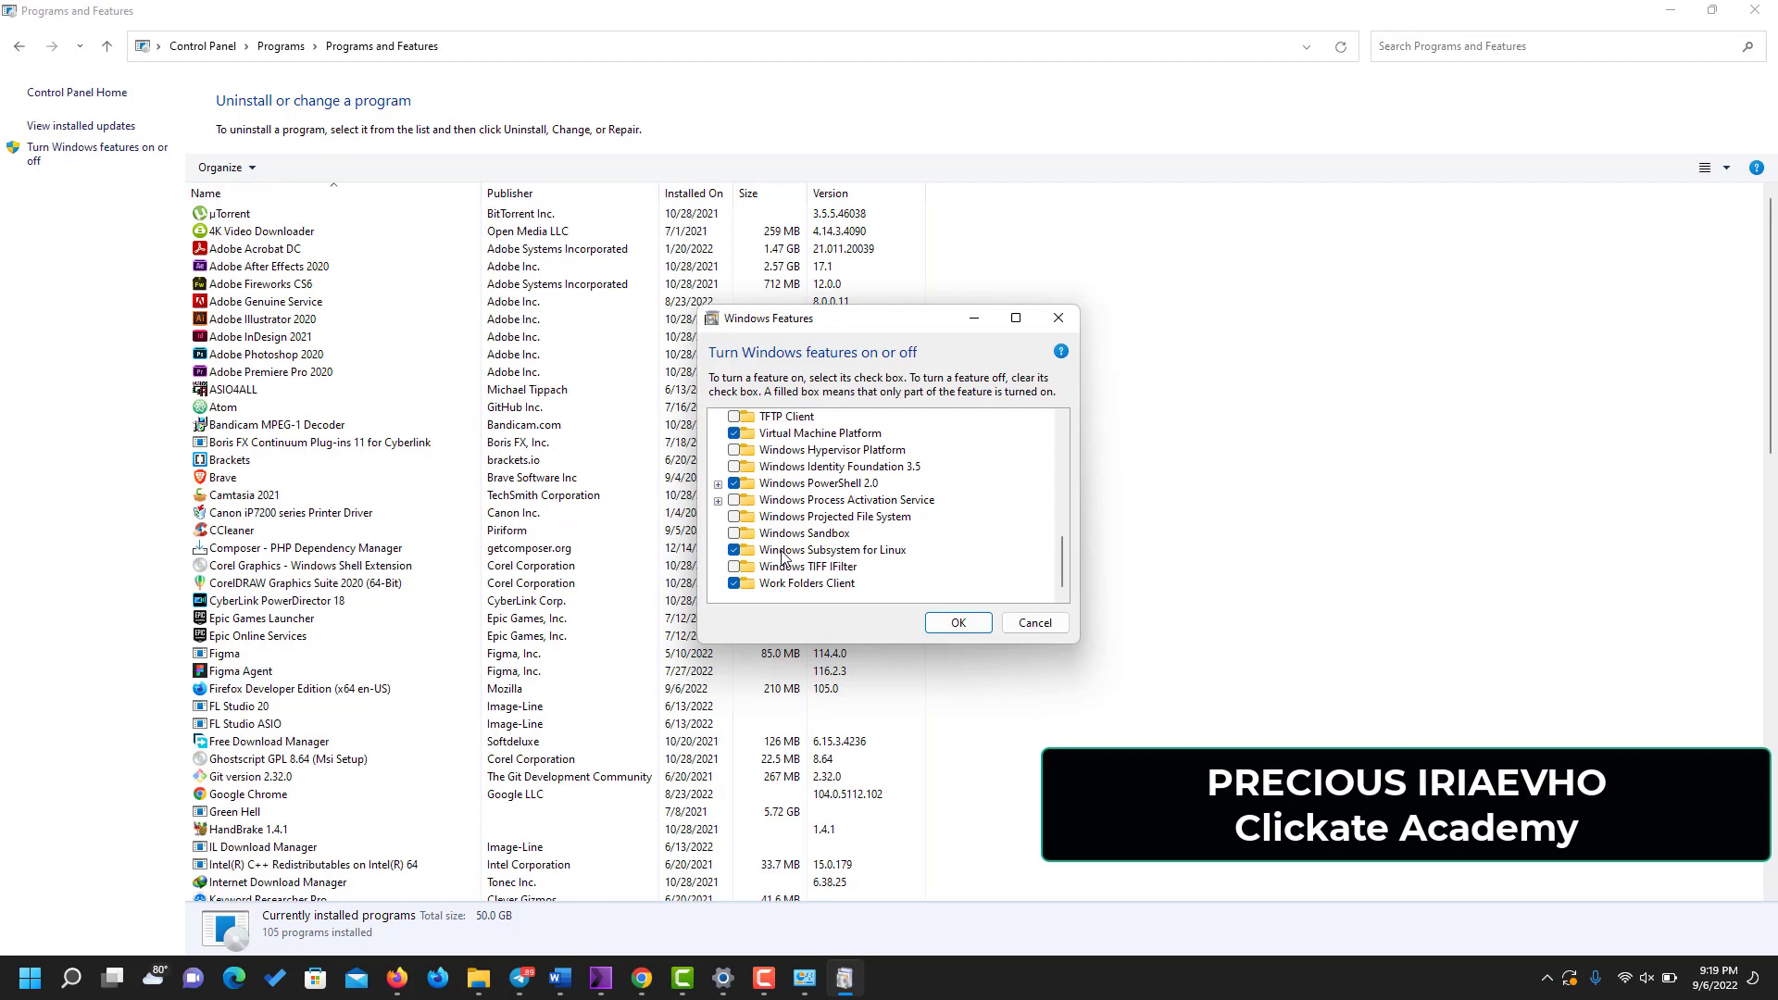
pyautogui.moveTo(789, 556)
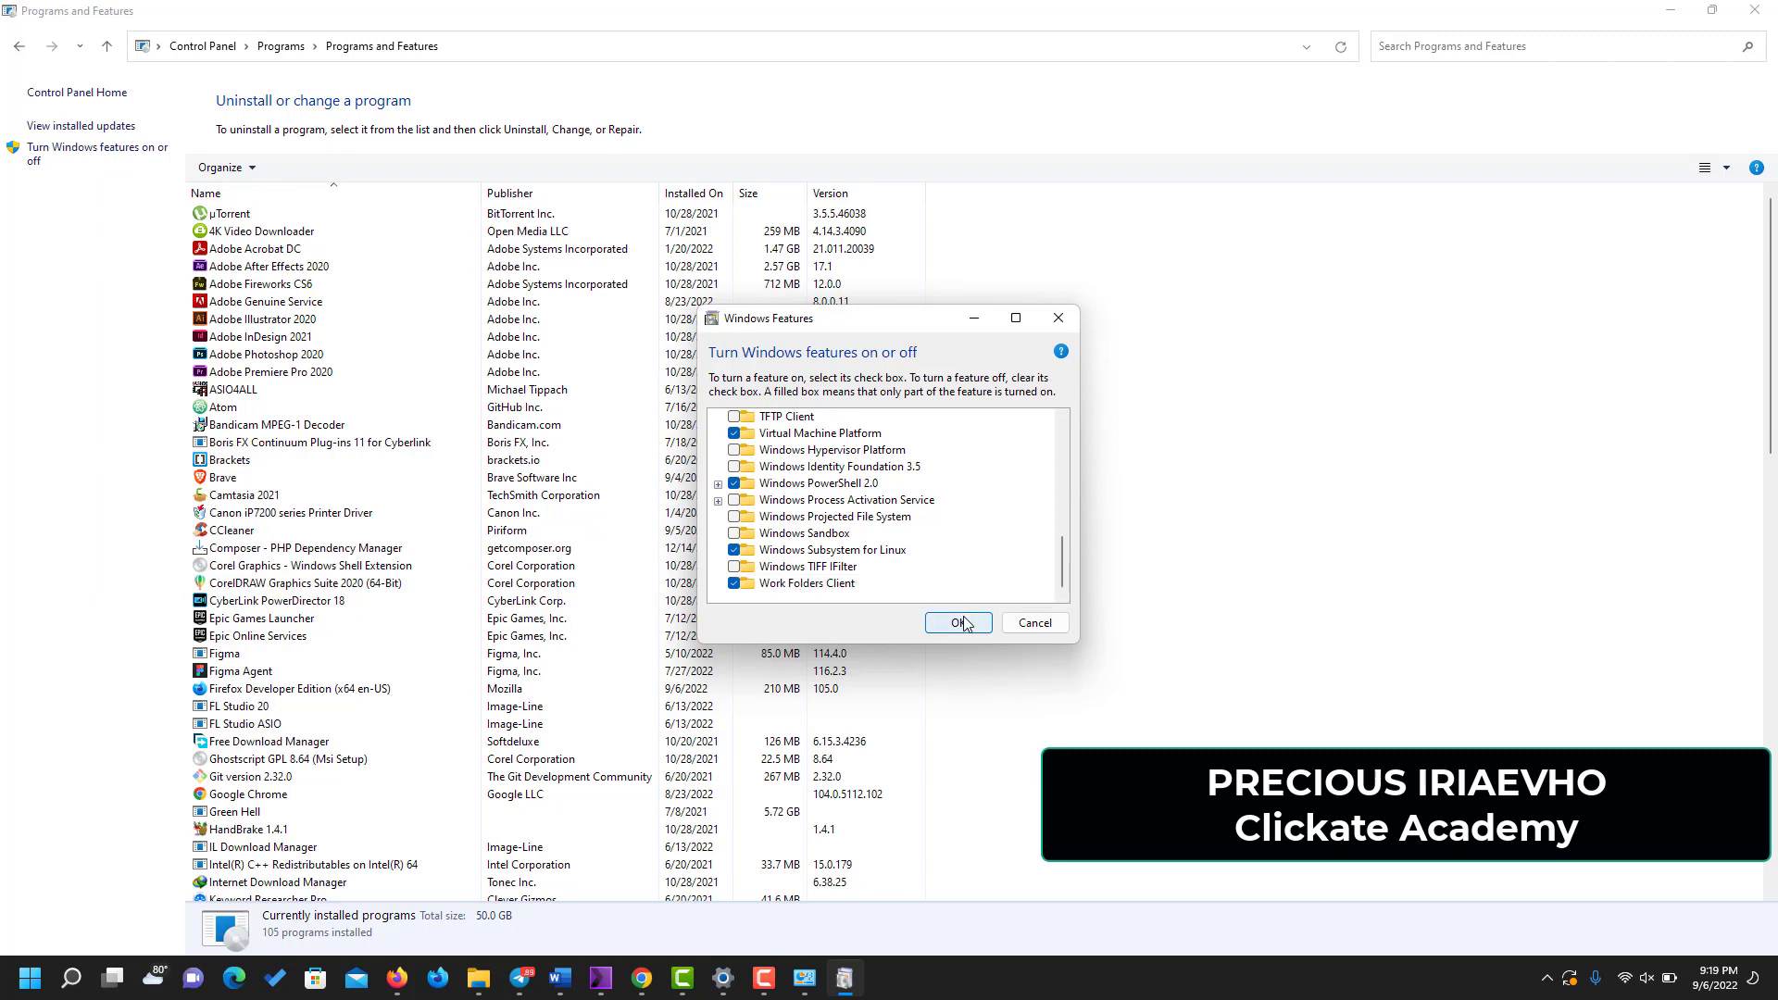
pyautogui.moveTo(1016, 631)
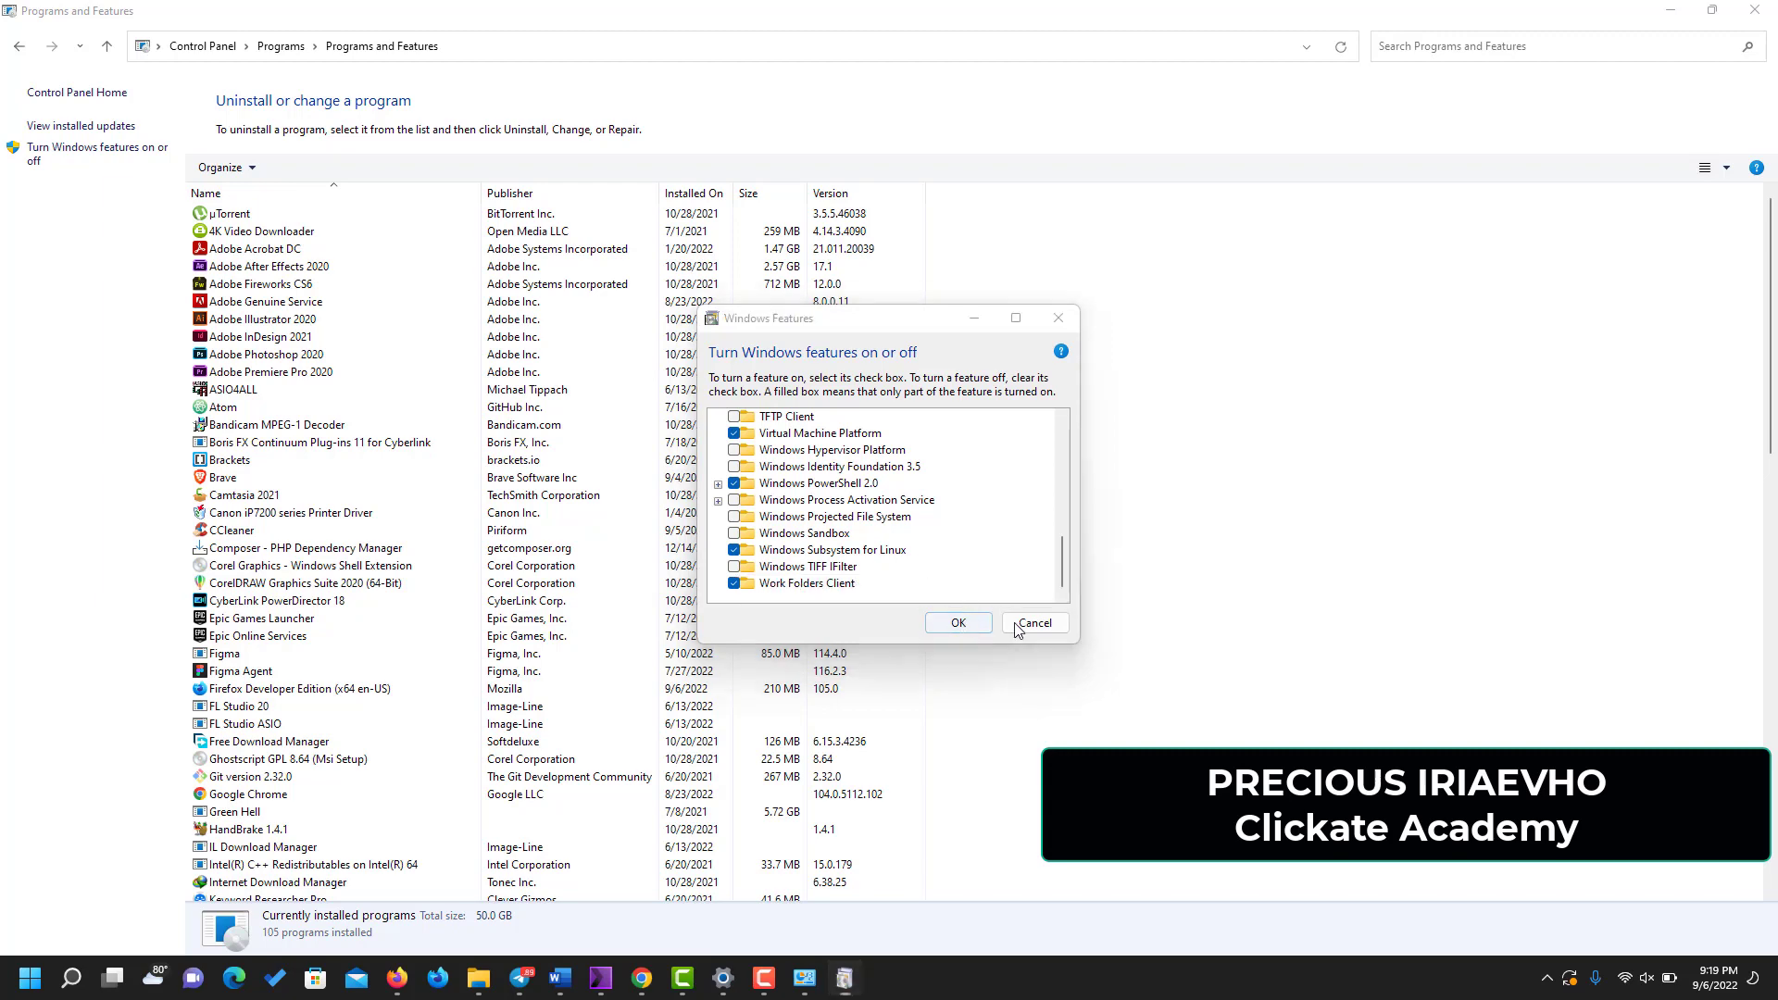
# - Confirm the Windows Features changes with OK so Windows searches for required files
pyautogui.click(956, 622)
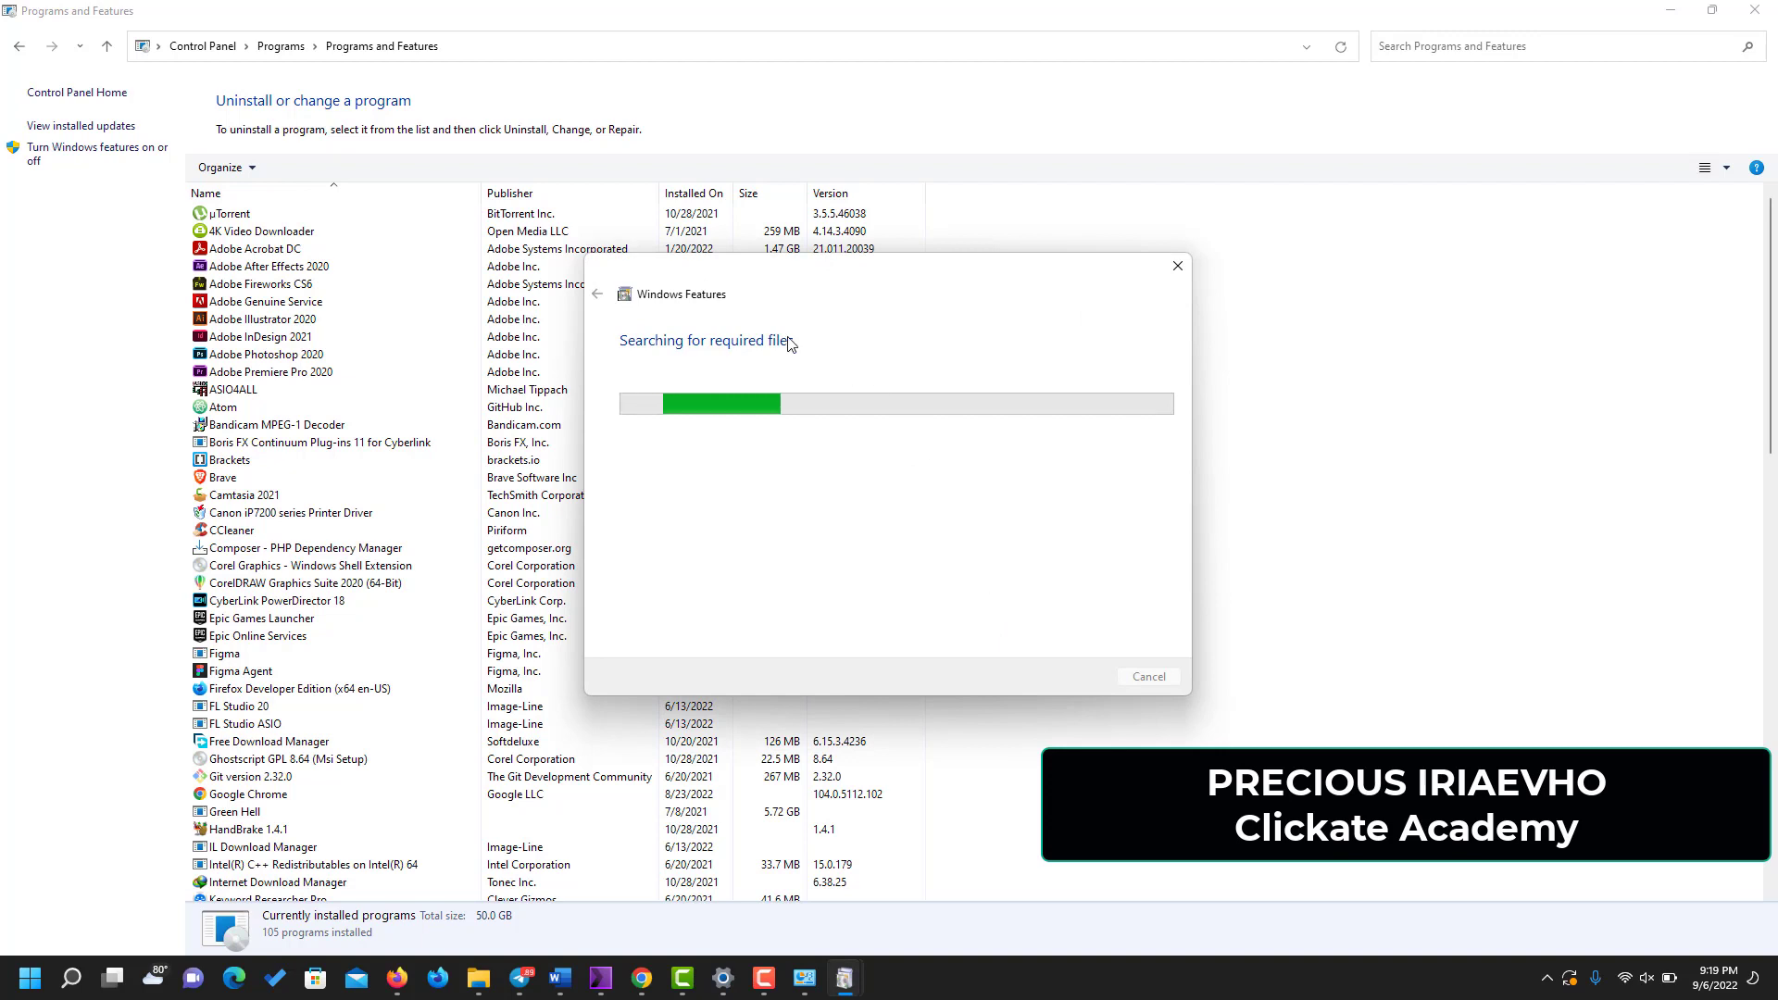
pyautogui.moveTo(924, 344)
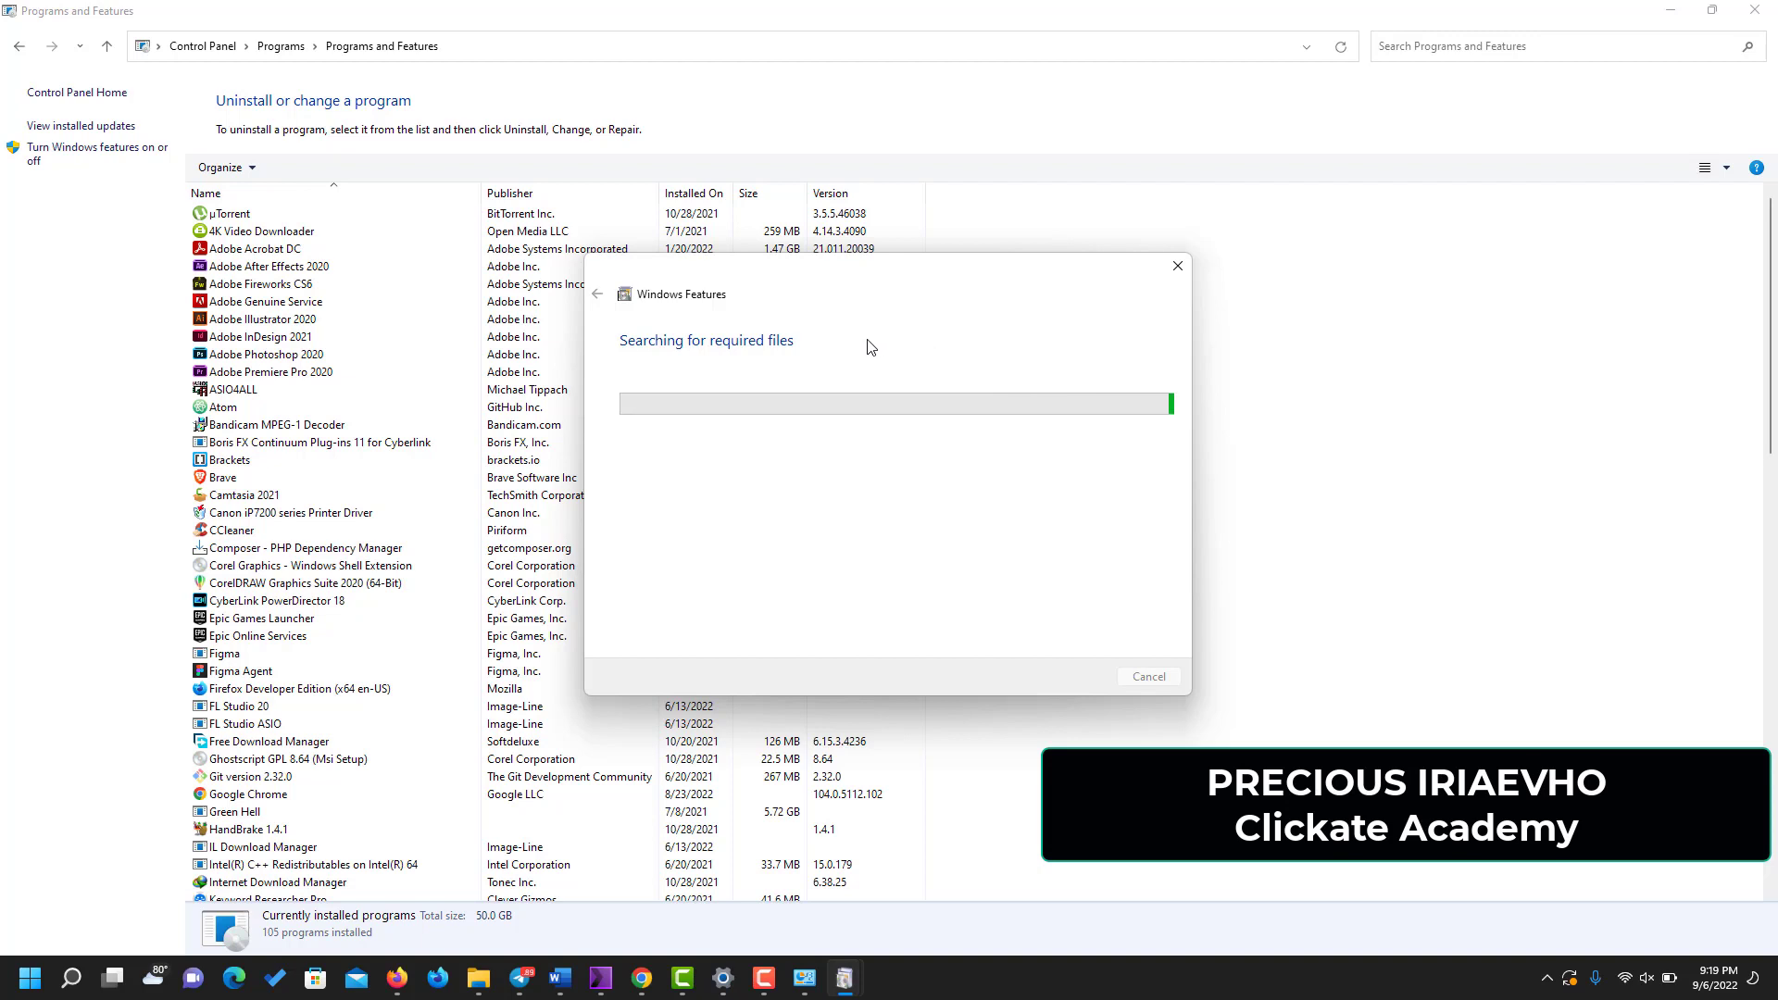
pyautogui.moveTo(978, 569)
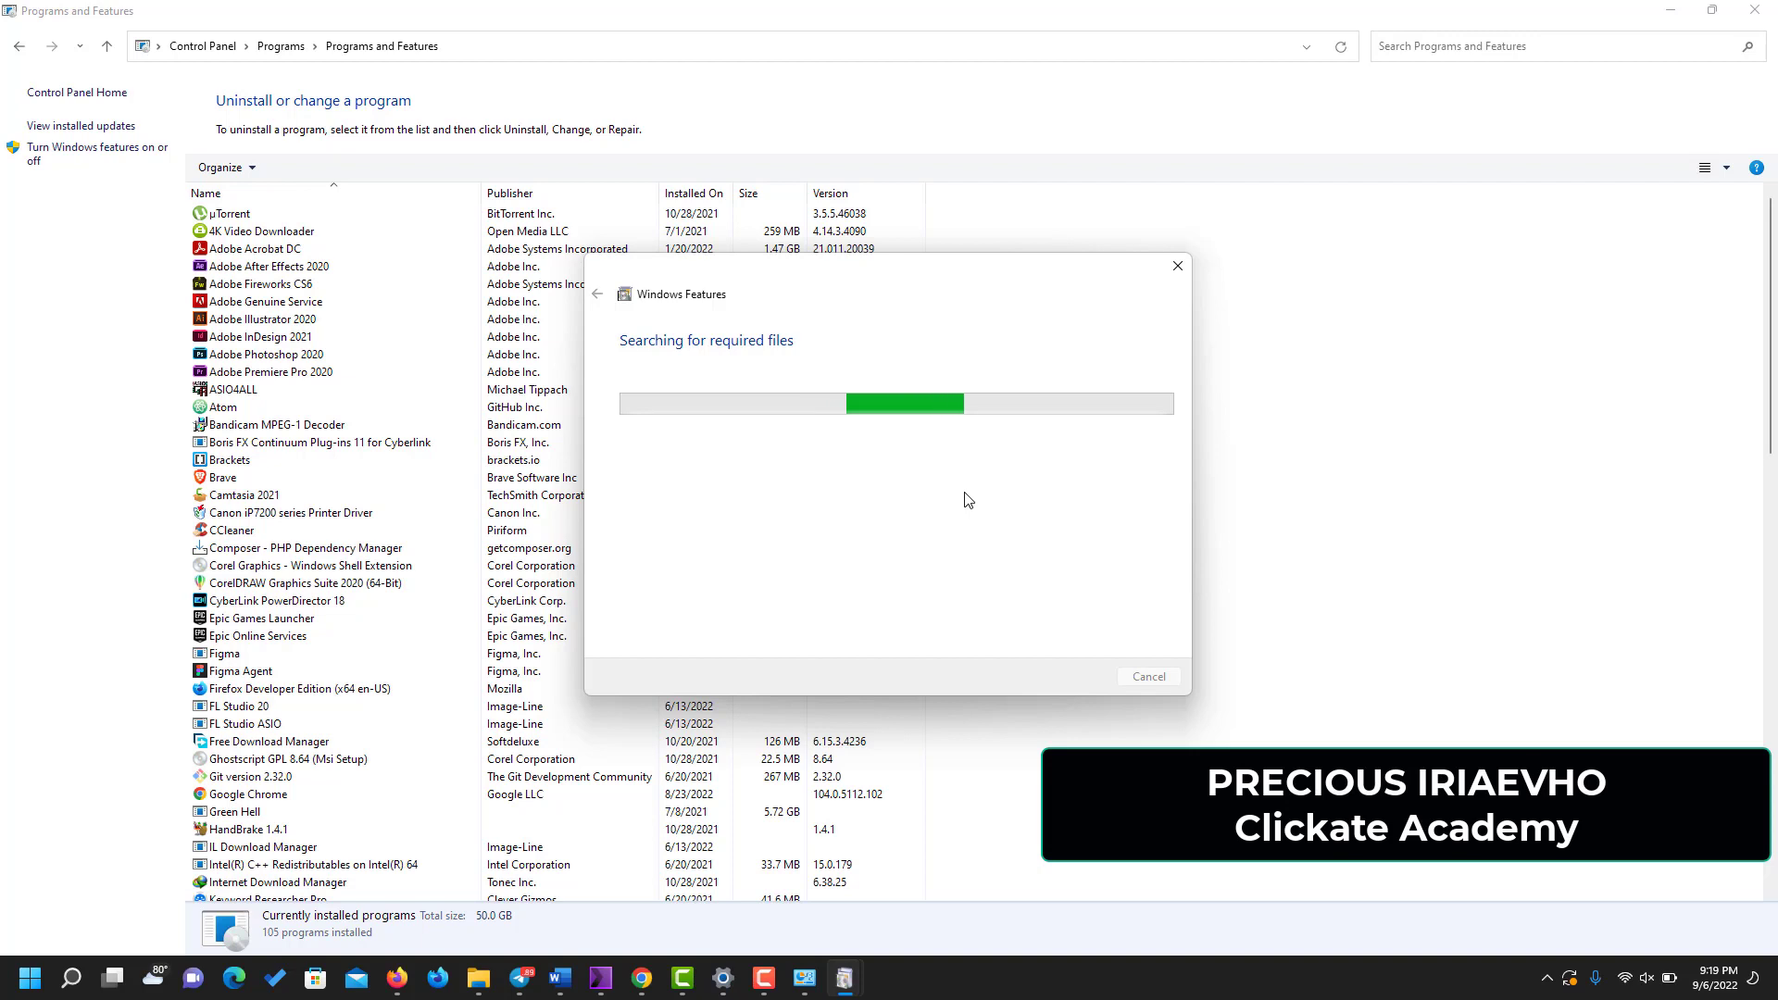
pyautogui.moveTo(1046, 493)
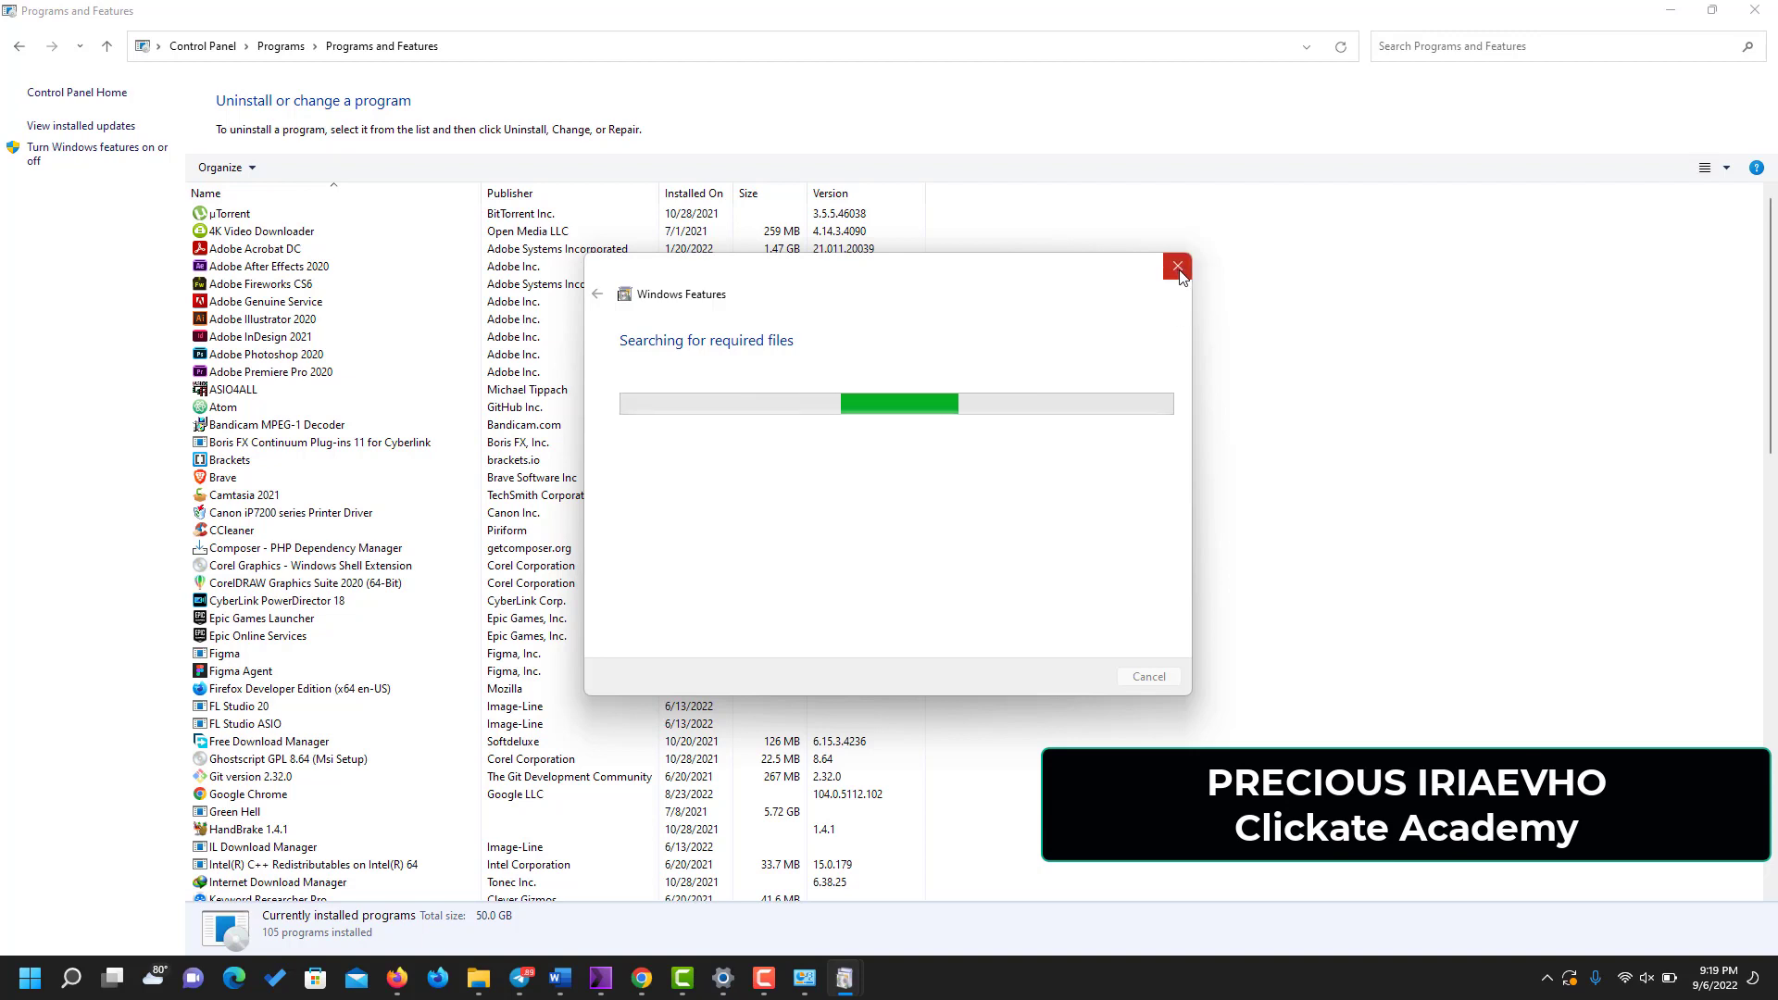
pyautogui.moveTo(638, 358)
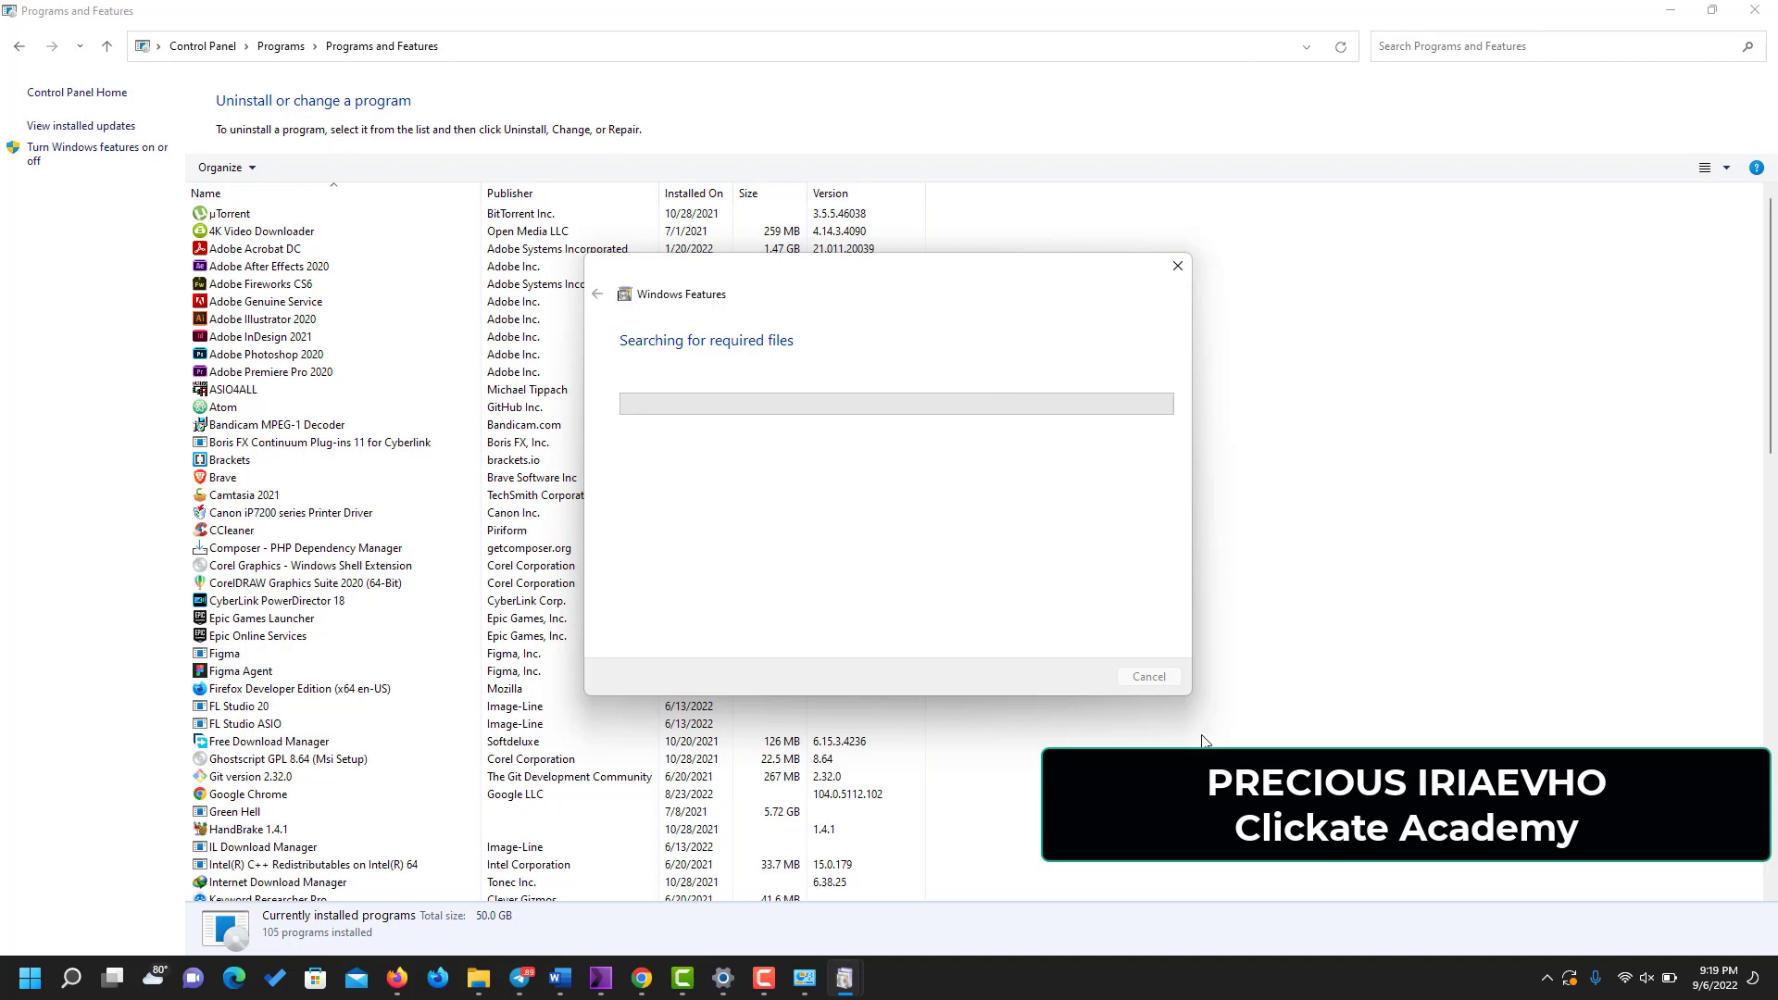
pyautogui.moveTo(1177, 266)
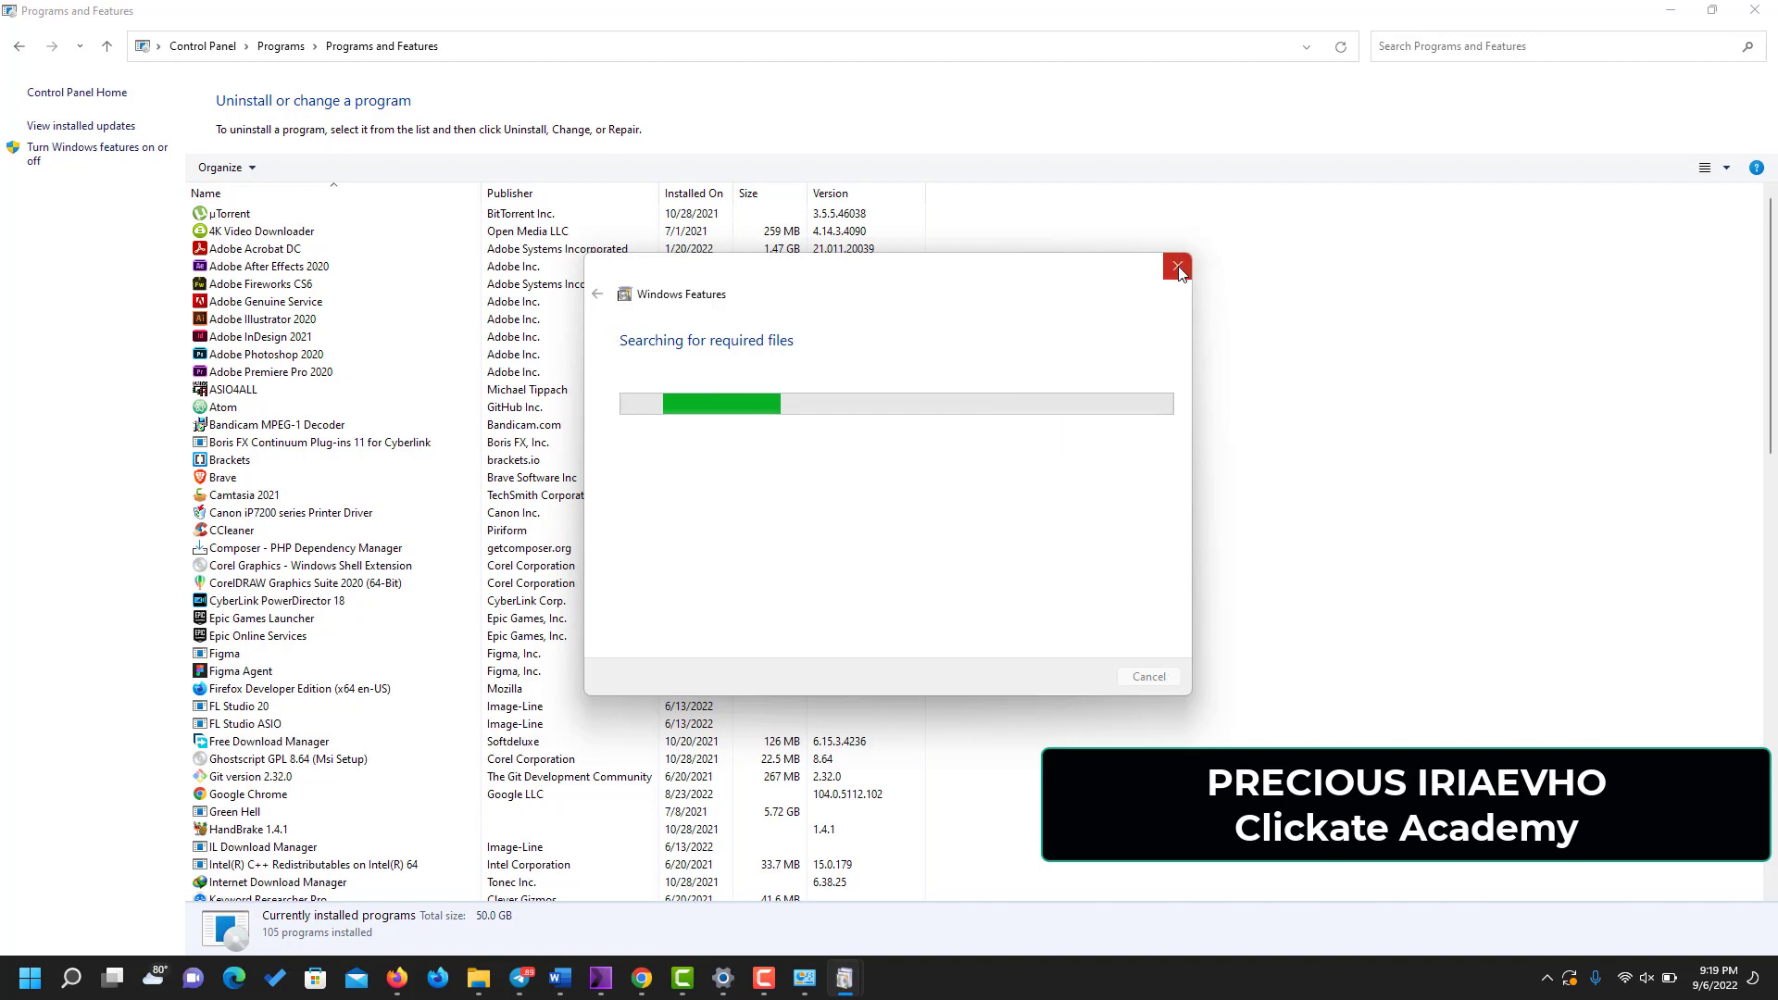
pyautogui.moveTo(647, 329)
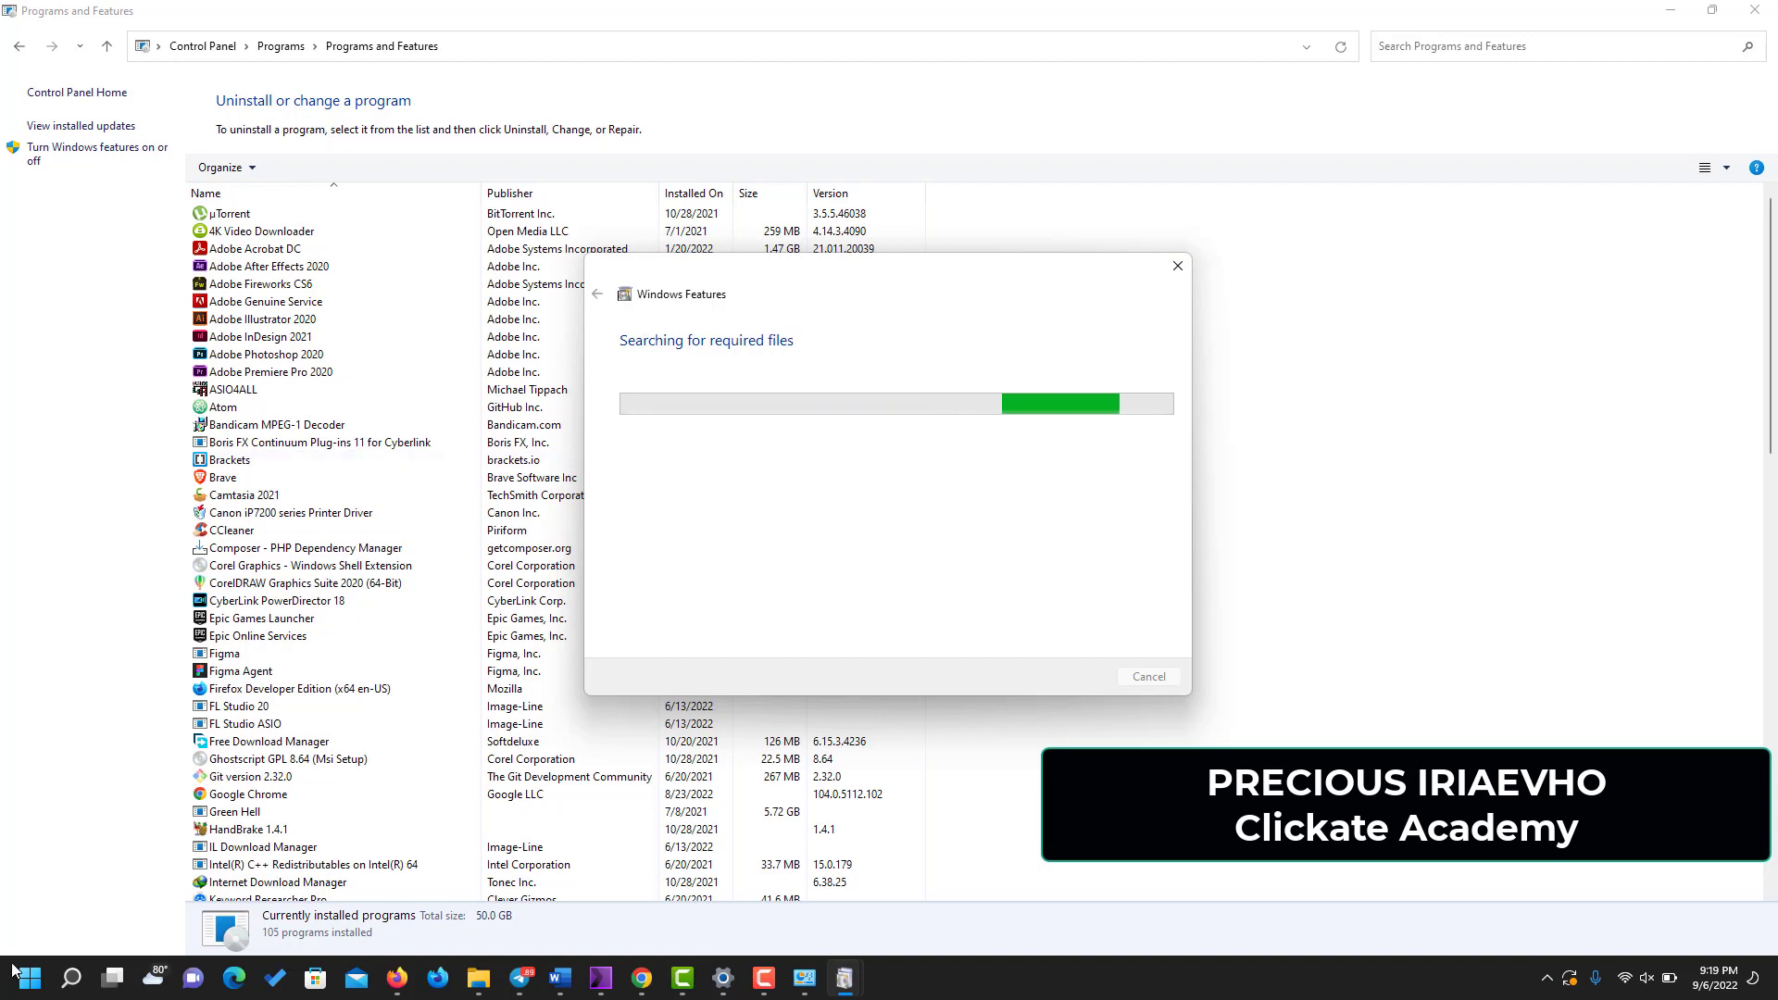
# - Launch Windows Terminal (Admin) from the Start button's quick links menu
pyautogui.rightClick(20, 975)
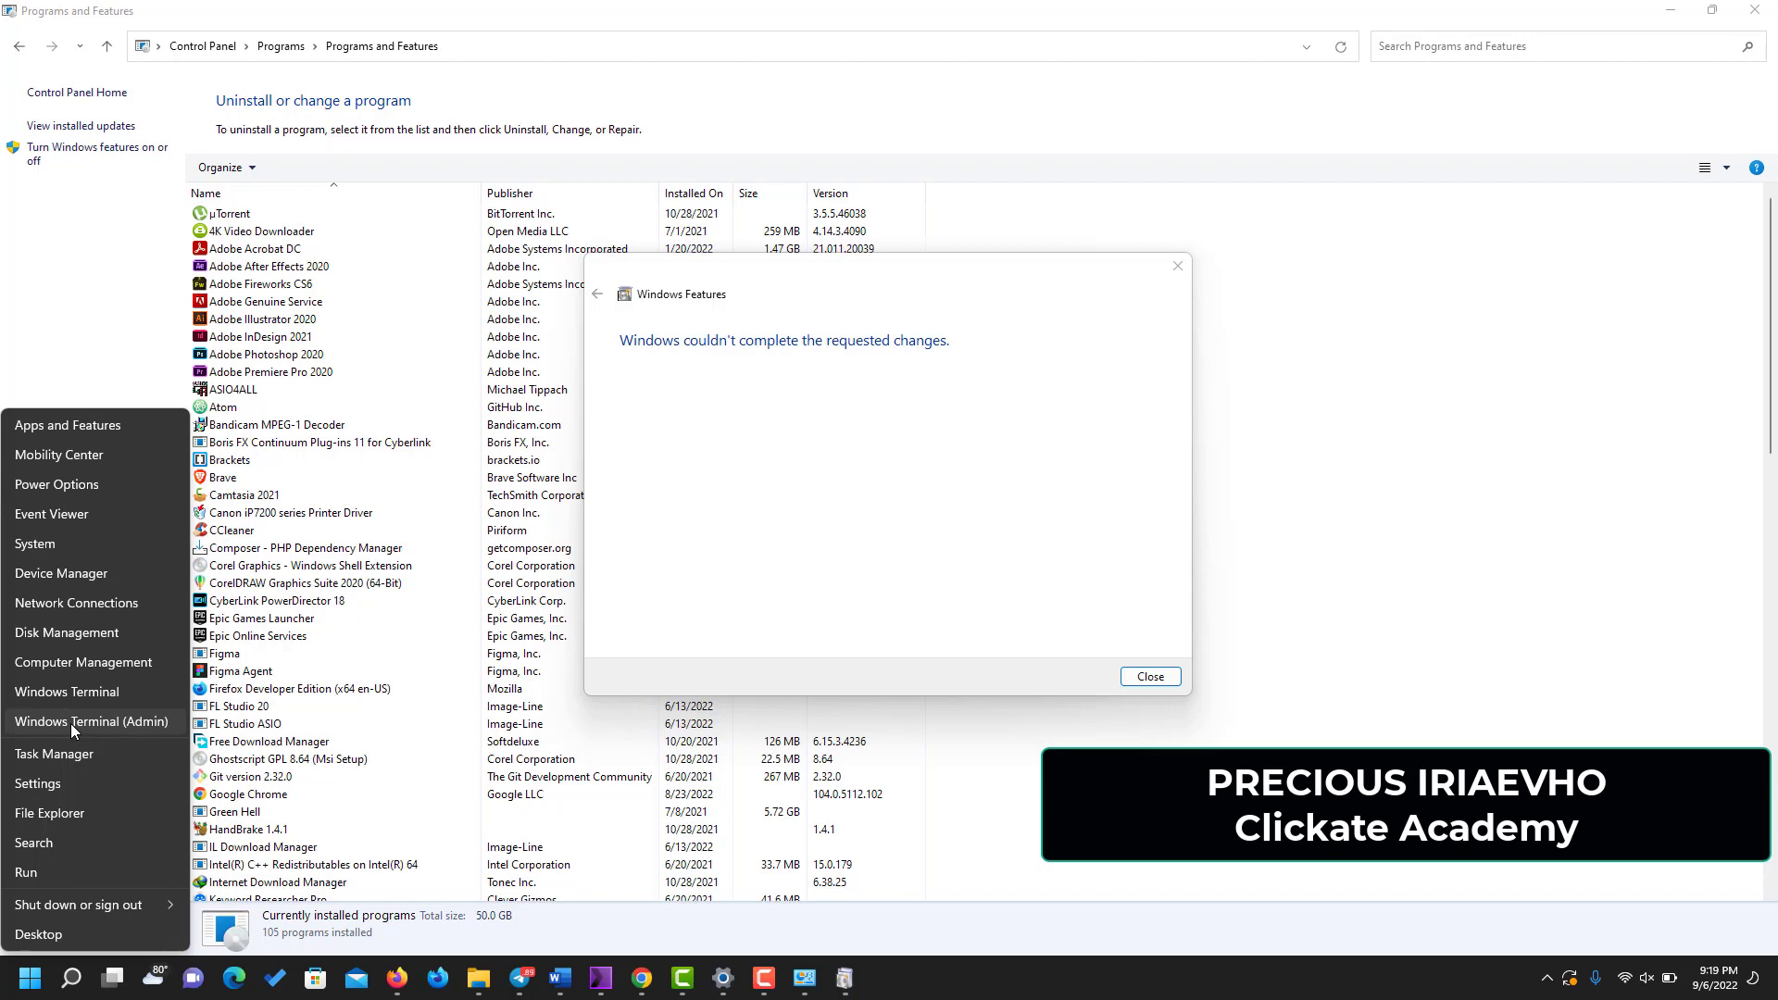
pyautogui.click(74, 731)
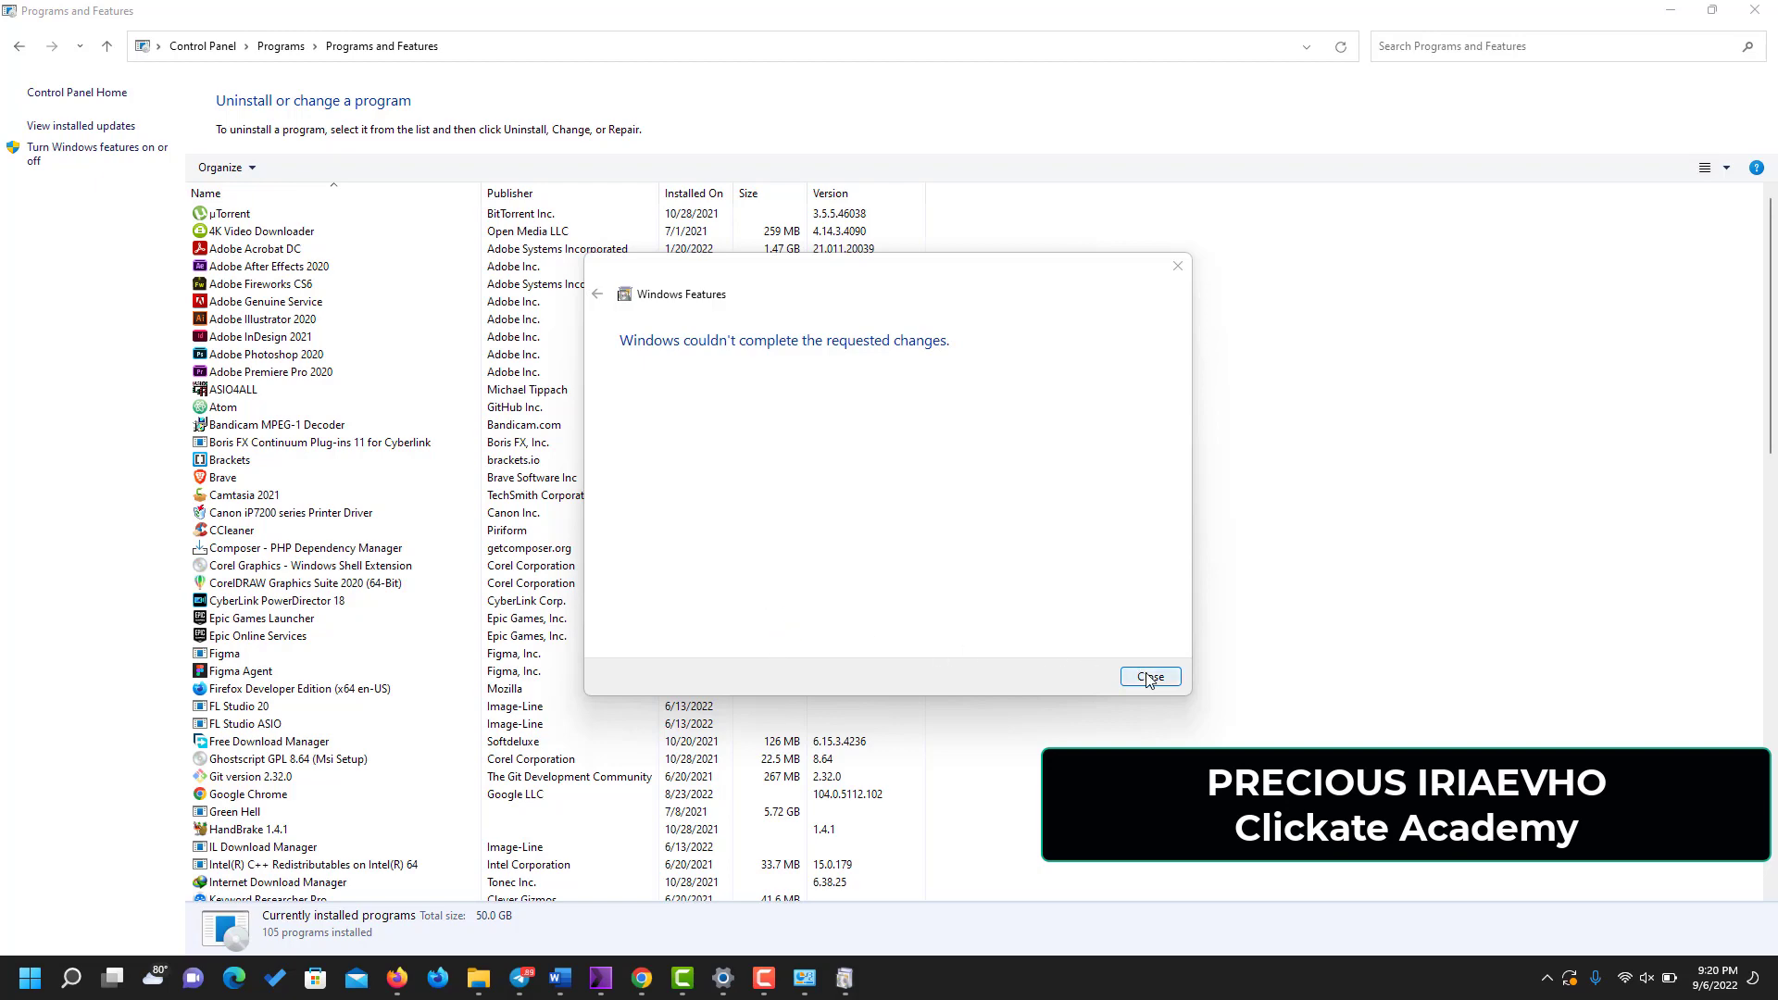
# - Dismiss the failed feature-change result and close the Windows Features dialog
pyautogui.click(1149, 677)
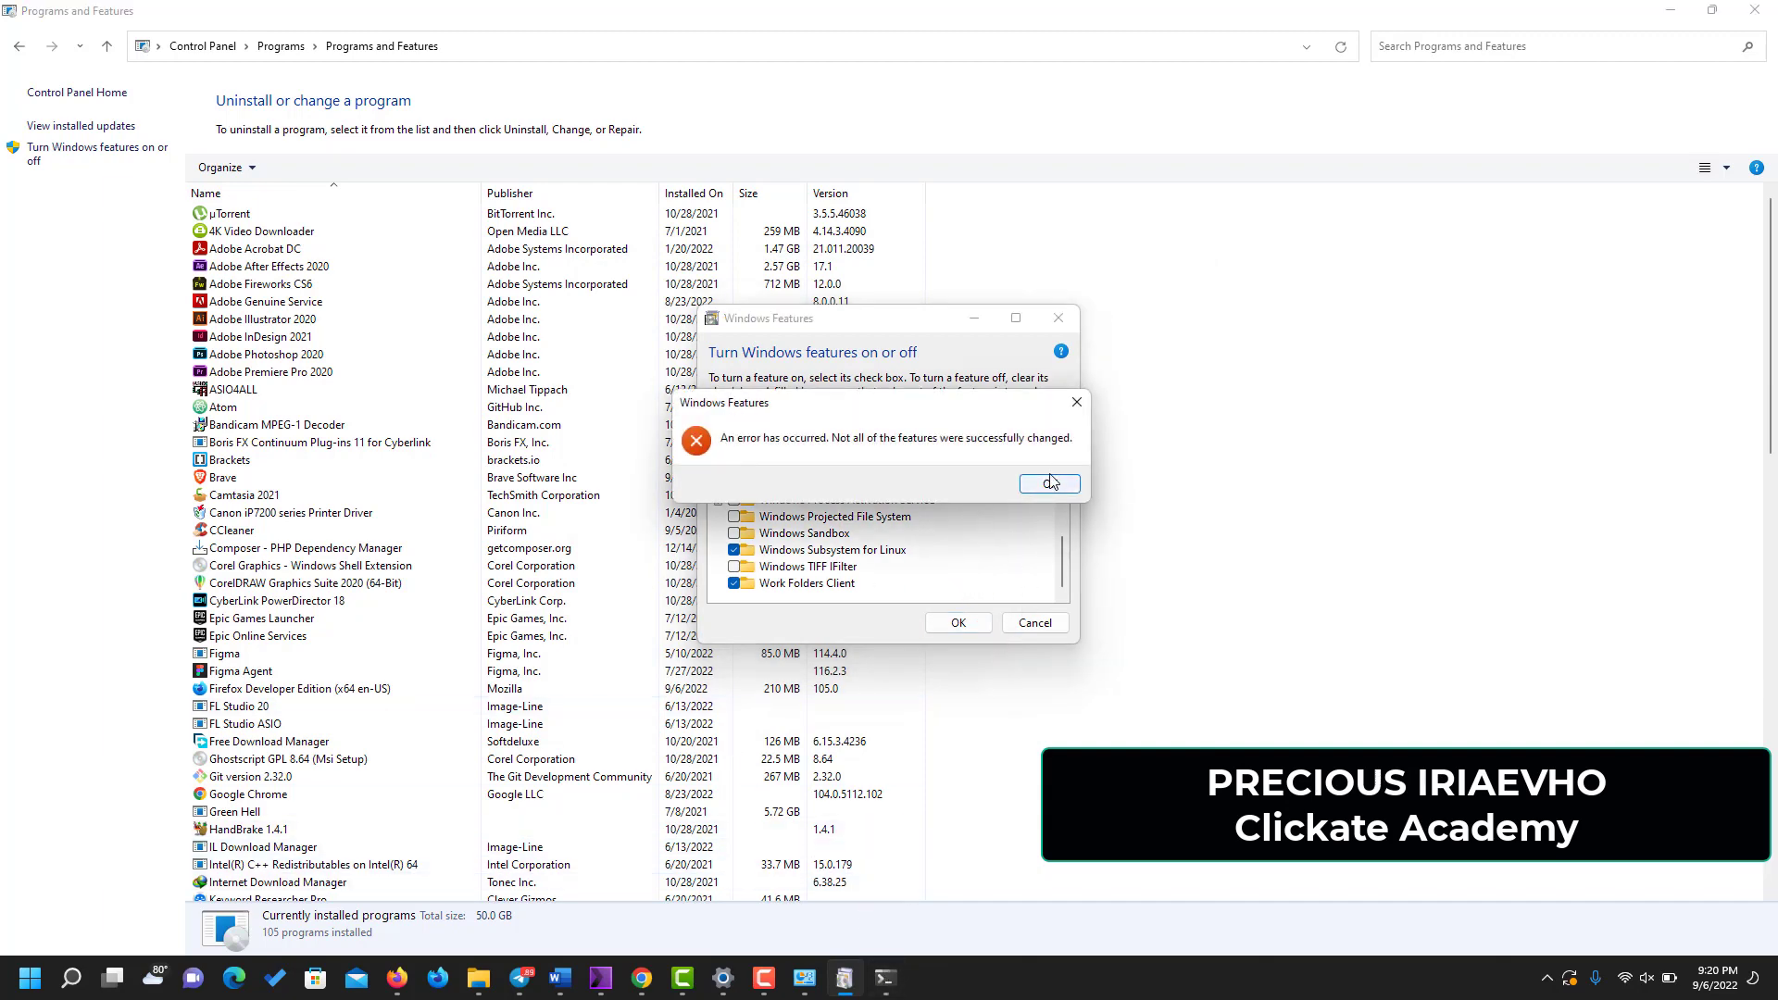
pyautogui.click(1047, 485)
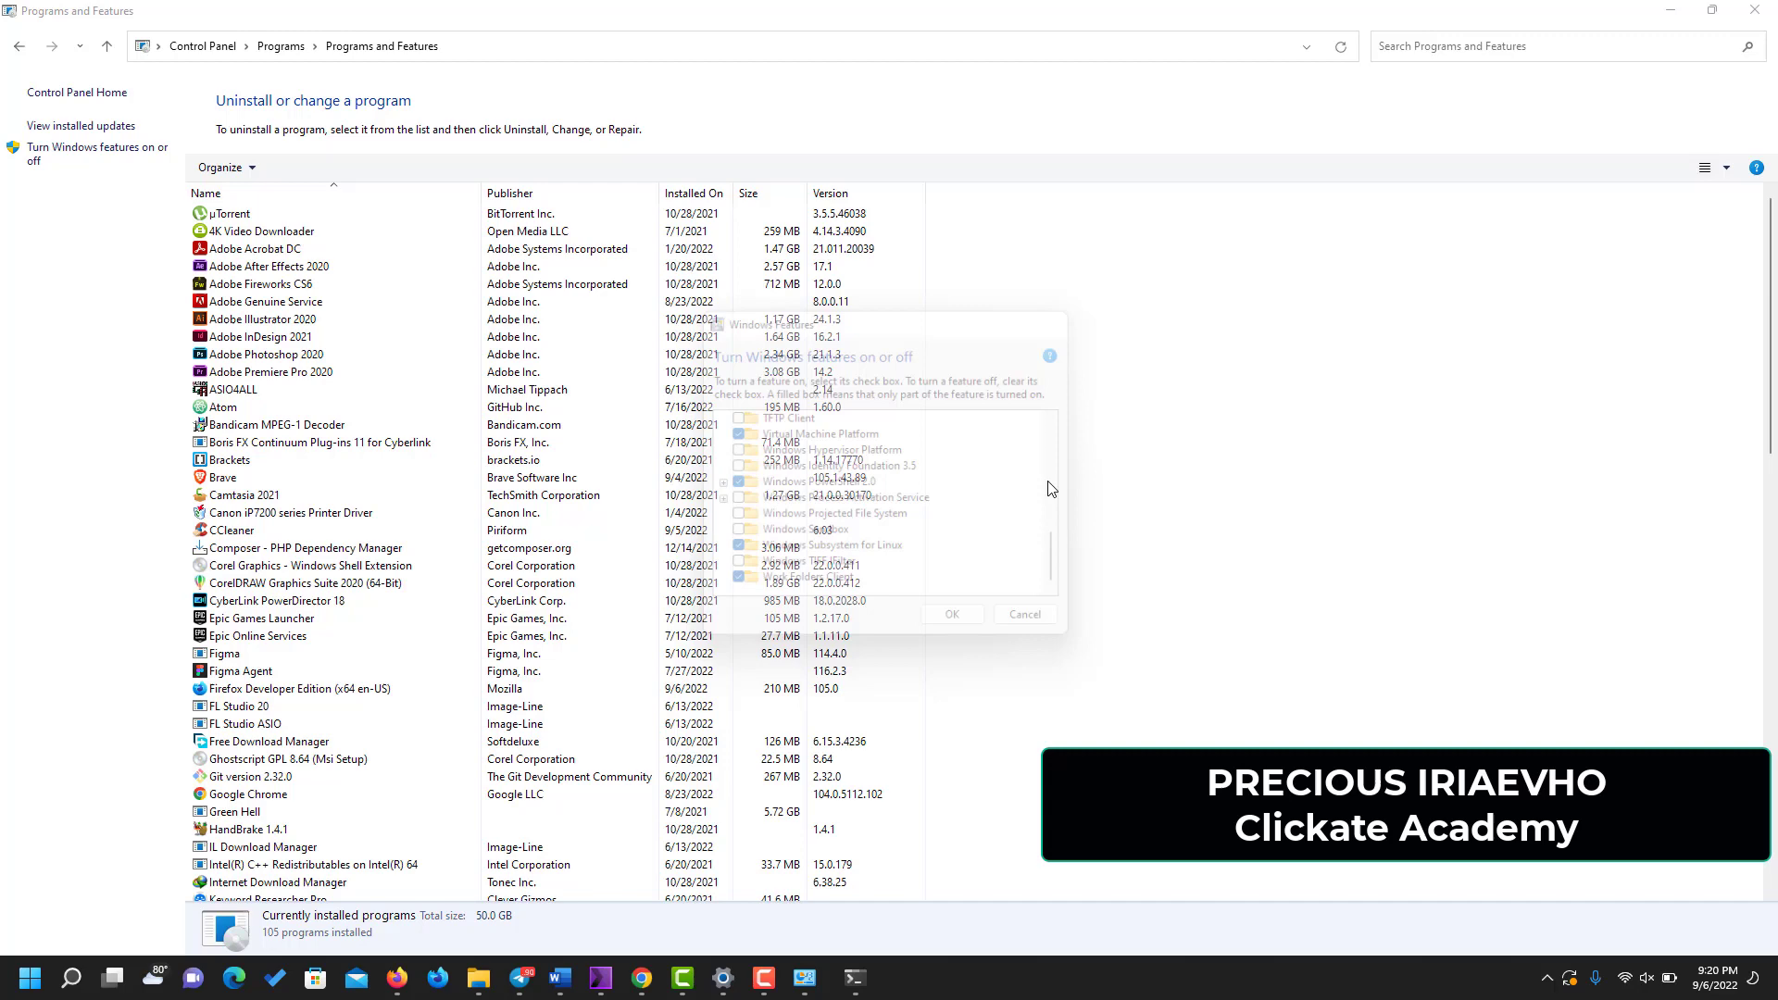
# - Run bash in the administrator Command Prompt
pyautogui.click(843, 978)
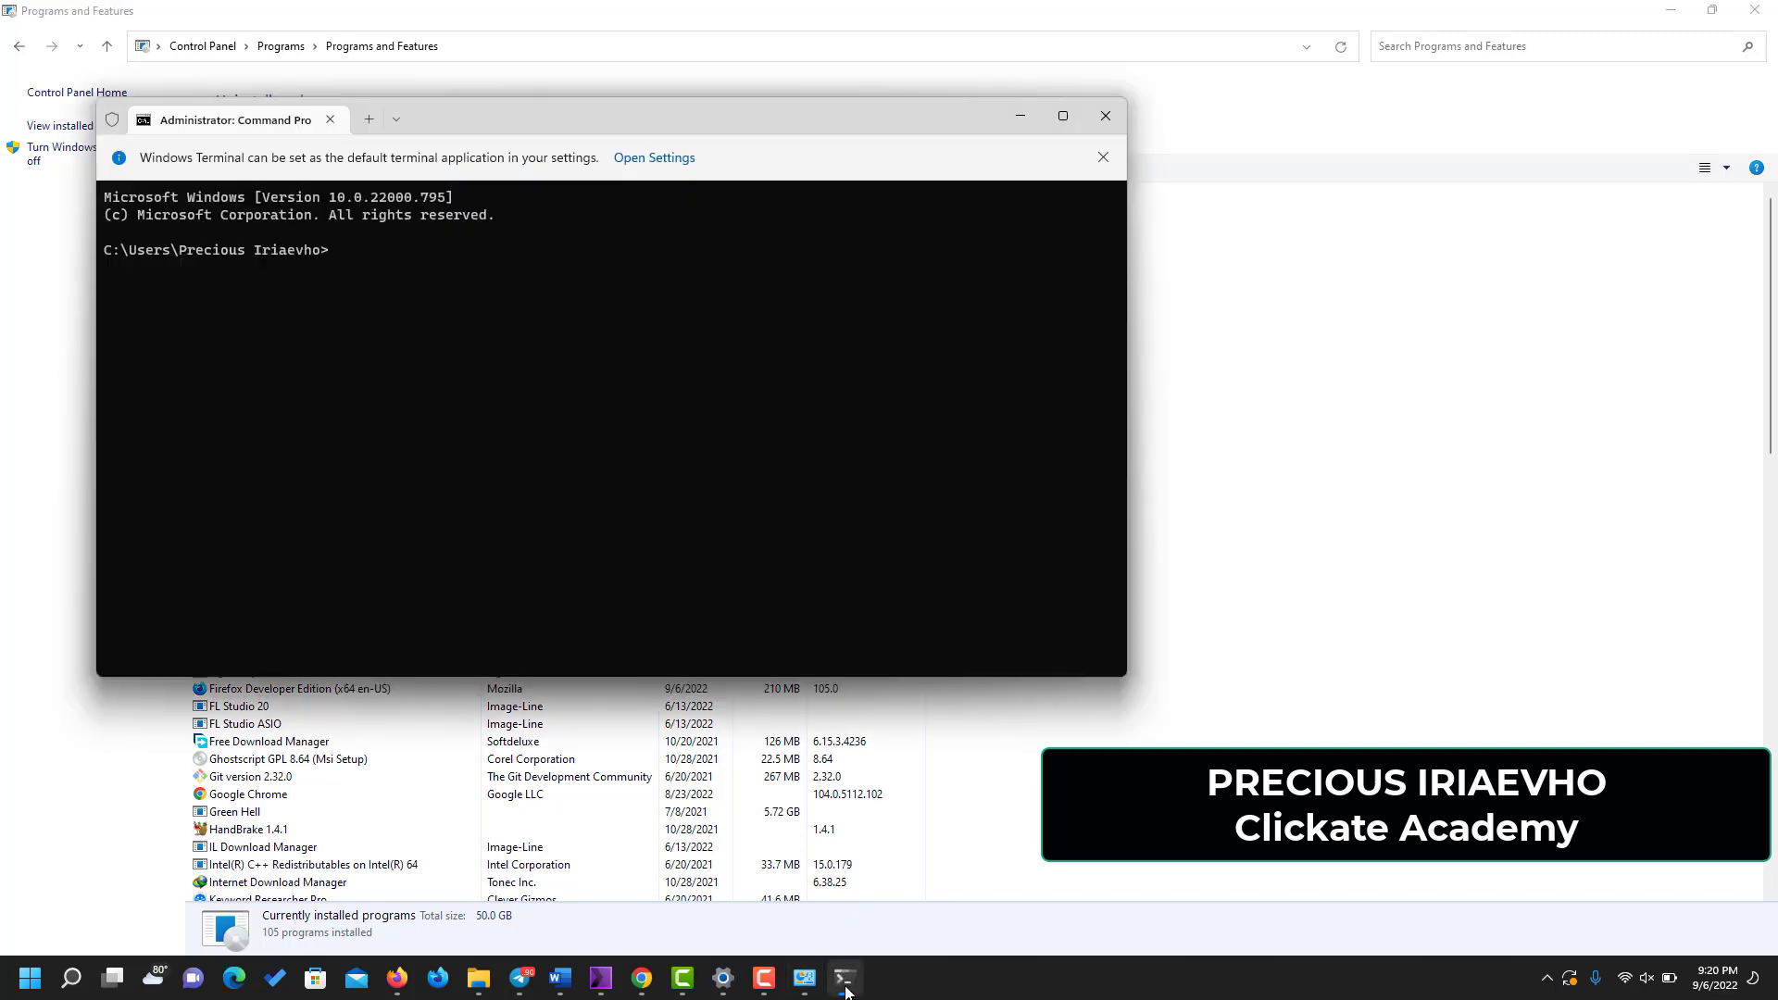
pyautogui.moveTo(381, 308)
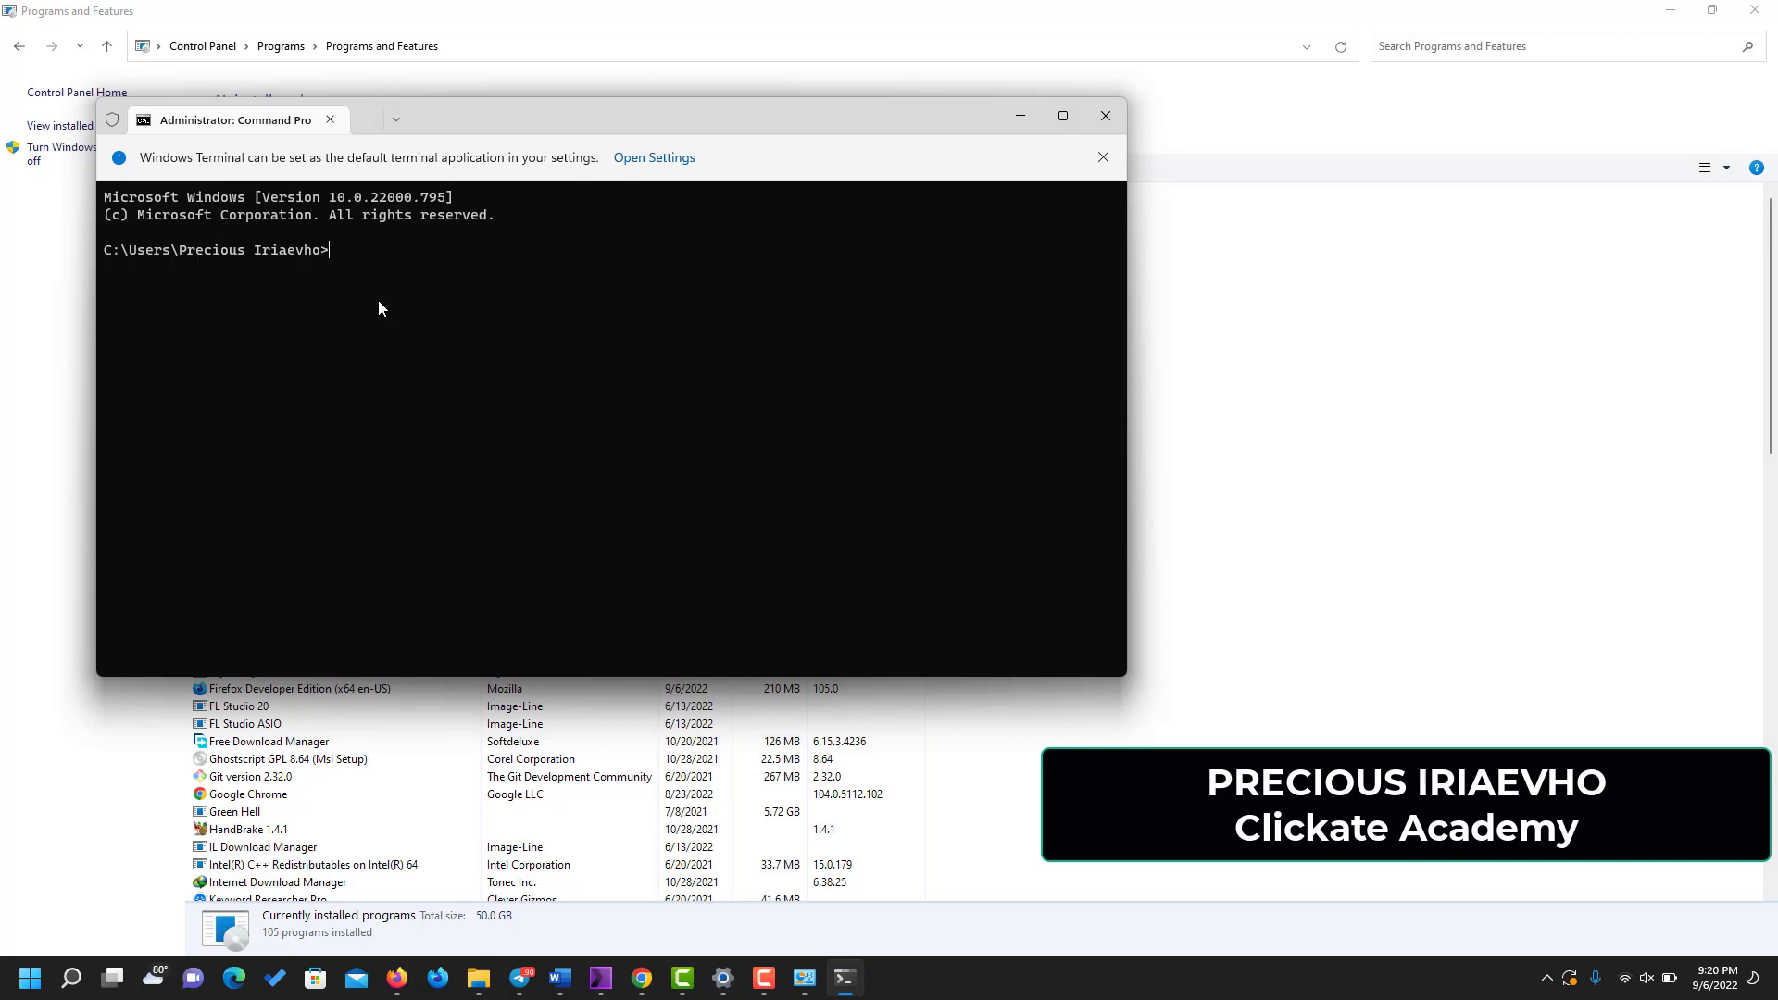
pyautogui.write('bash')
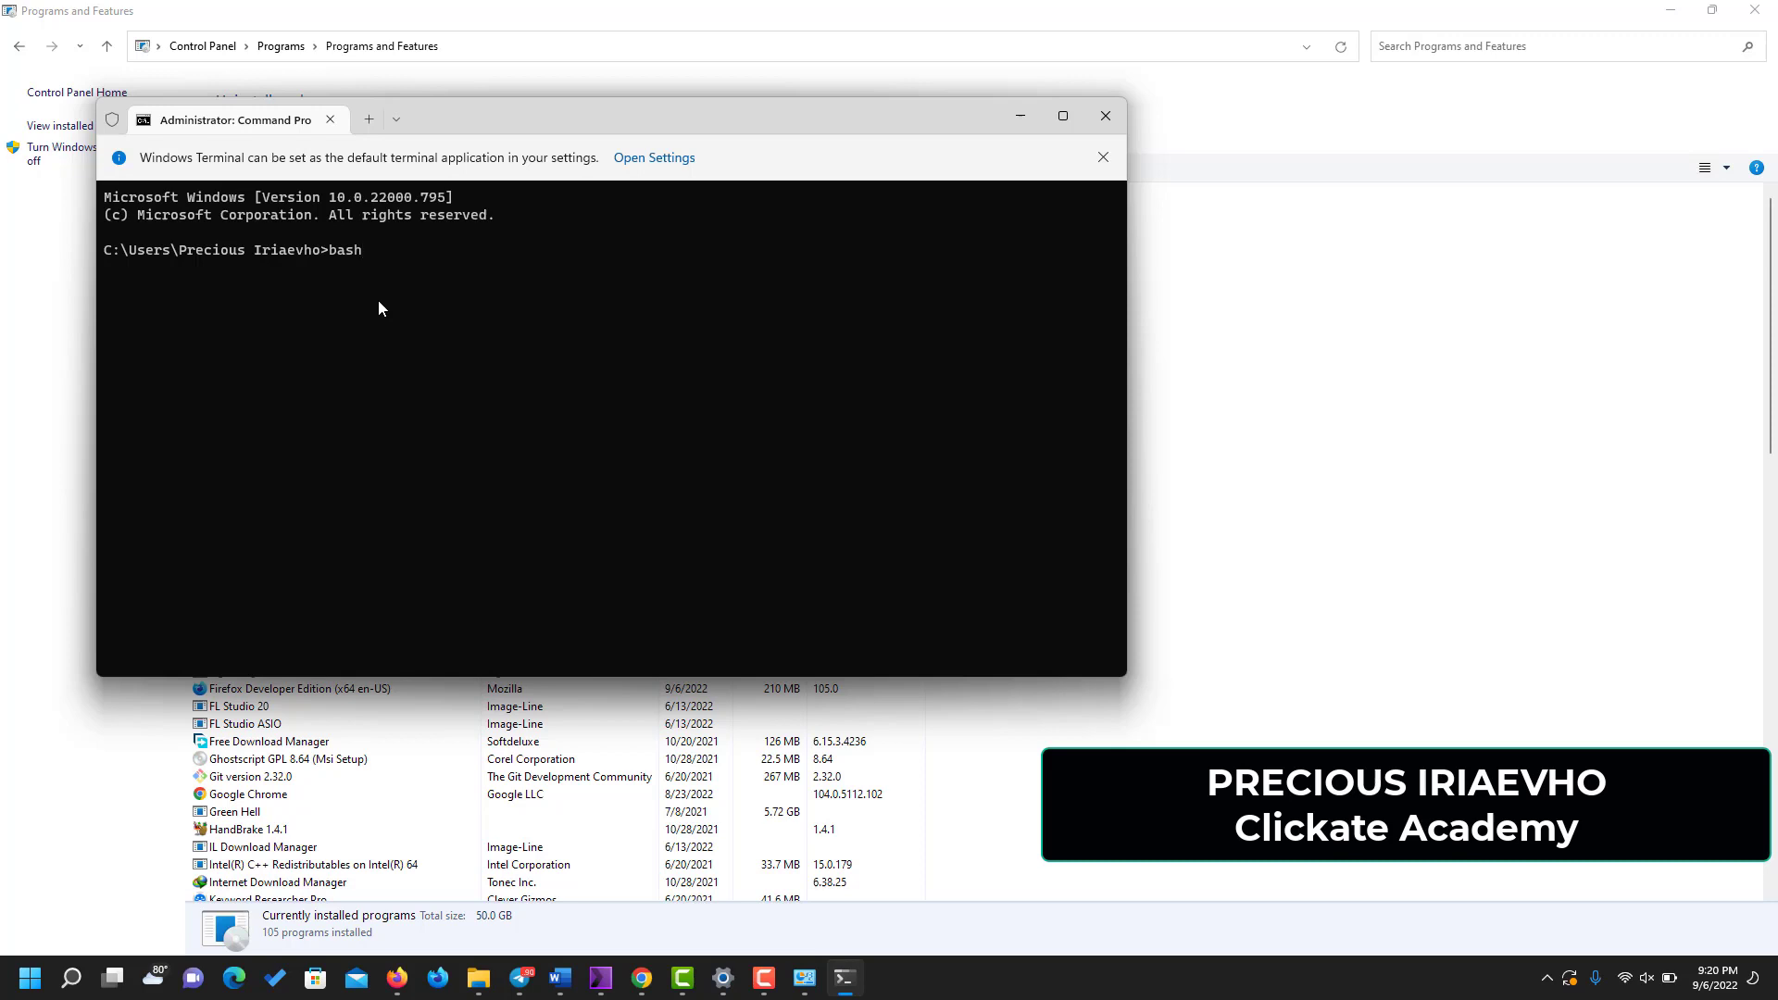
pyautogui.press('Return')
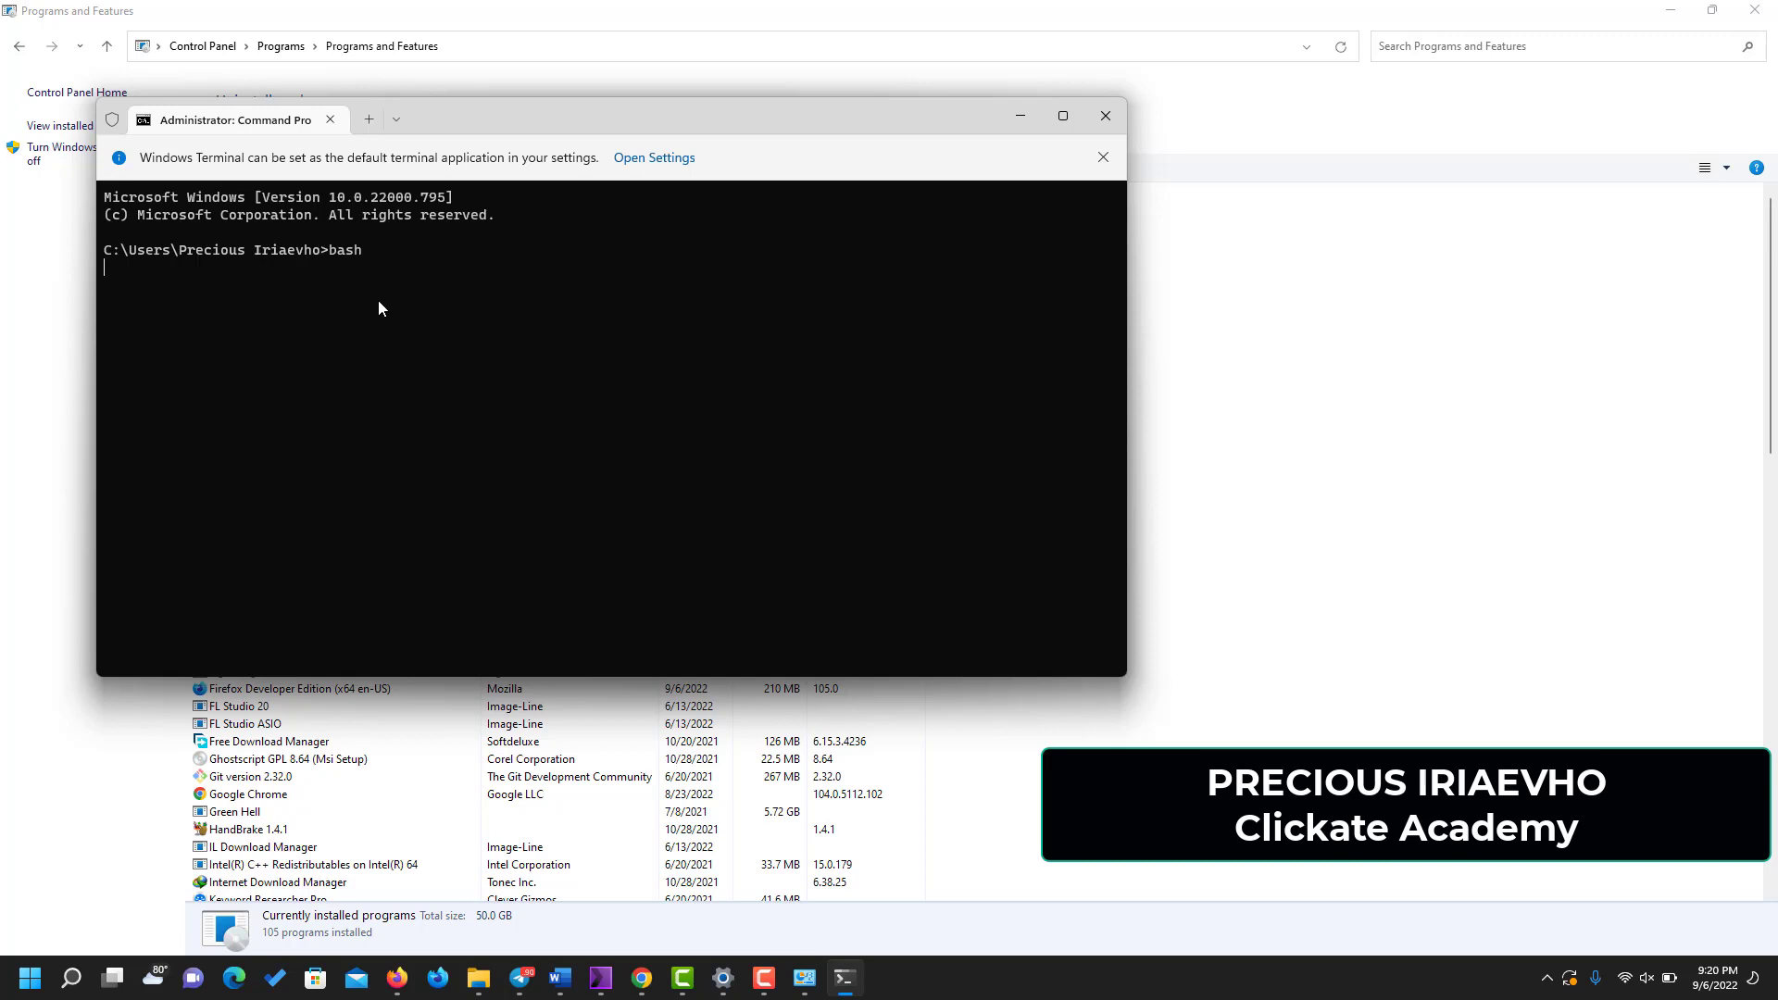
pyautogui.moveTo(304, 350)
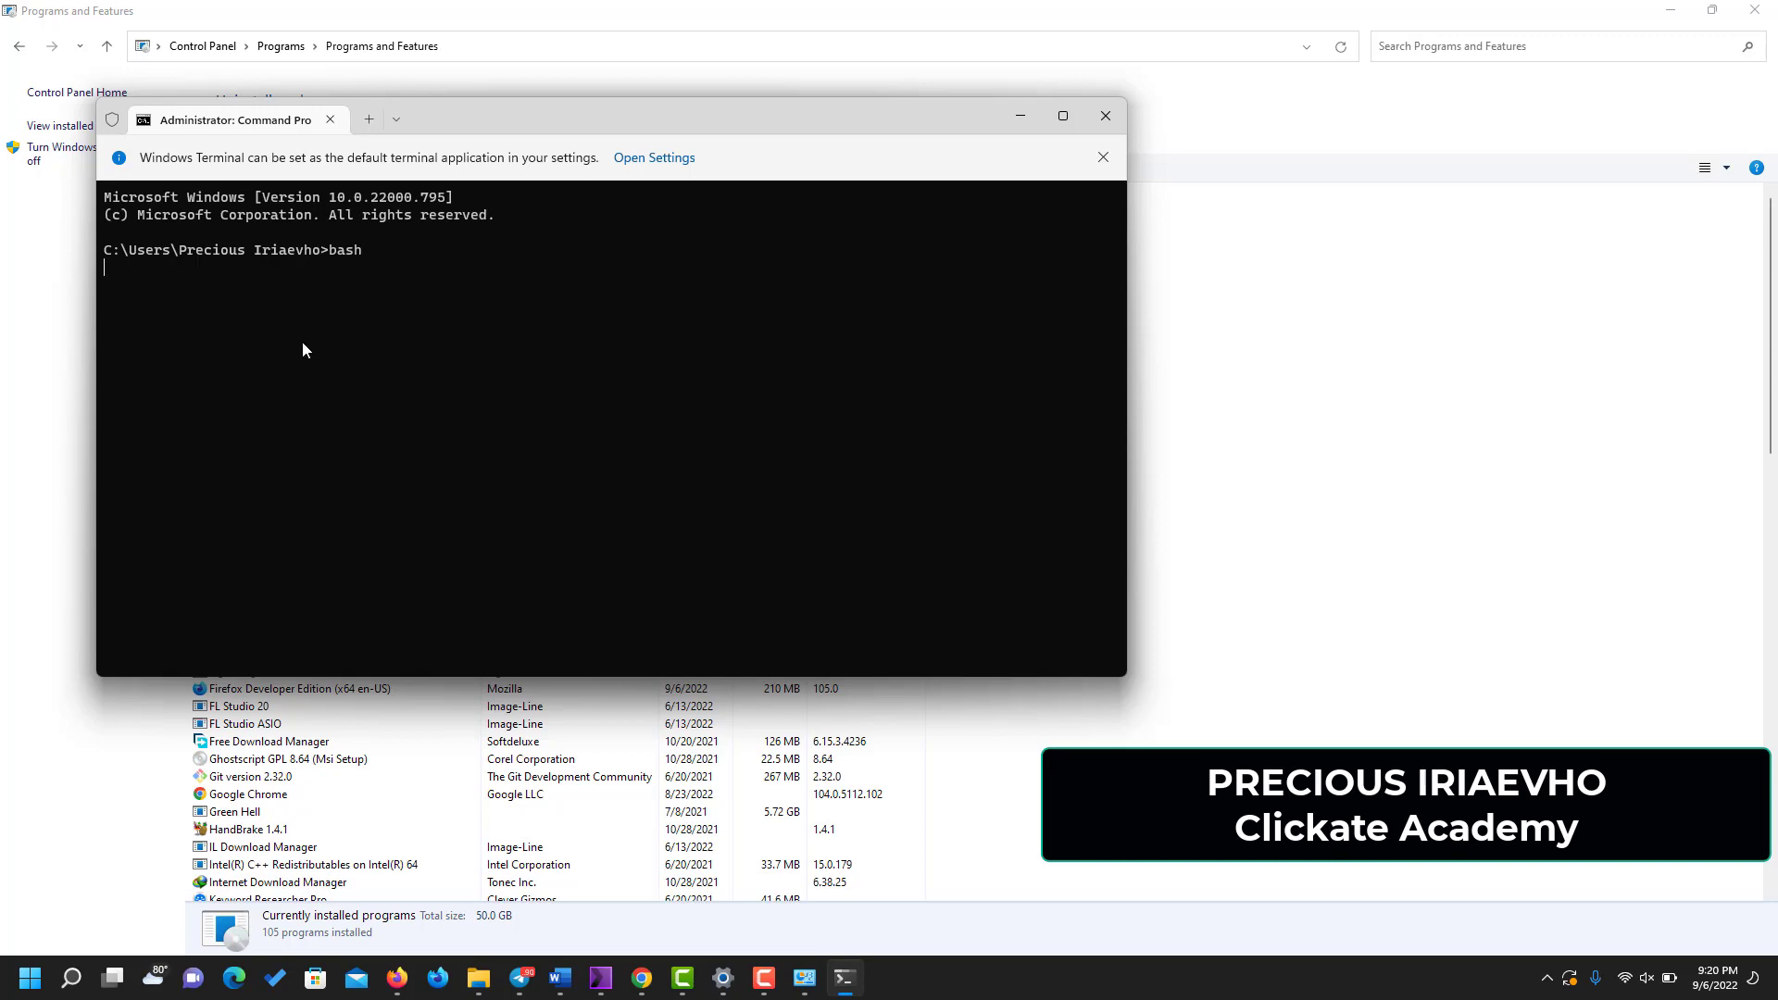
pyautogui.moveTo(312, 340)
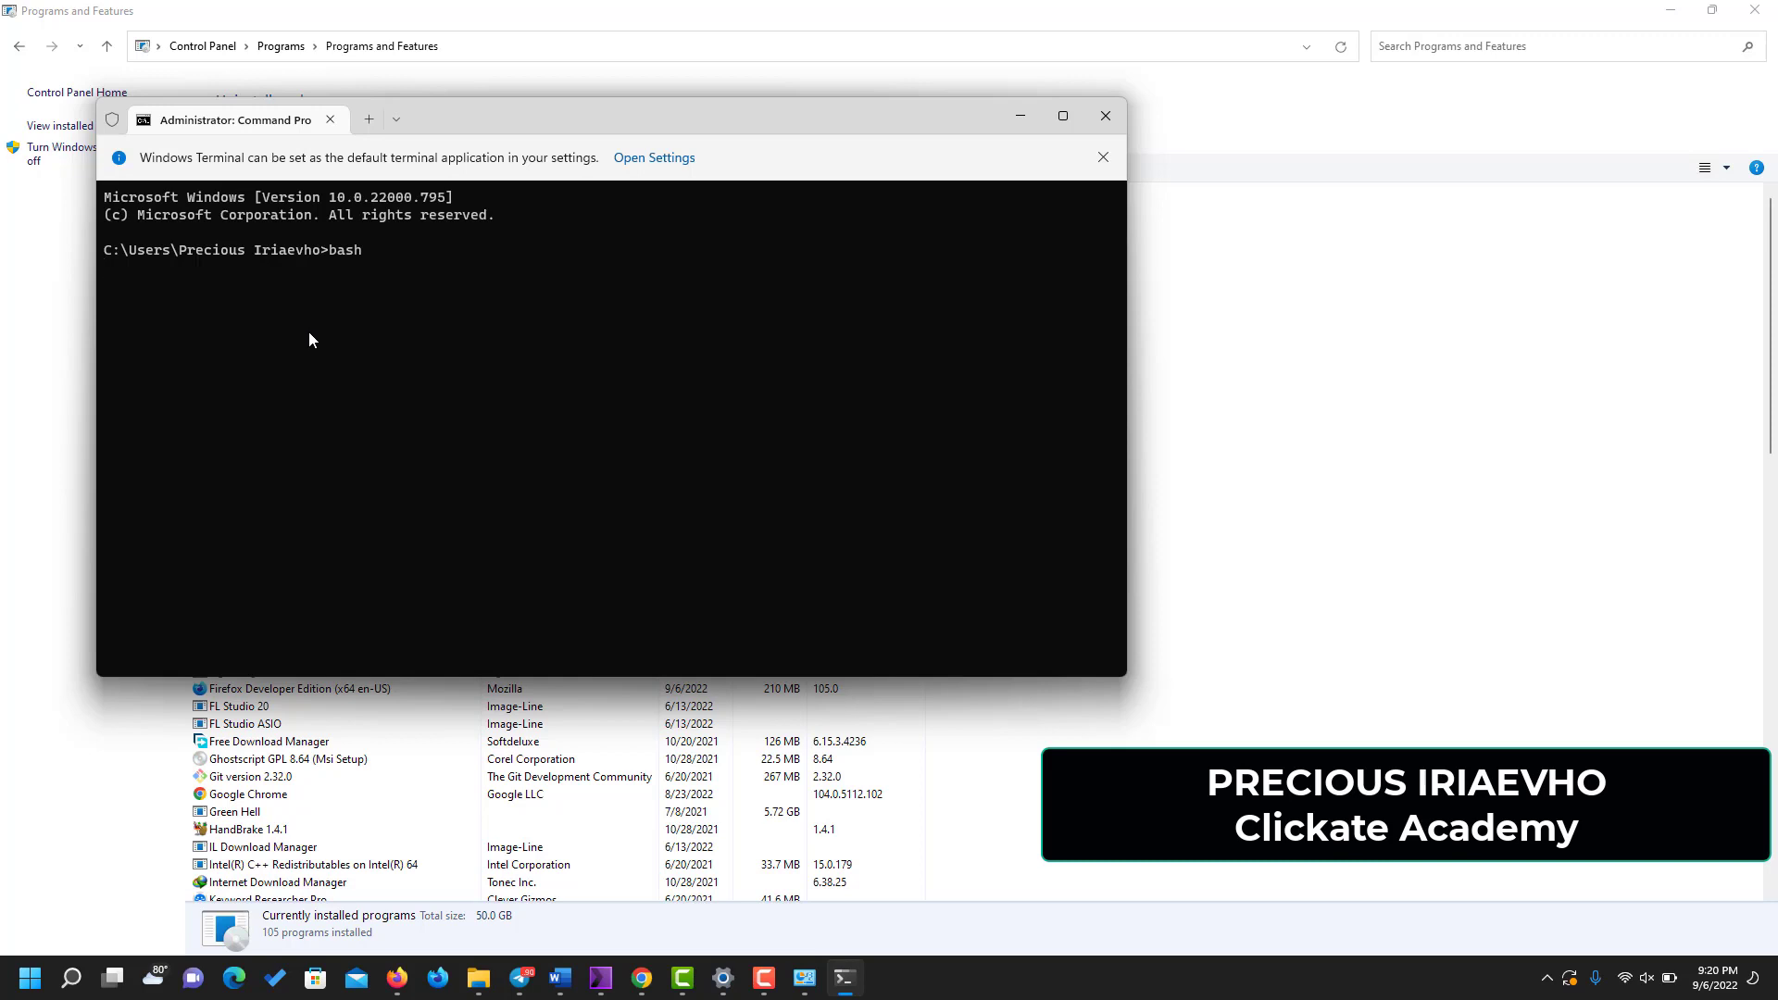
pyautogui.moveTo(248, 303)
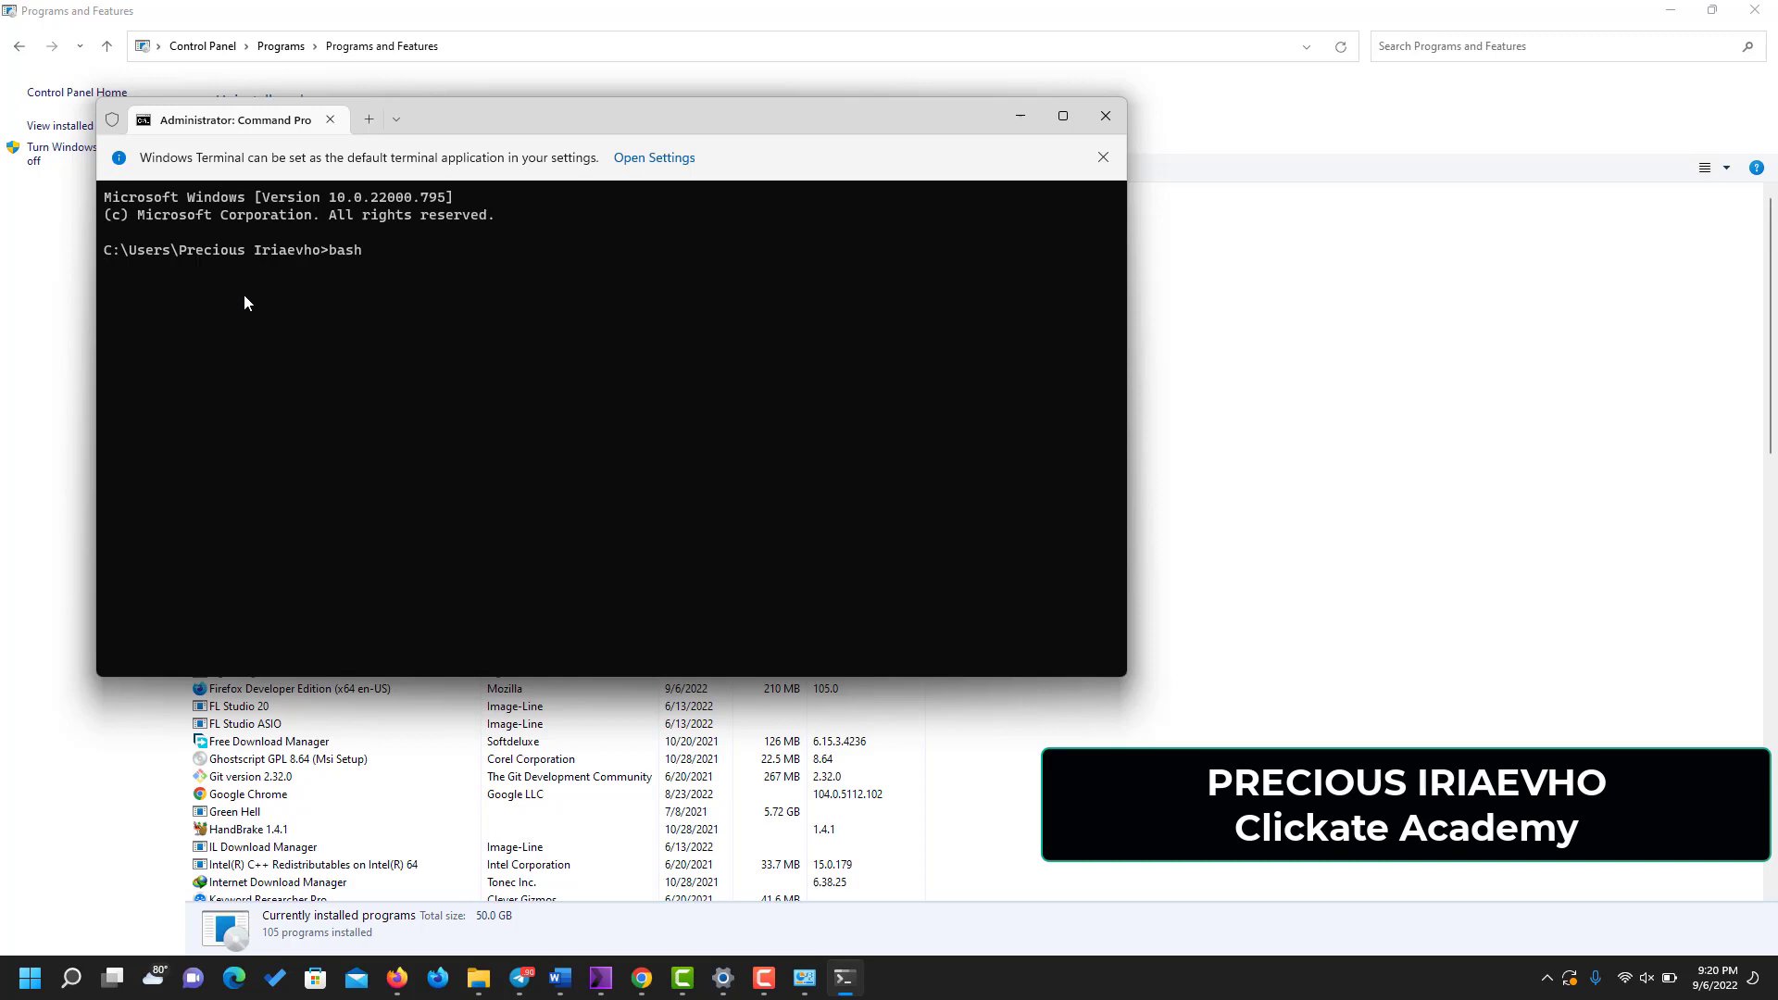
# - Continue at the Ubuntu 20.04 LTS shell prompt after the welcome message
pyautogui.press('Return')
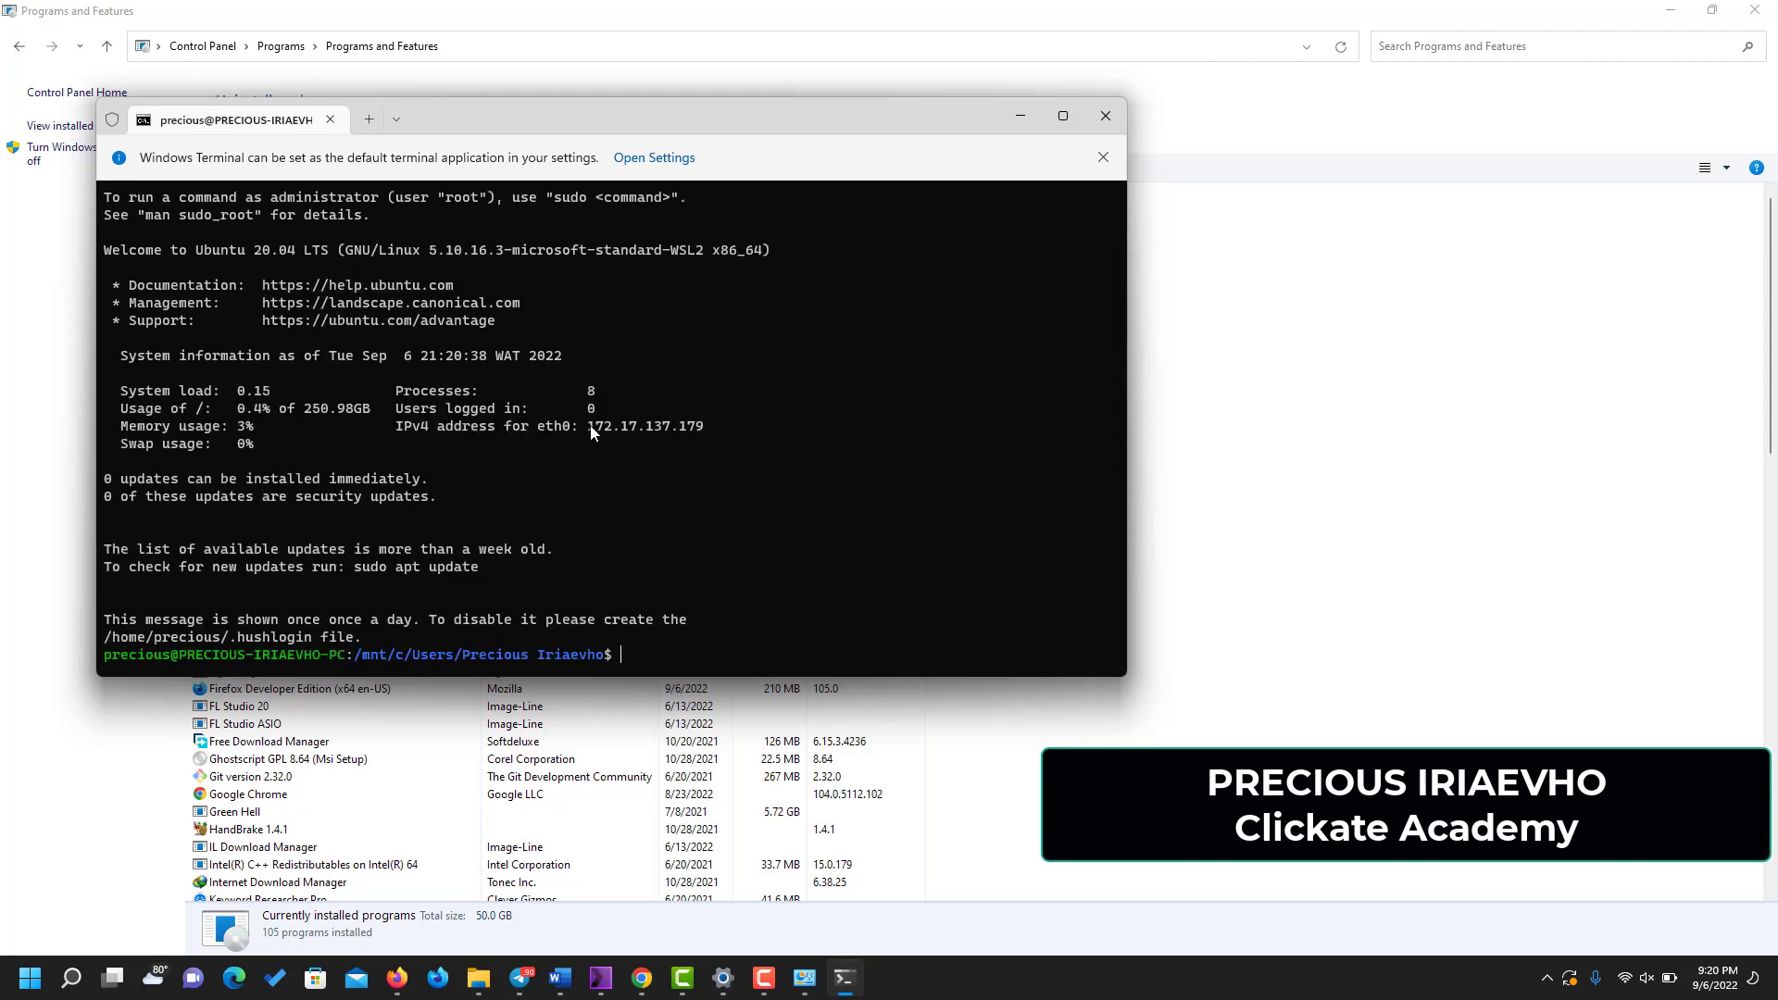
pyautogui.moveTo(338, 346)
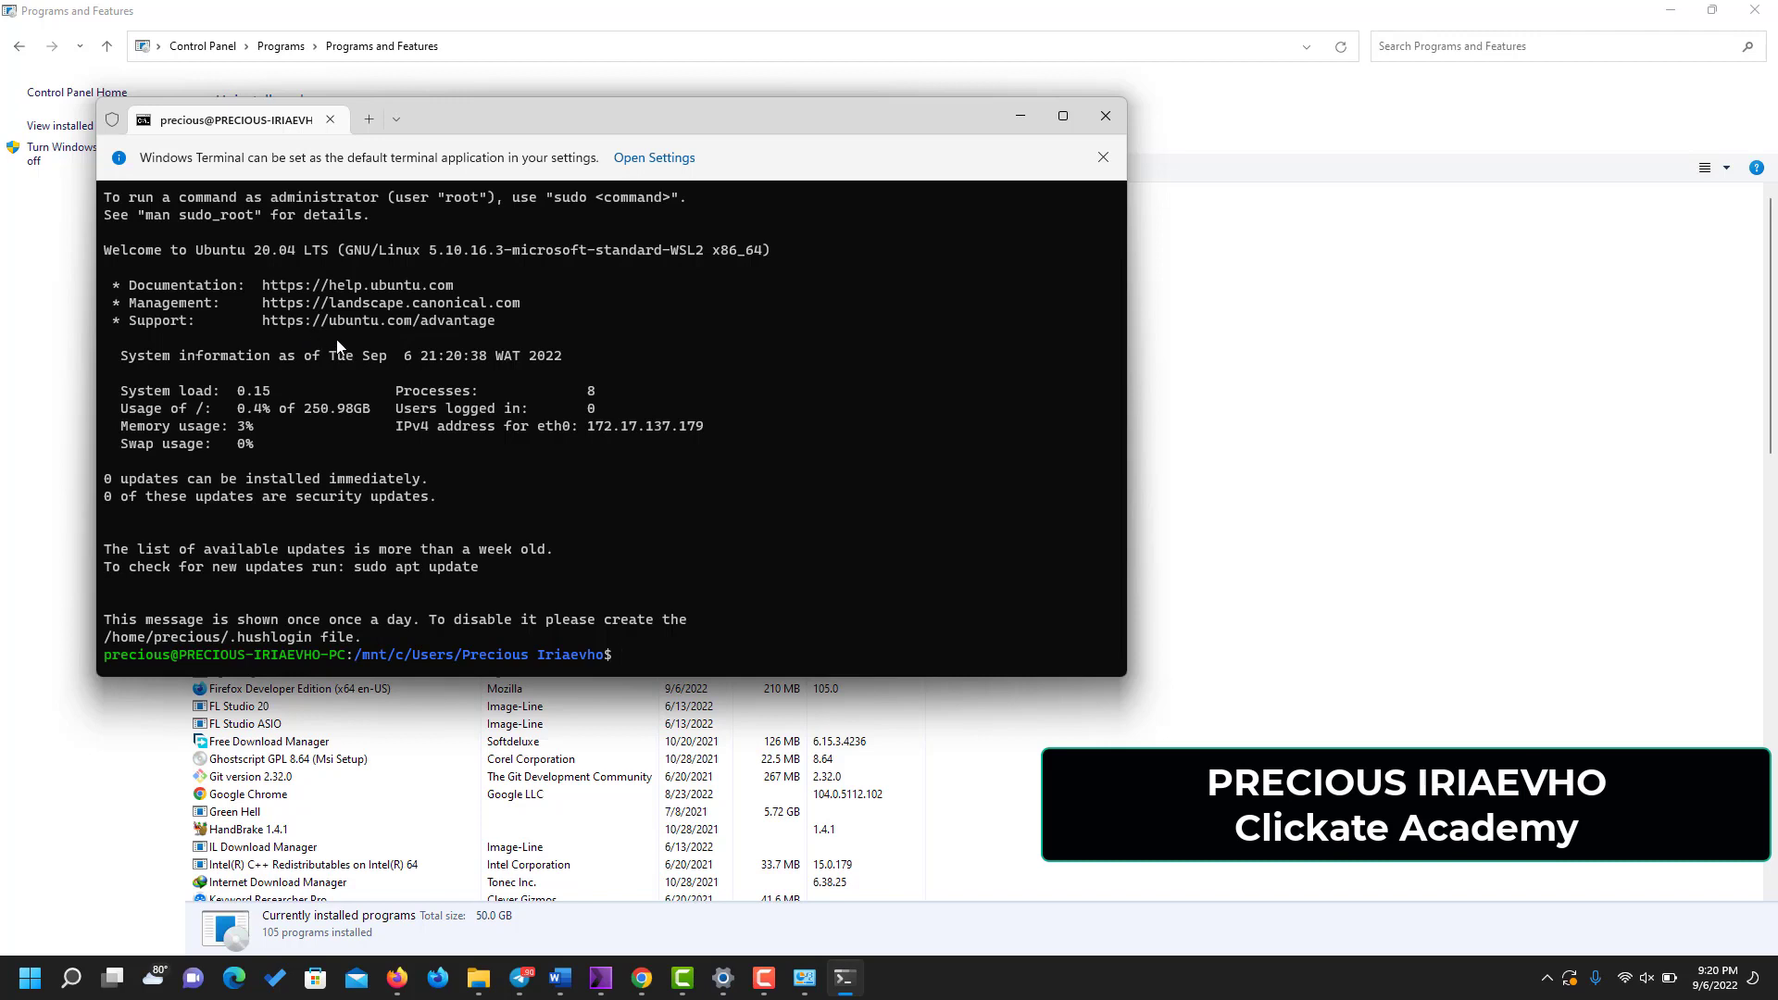
pyautogui.moveTo(1033, 138)
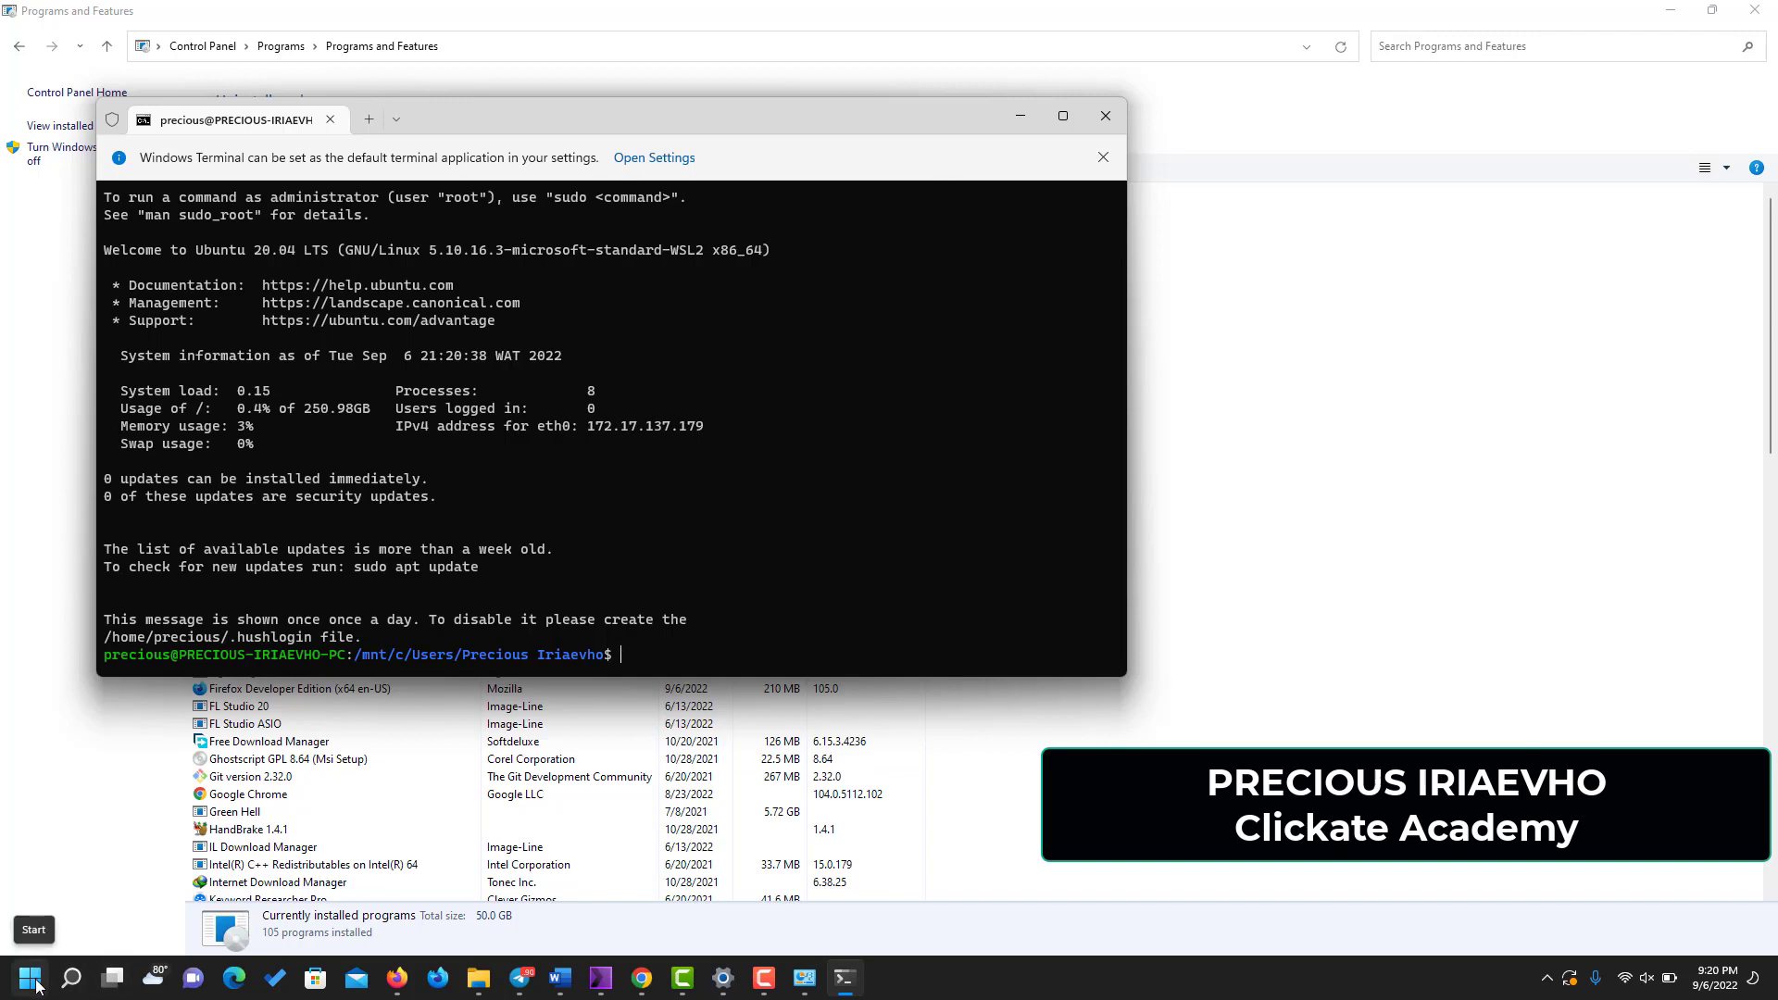
pyautogui.moveTo(105, 939)
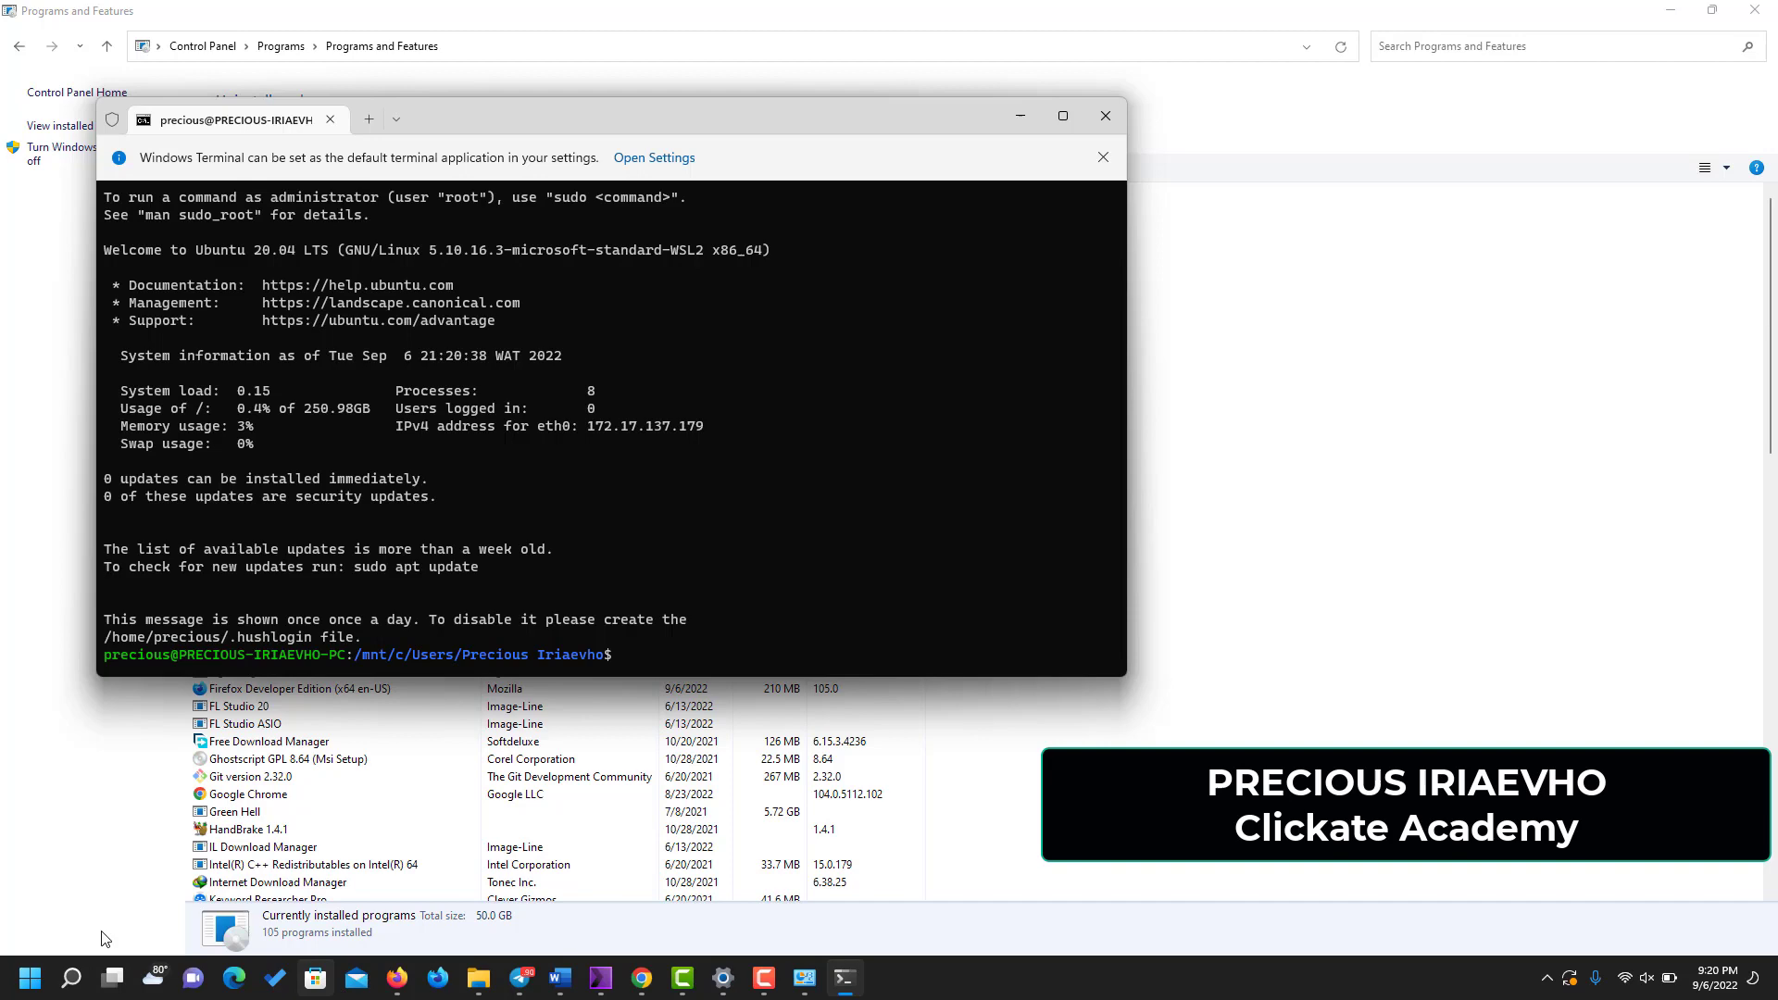
# - Search 'windows security settings' in the Start menu on the way to Microsoft Store
pyautogui.click(30, 978)
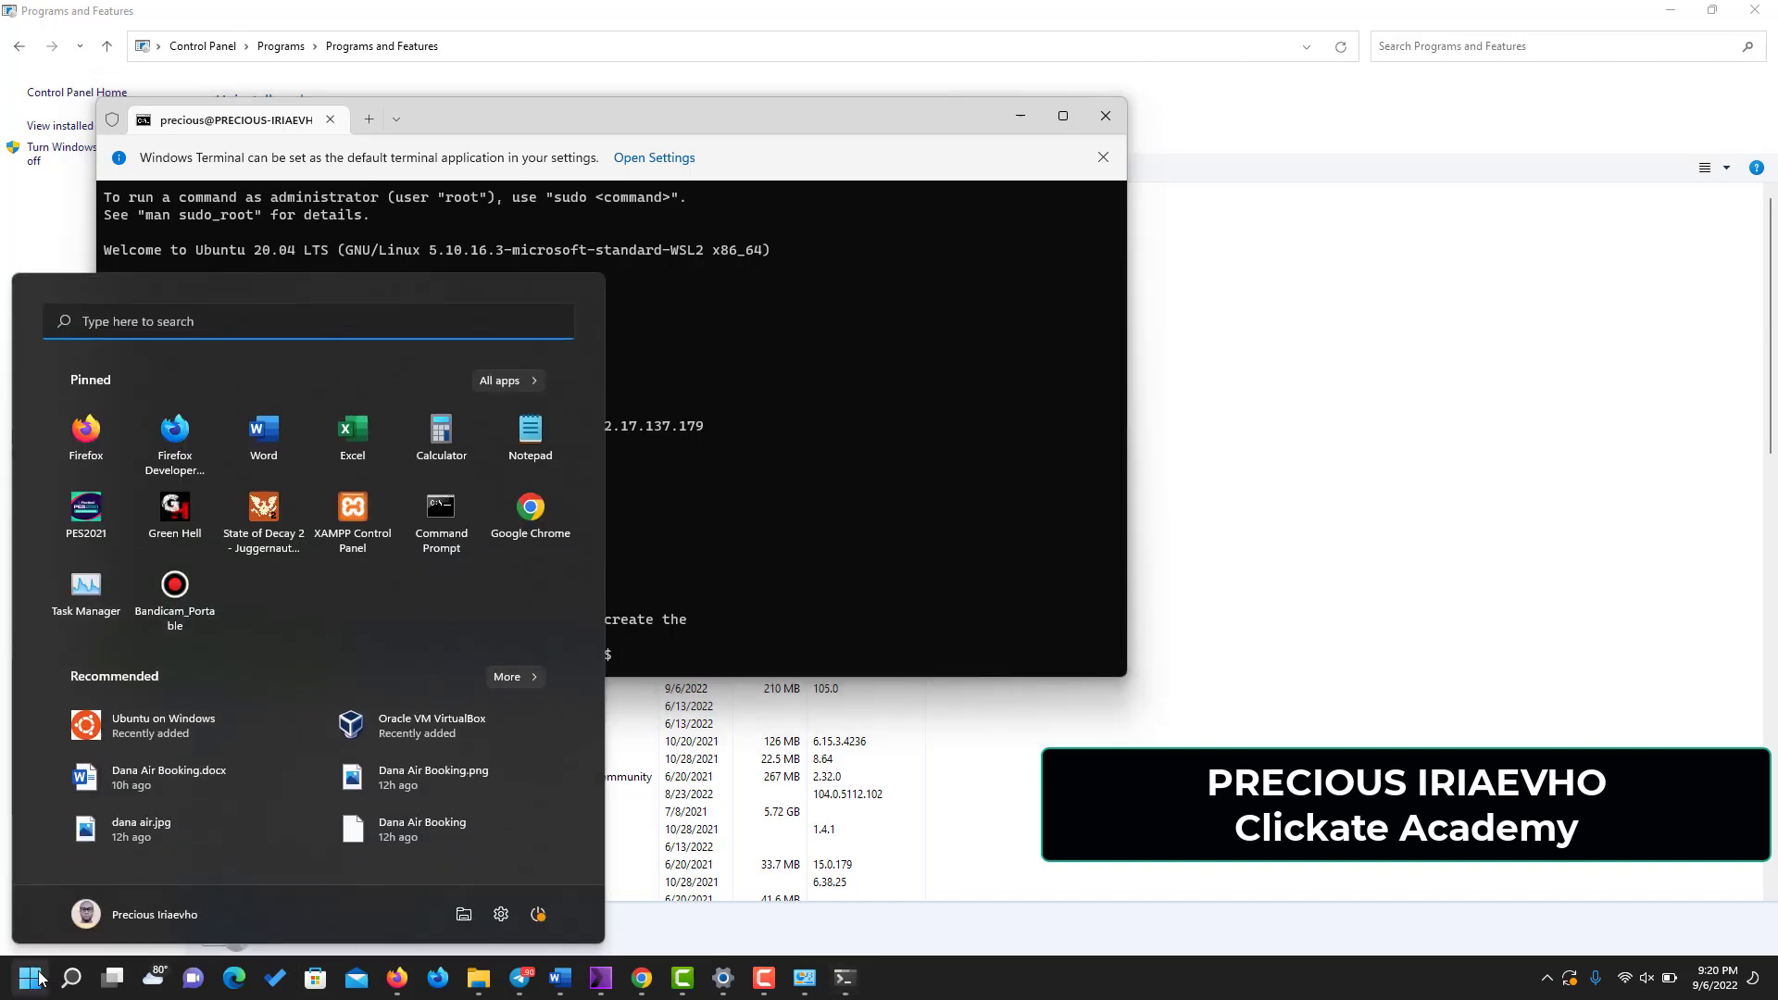
pyautogui.write('windows s')
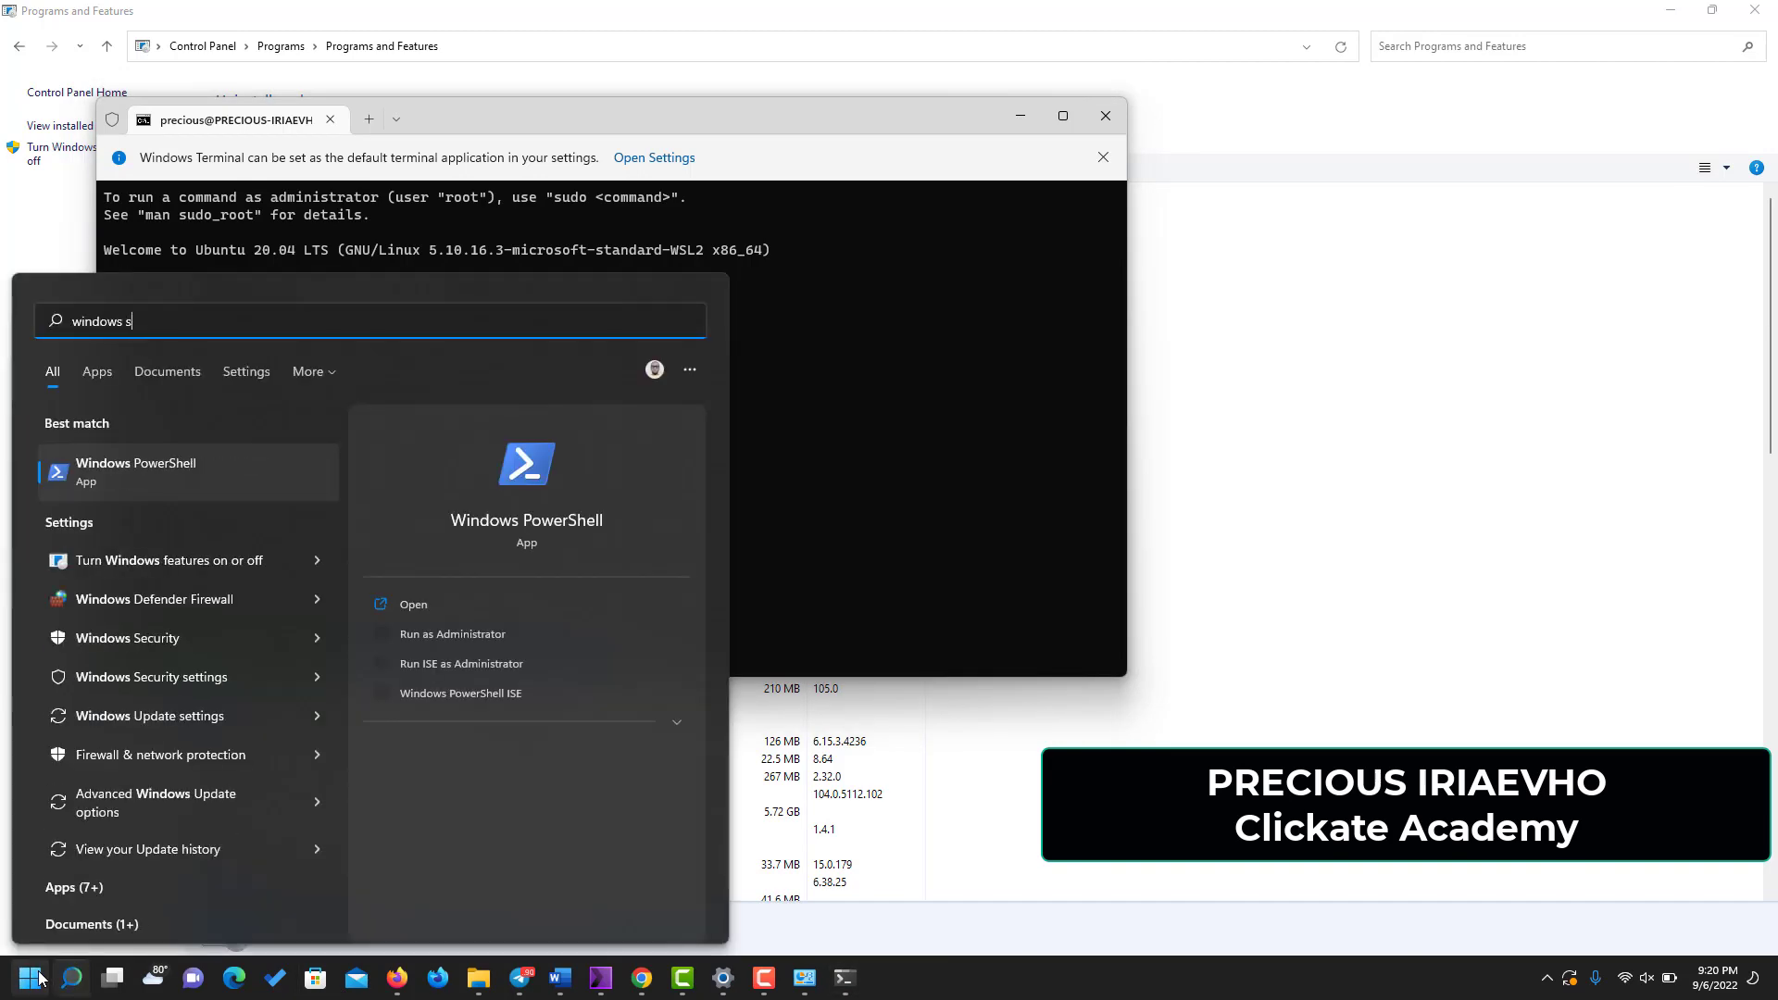
pyautogui.write('ecurity settings')
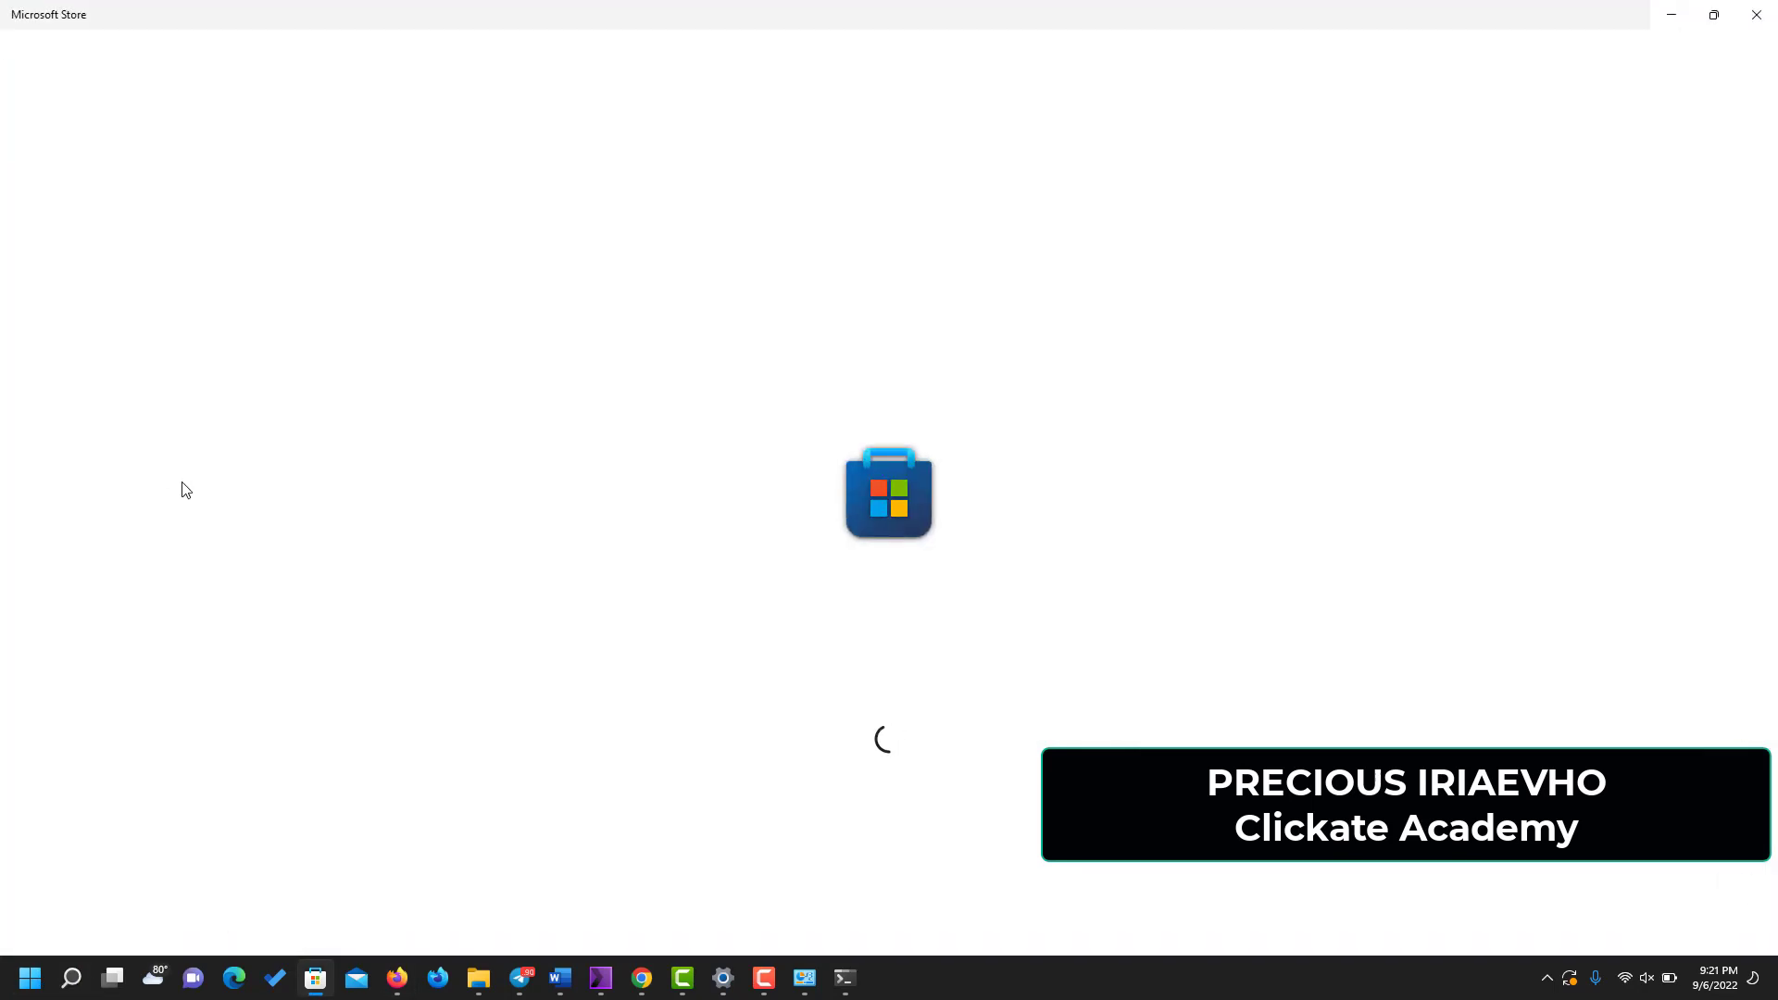
pyautogui.moveTo(512, 336)
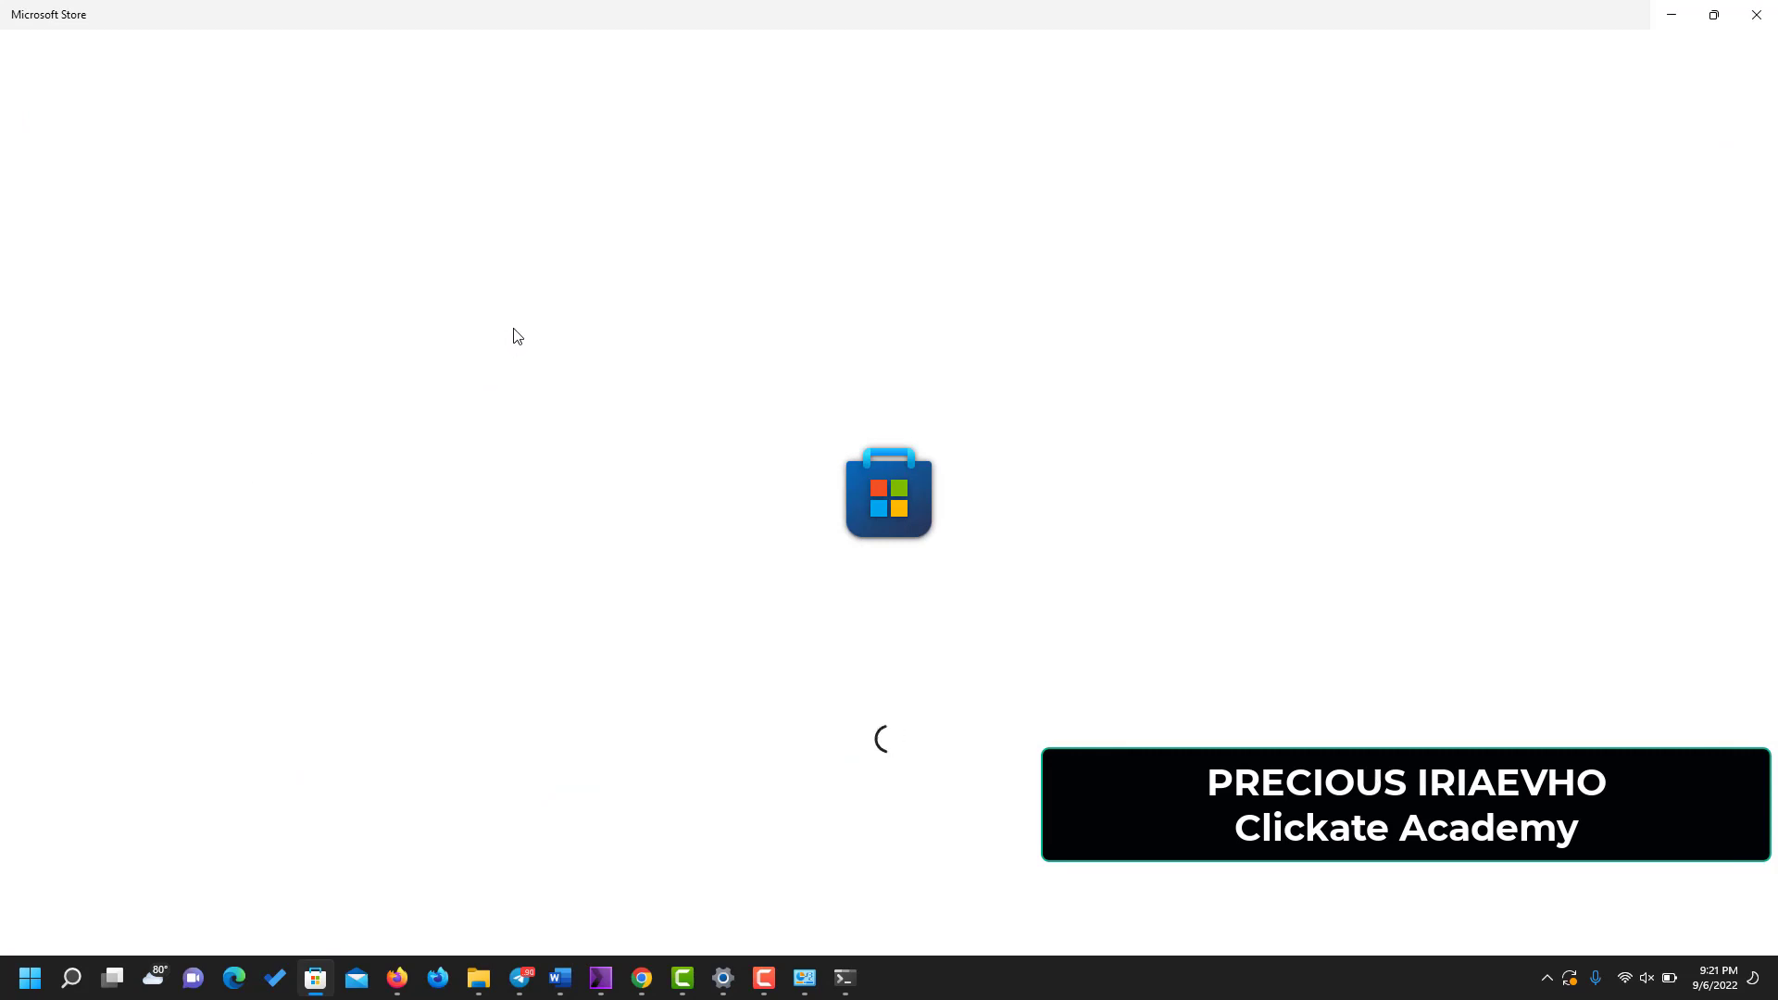
pyautogui.moveTo(589, 375)
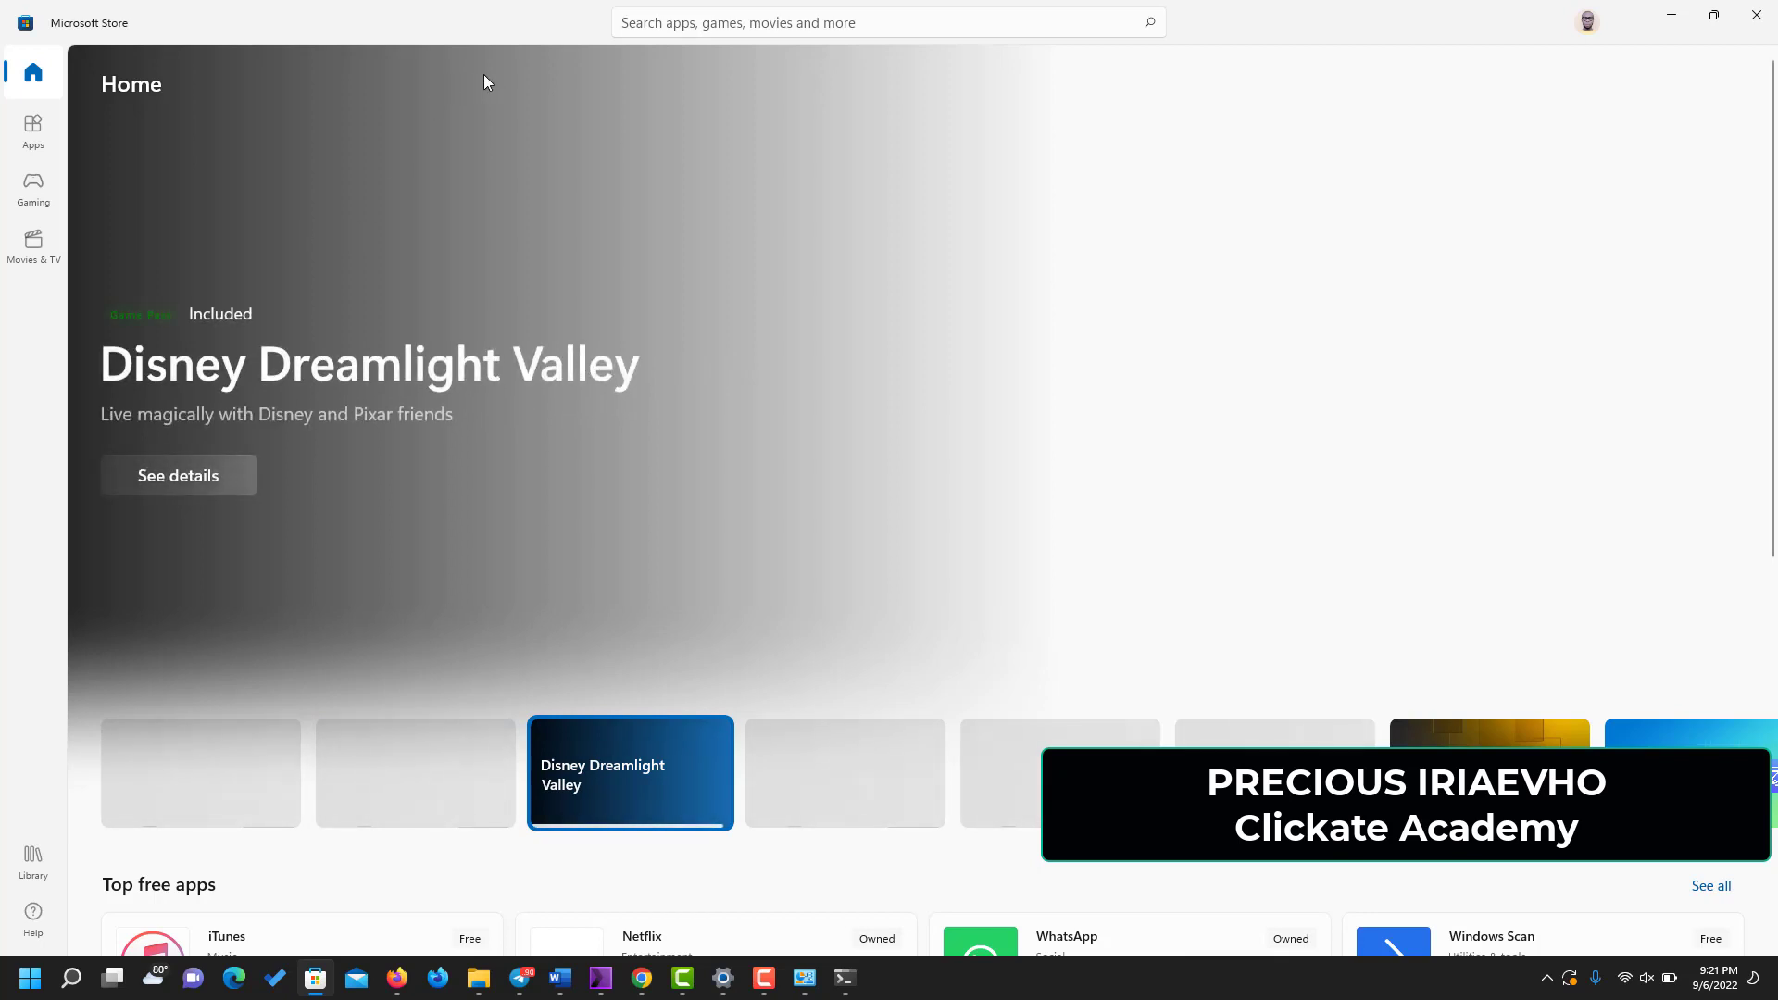
pyautogui.moveTo(652, 21)
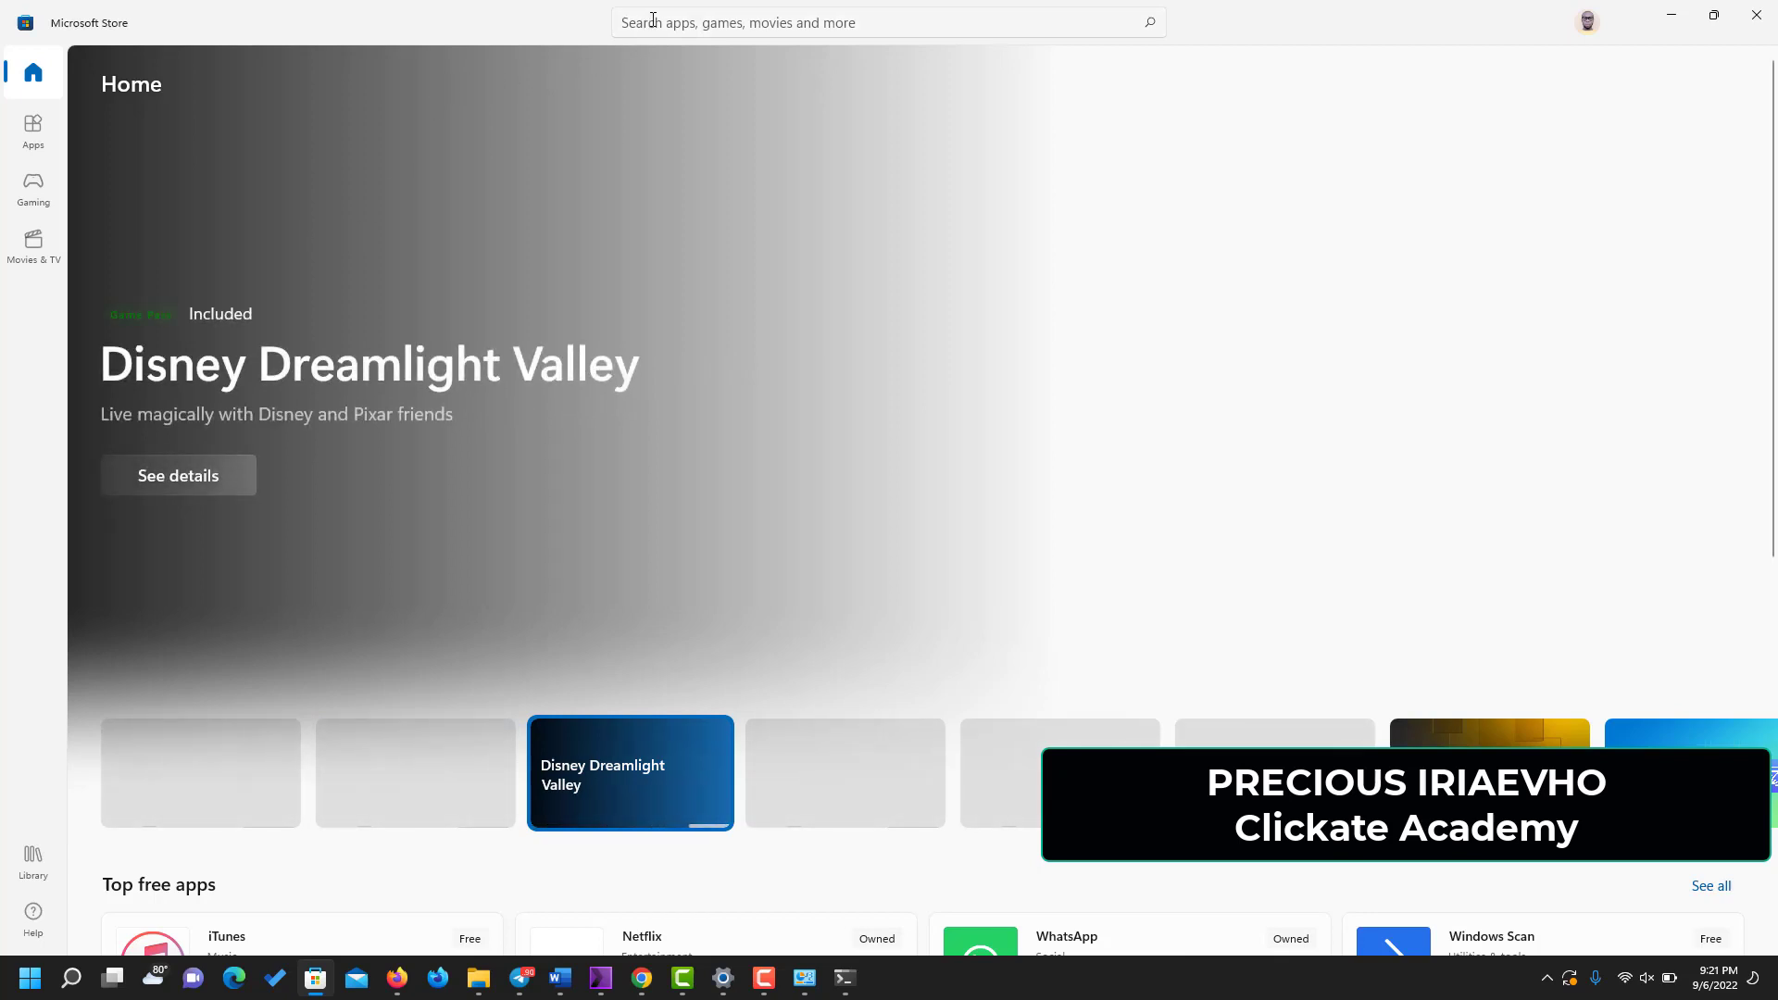
# - Search Microsoft Store for 'ubuntu' and look through the Ubuntu LTS results
pyautogui.write('ubuntu')
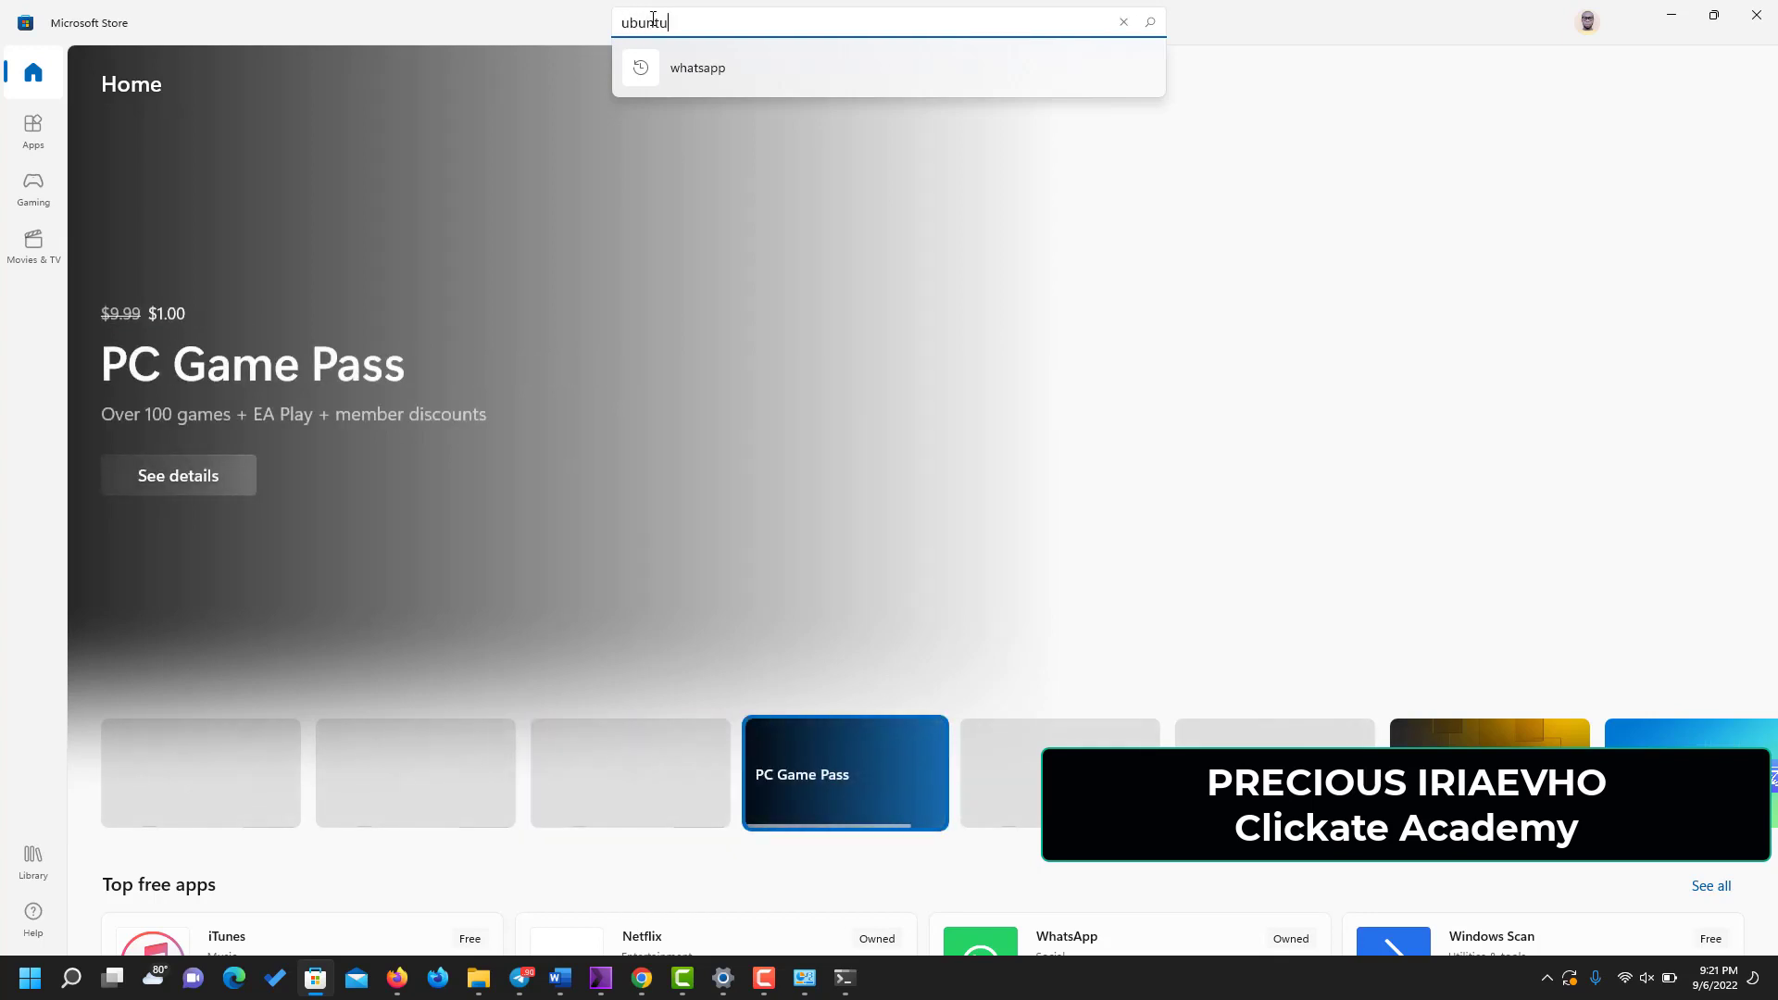
pyautogui.press('Return')
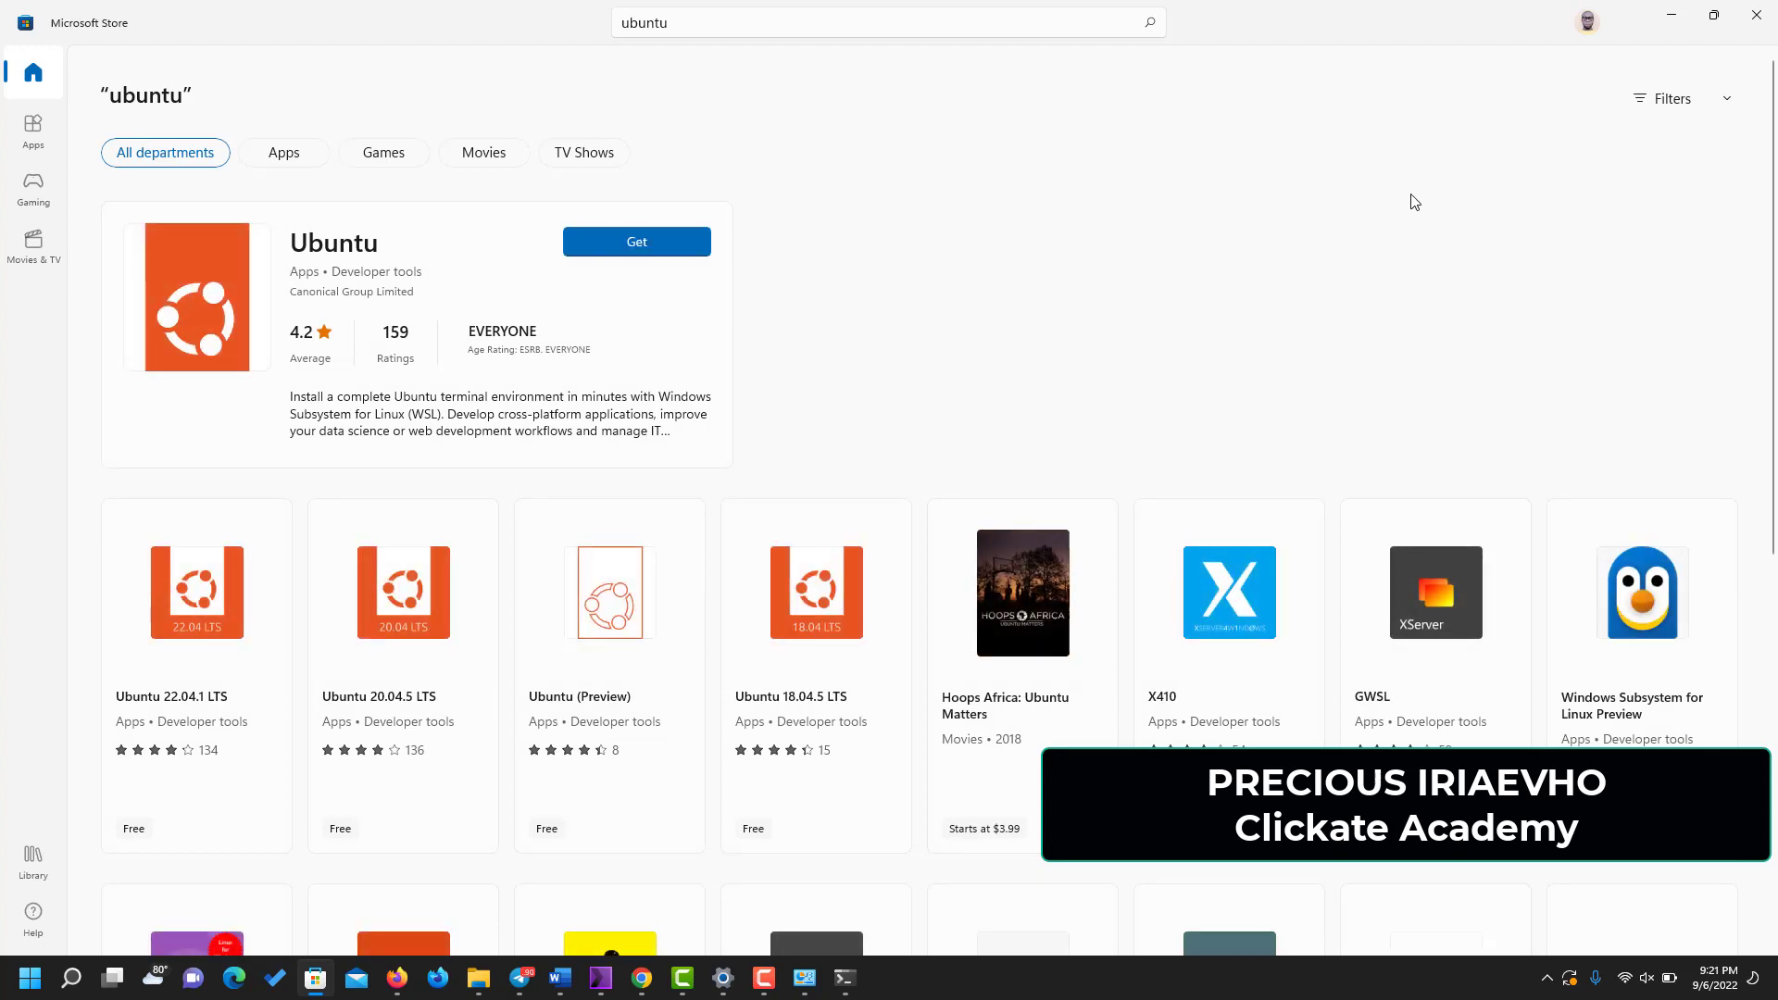
pyautogui.moveTo(631, 278)
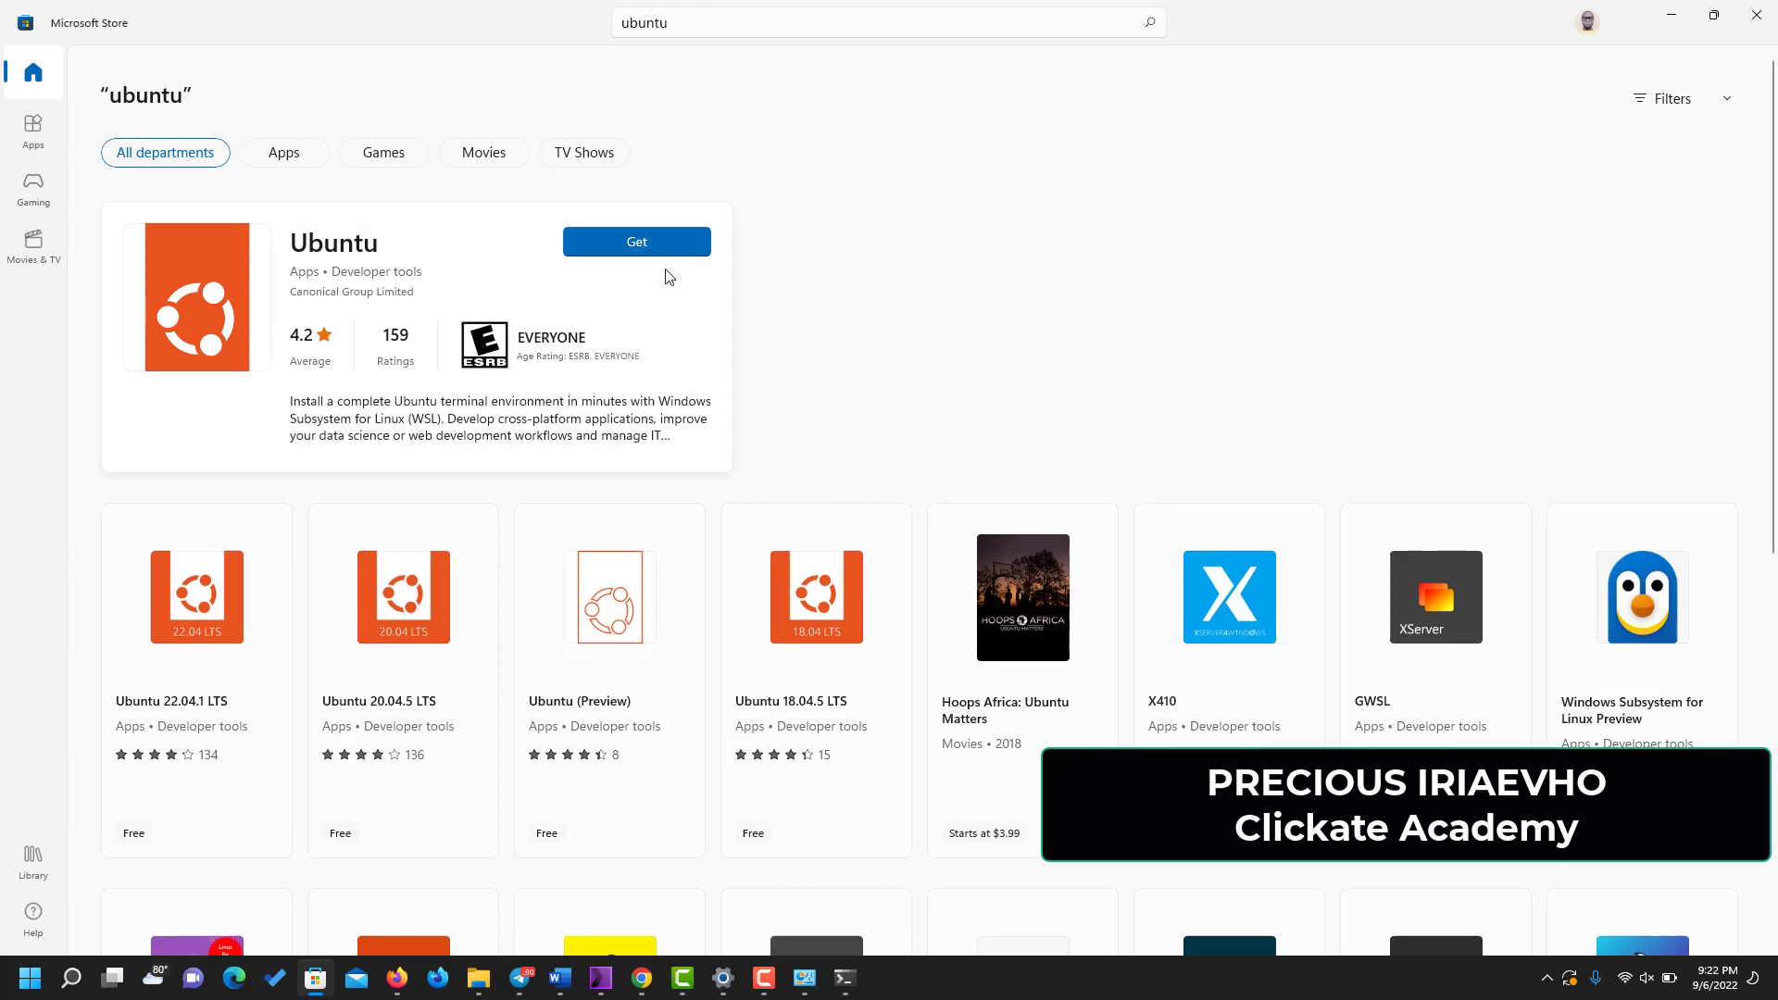
pyautogui.scroll(-3)
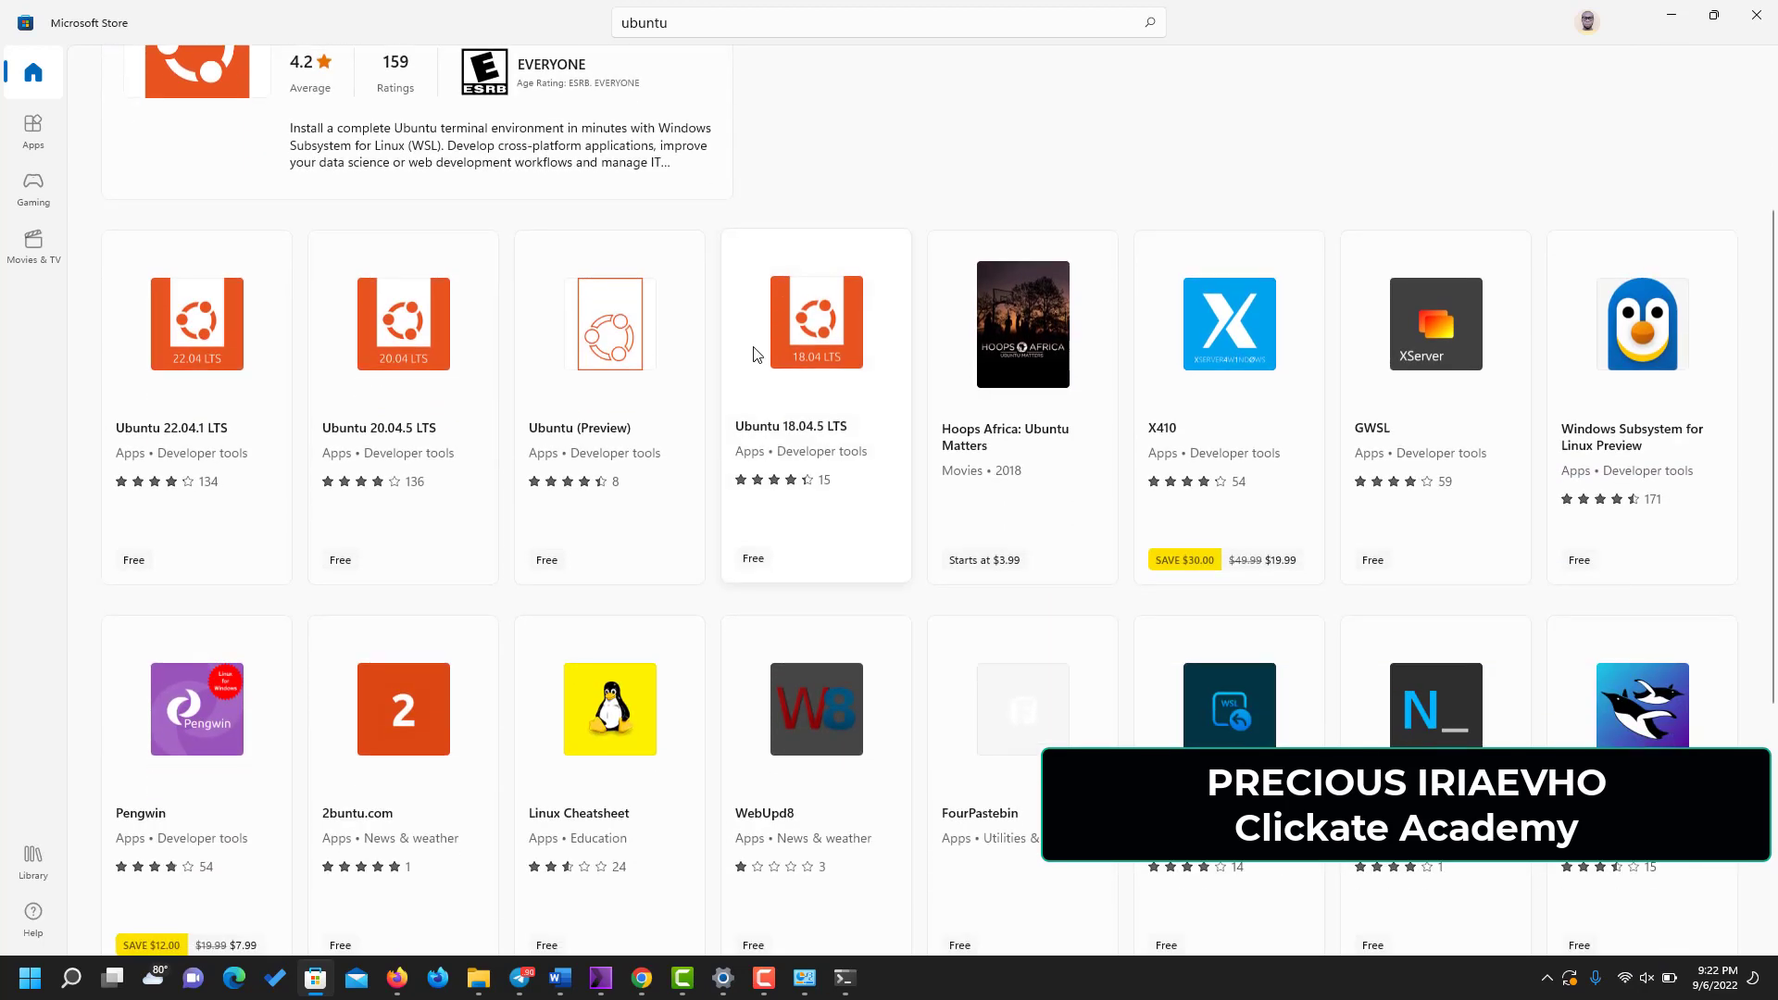
pyautogui.scroll(3)
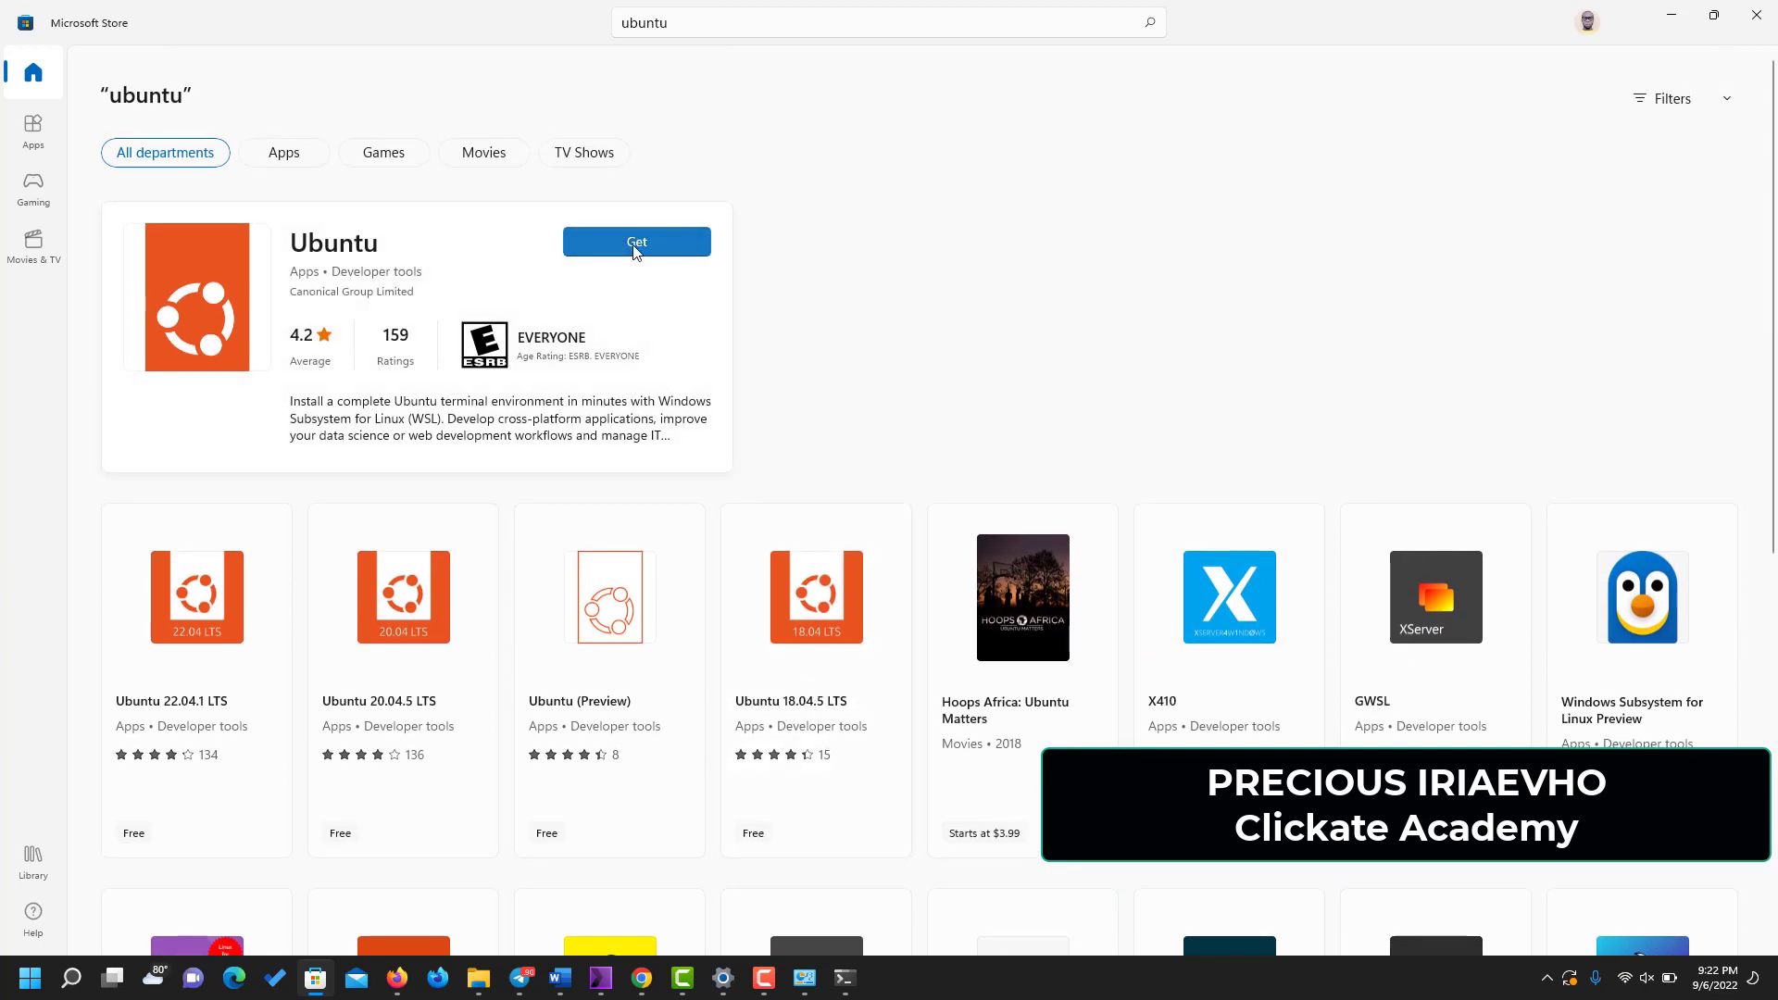
pyautogui.moveTo(640, 257)
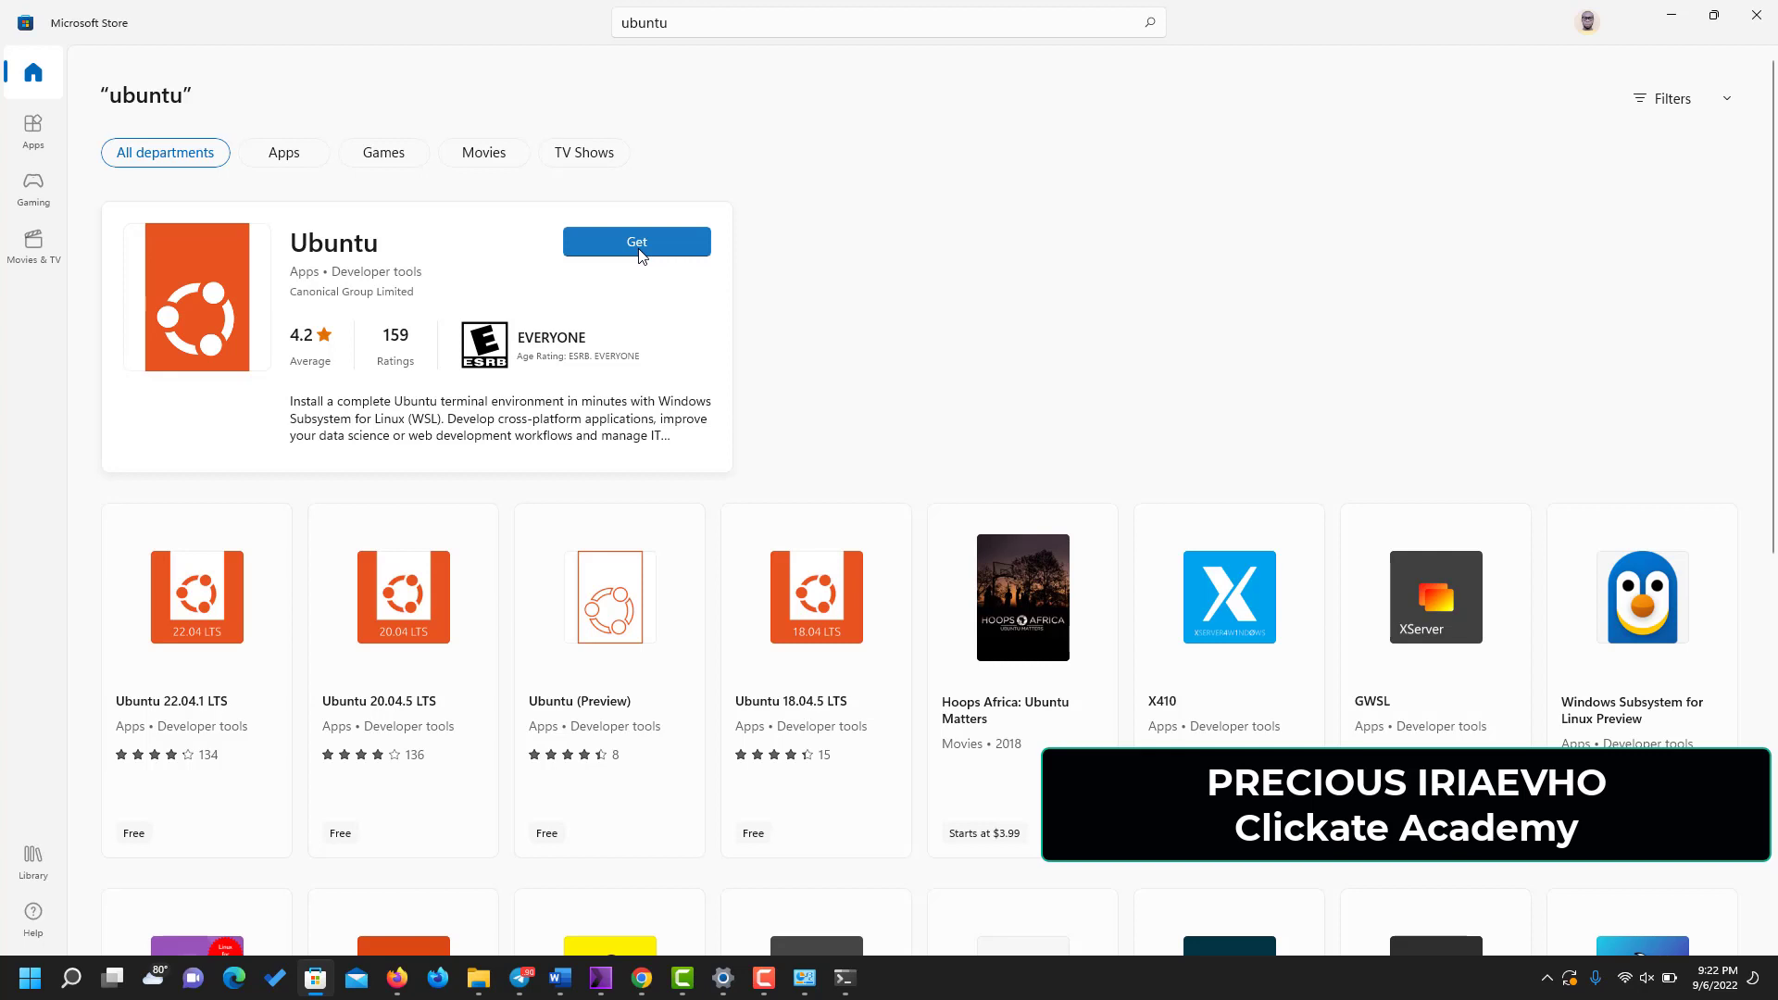
pyautogui.moveTo(193, 587)
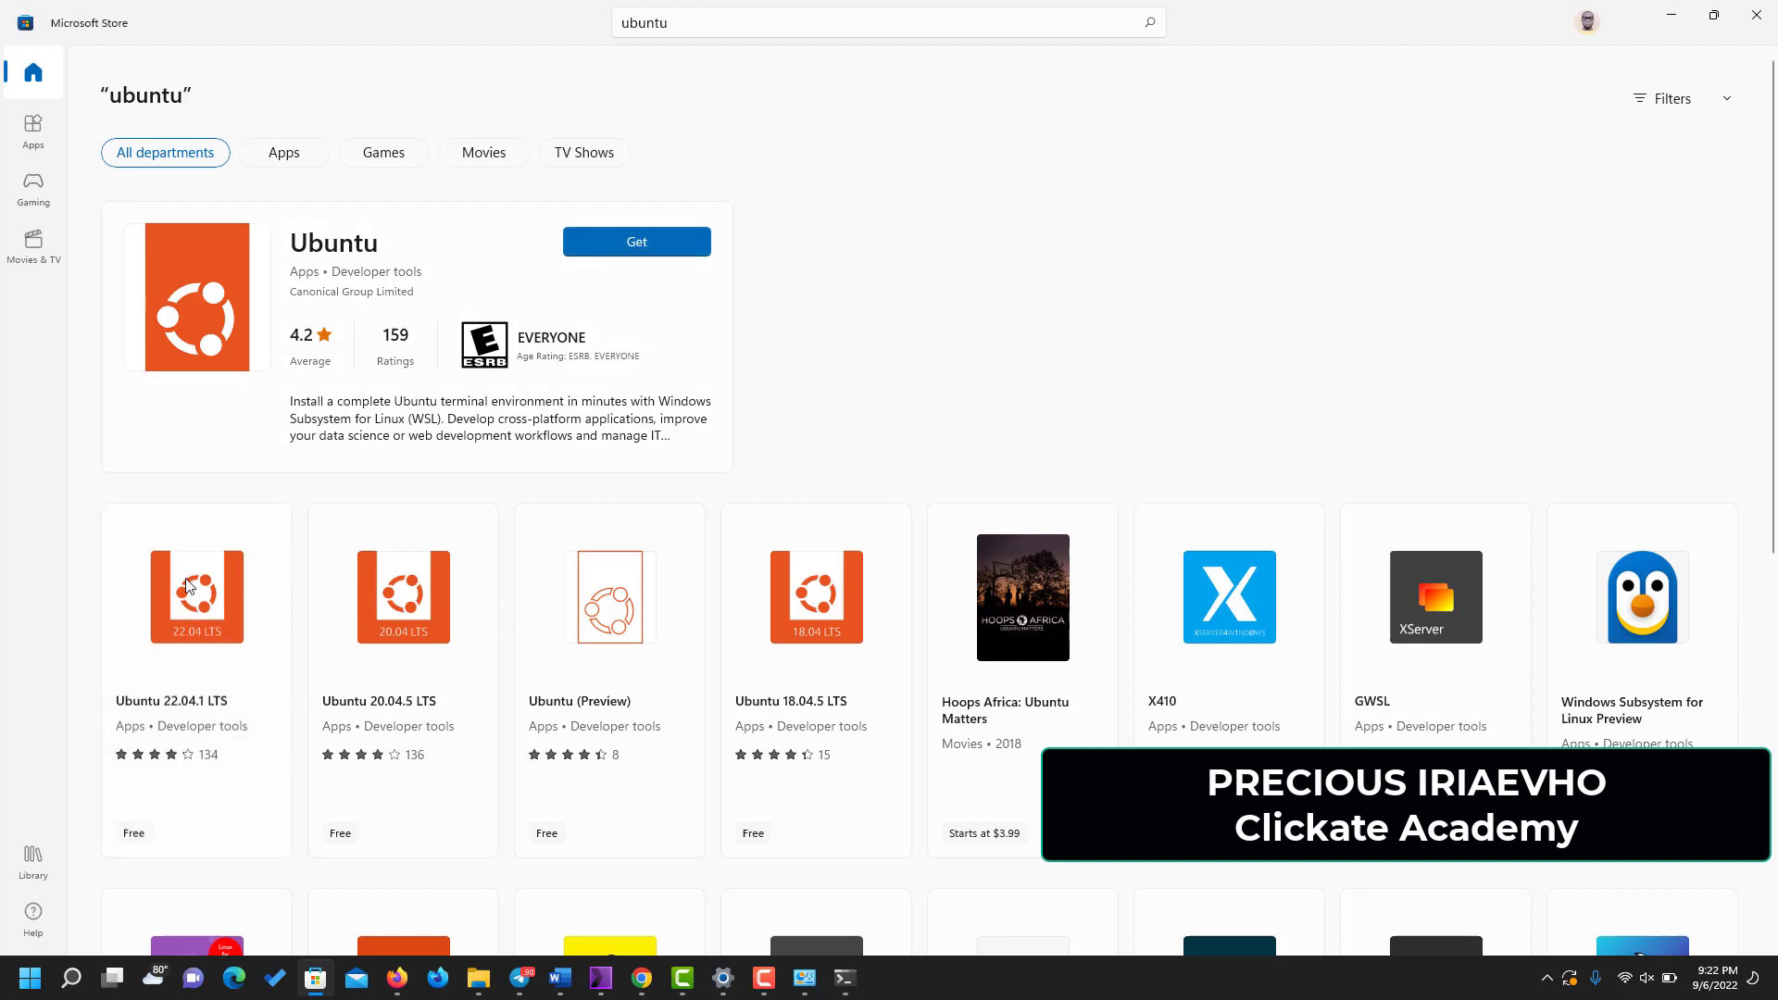
pyautogui.moveTo(612, 248)
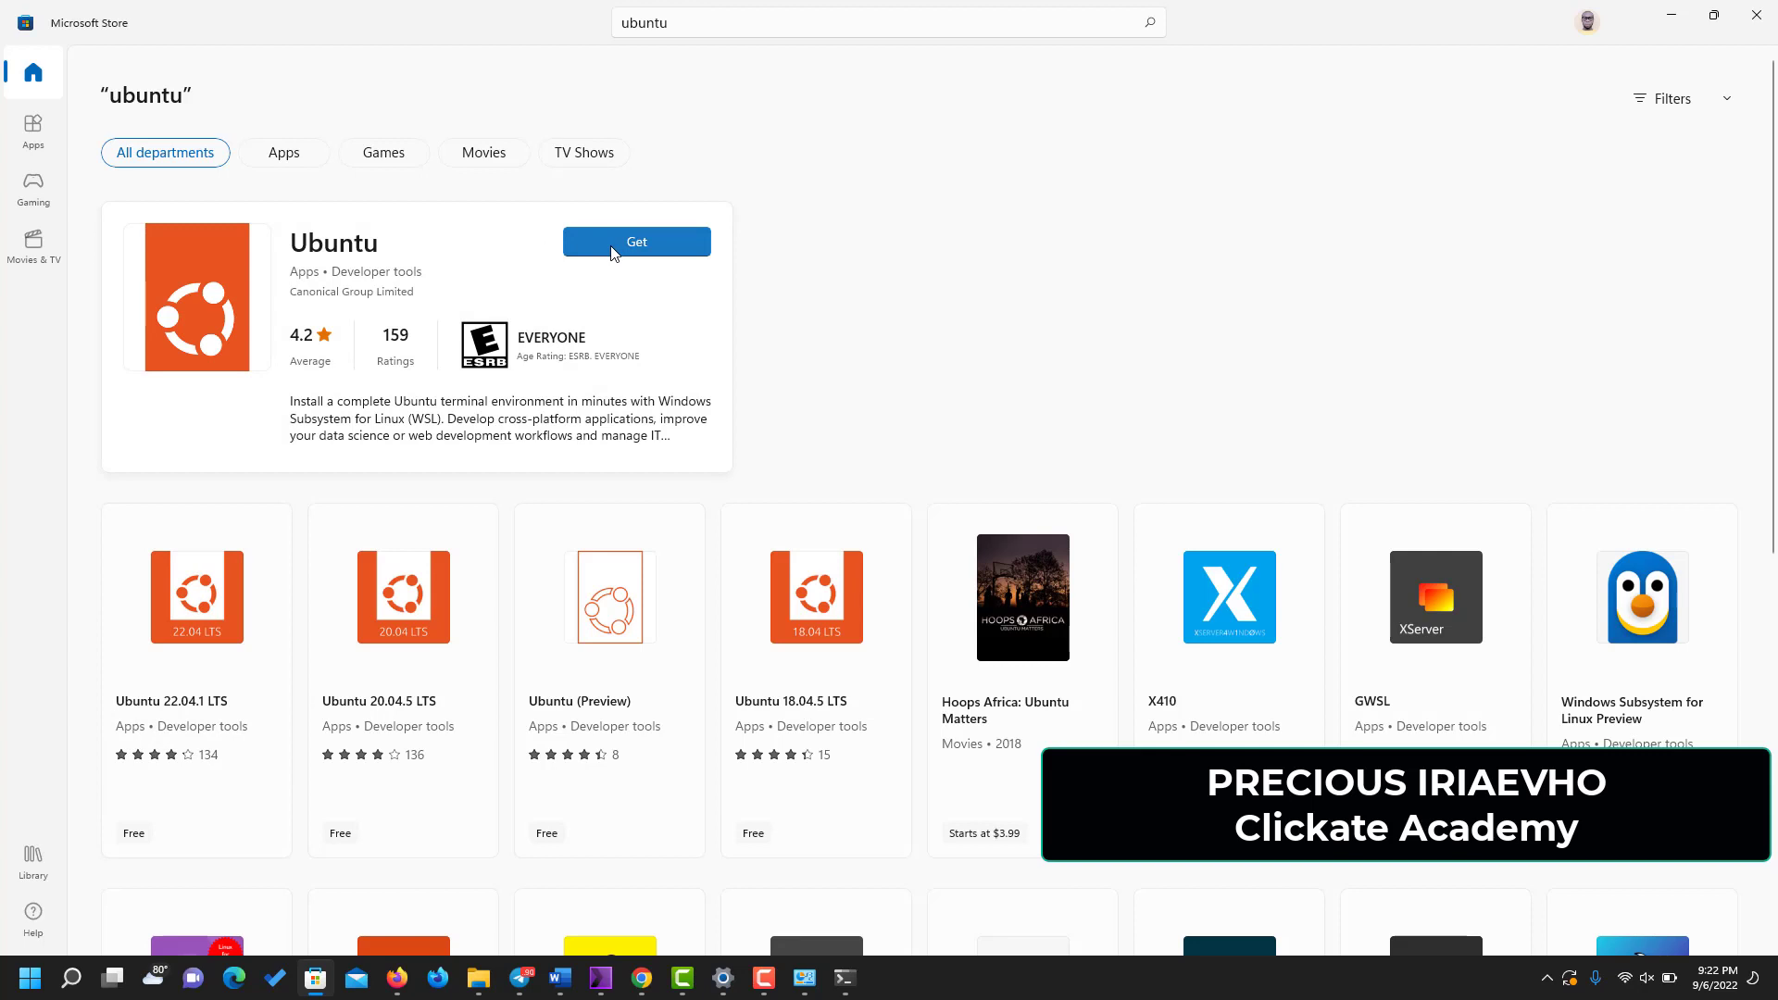
# - Start installing the Canonical Ubuntu app from its Microsoft Store listing via Get
pyautogui.click(636, 242)
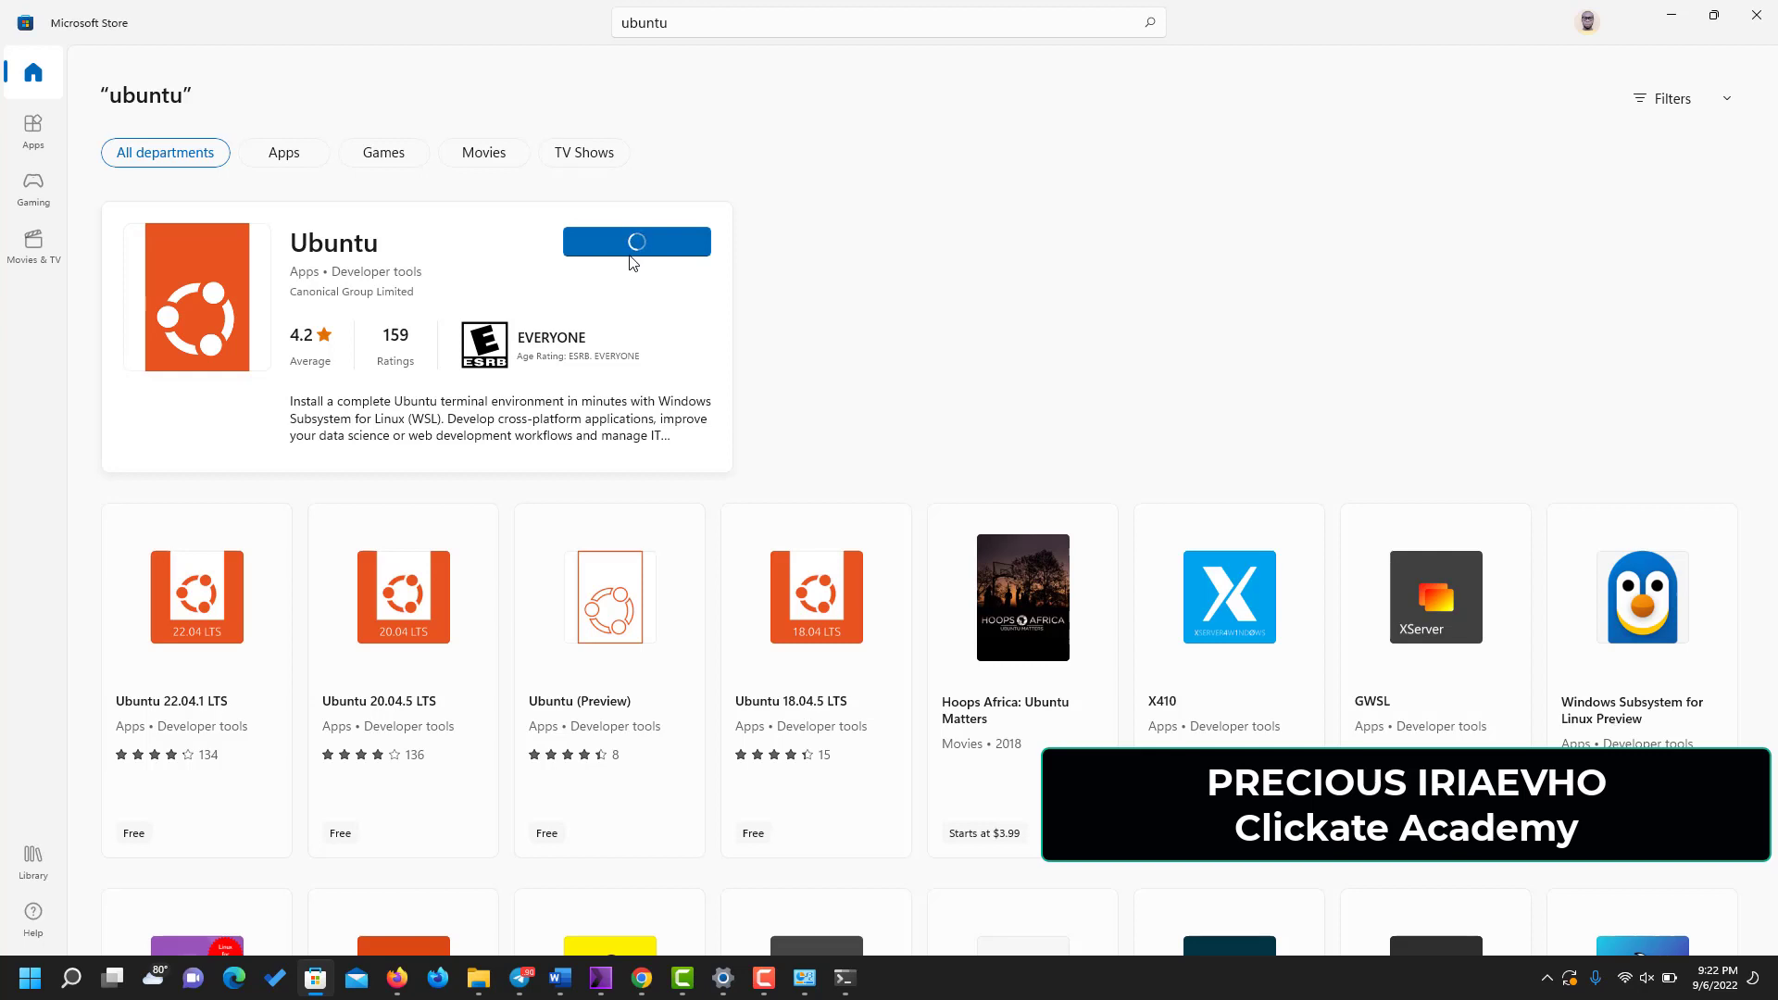
pyautogui.moveTo(638, 252)
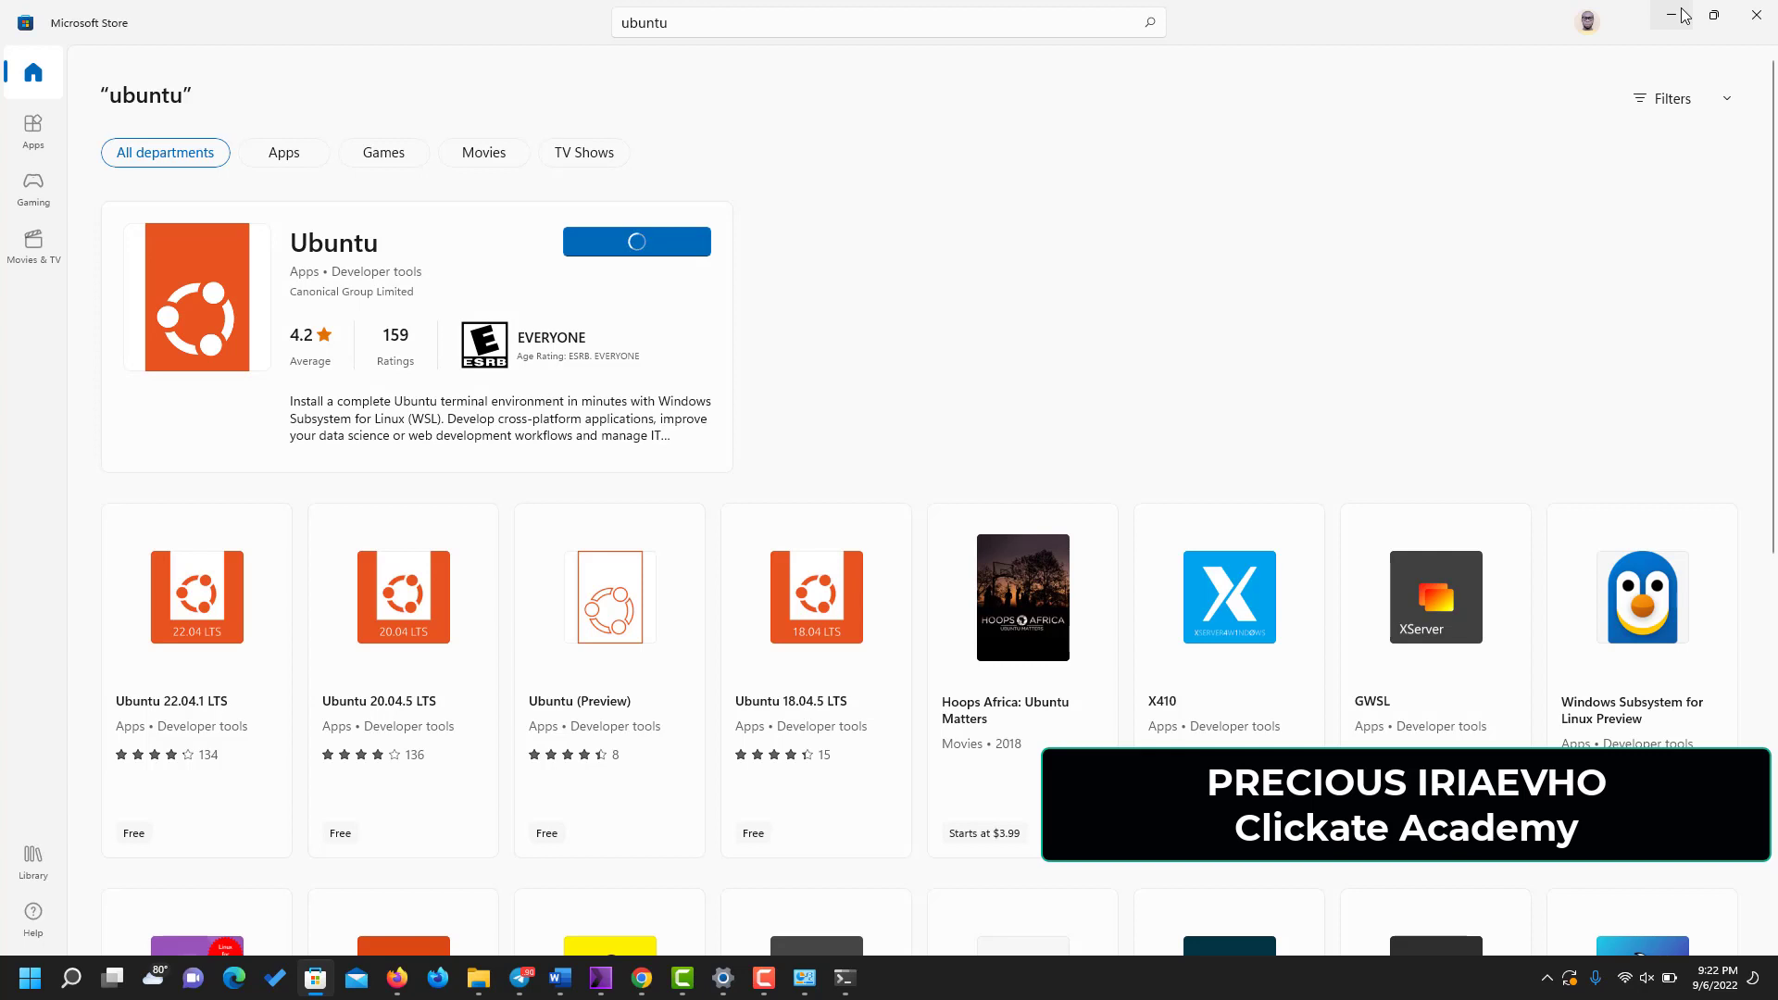
pyautogui.moveTo(1672, 14)
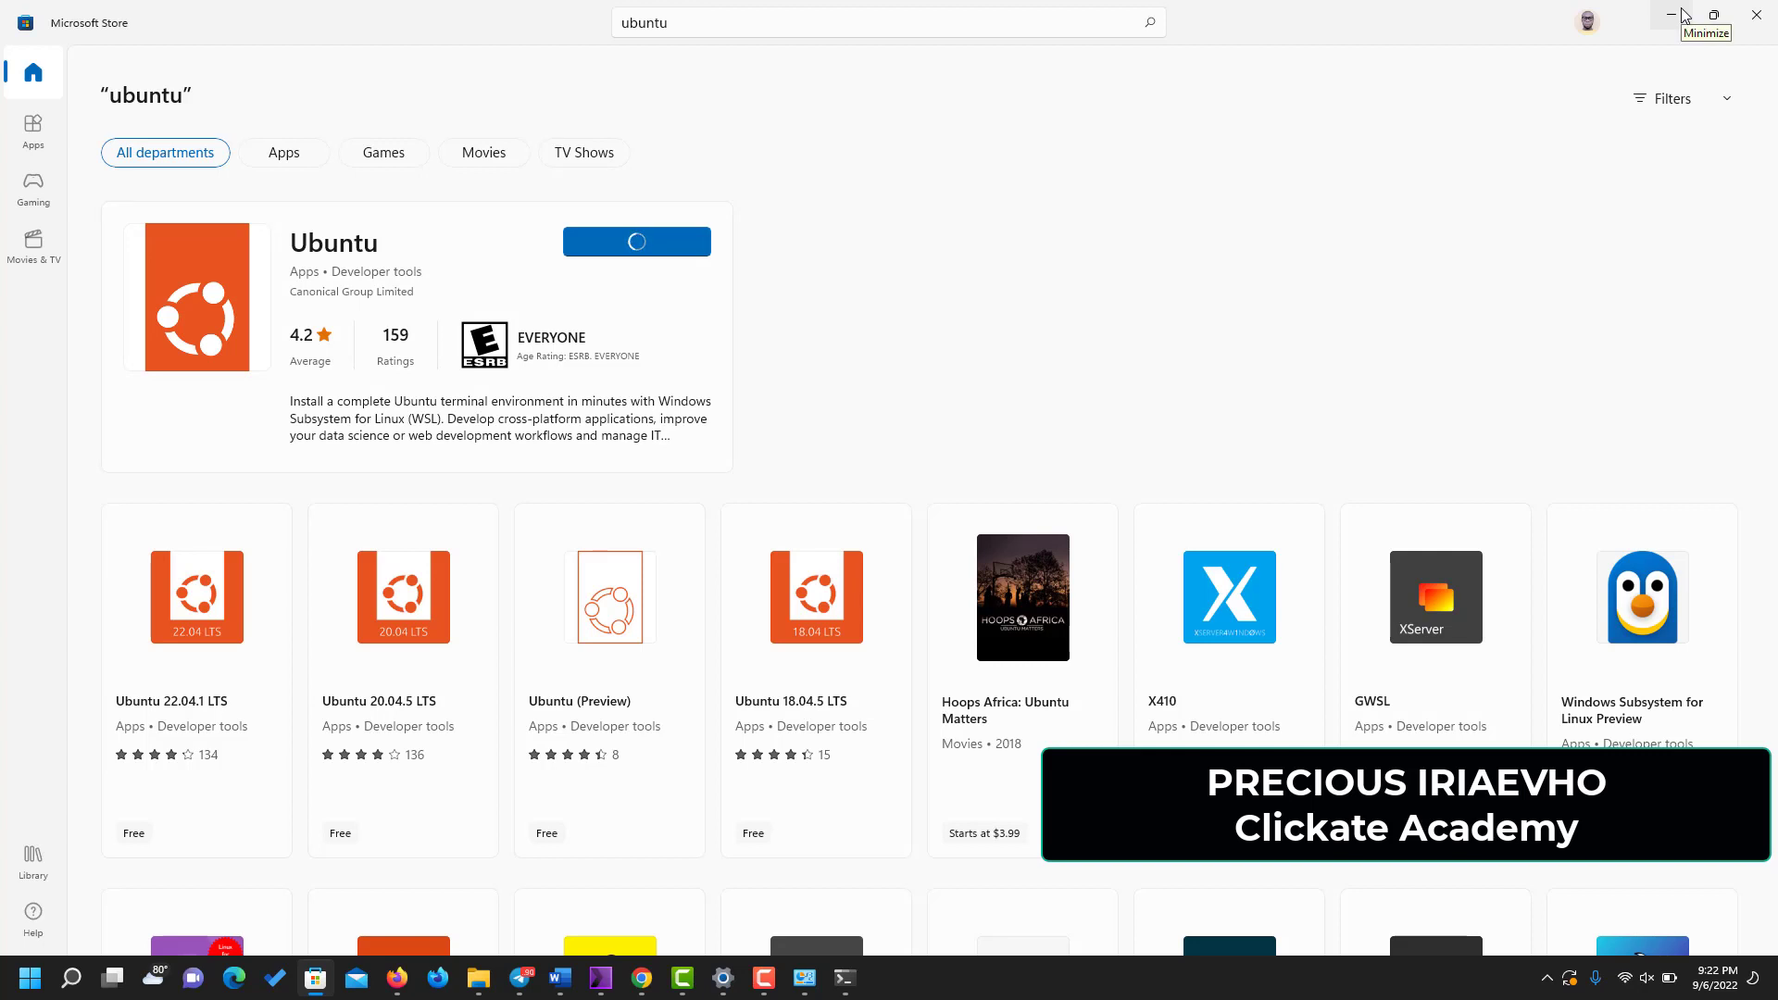
pyautogui.moveTo(1690, 9)
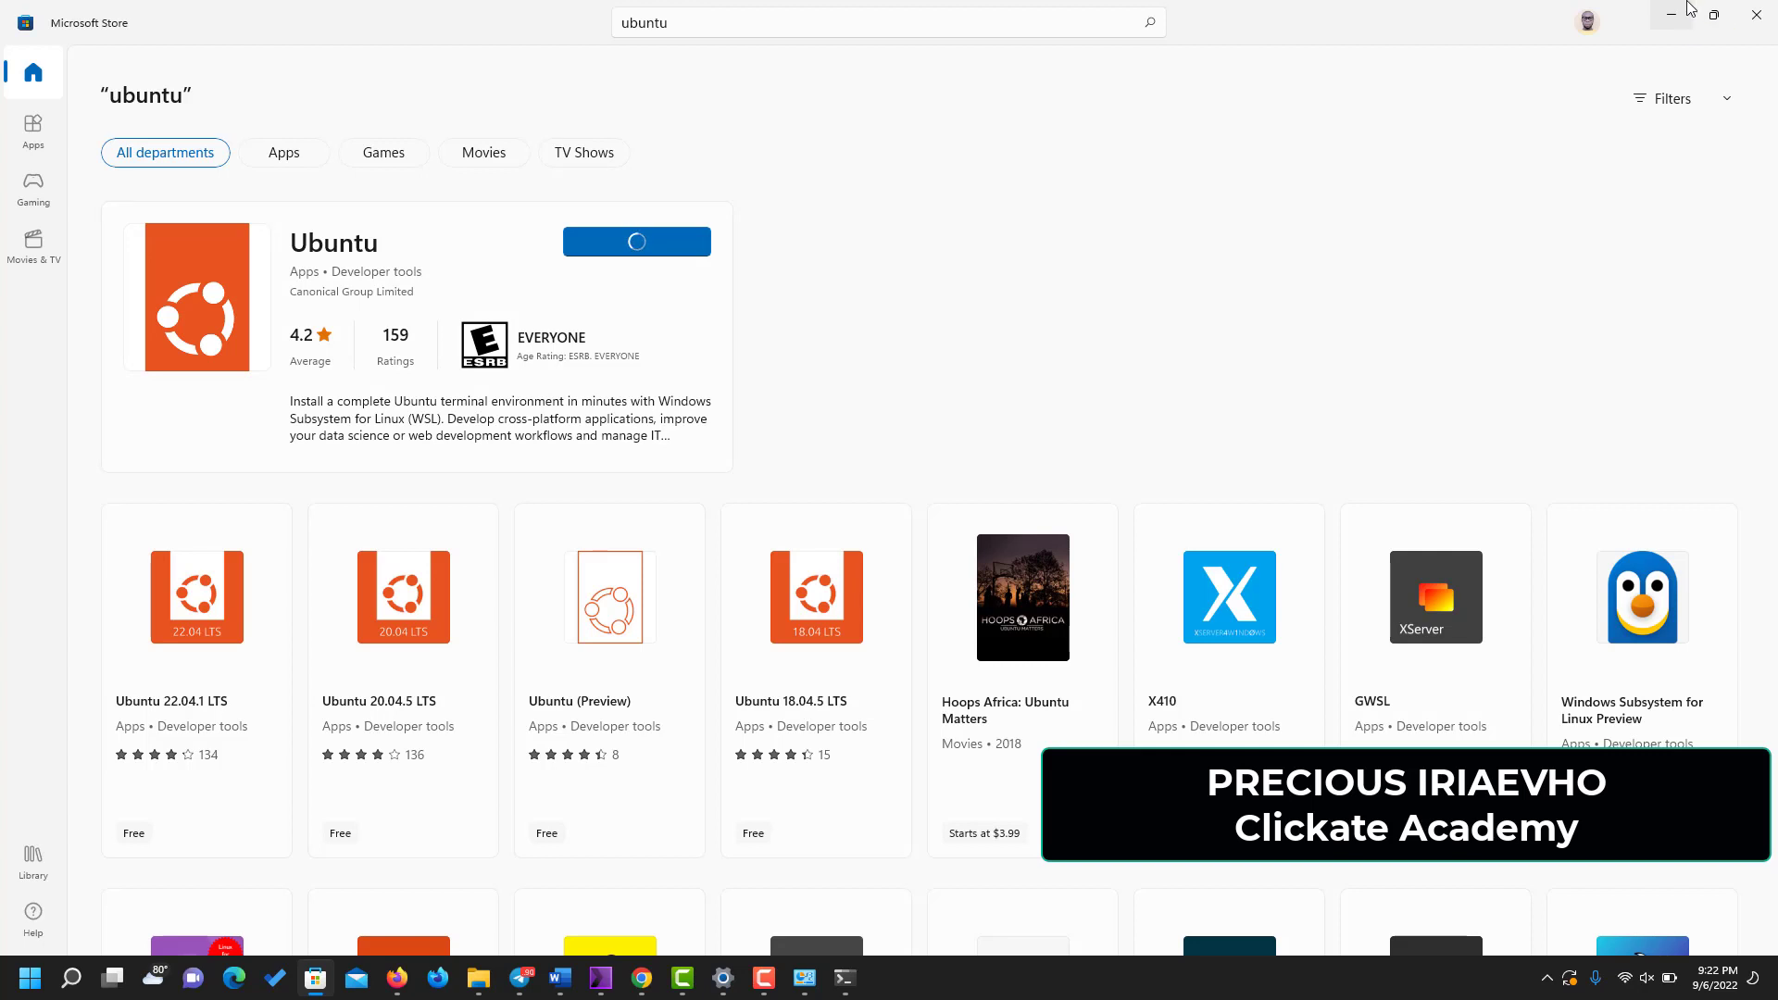